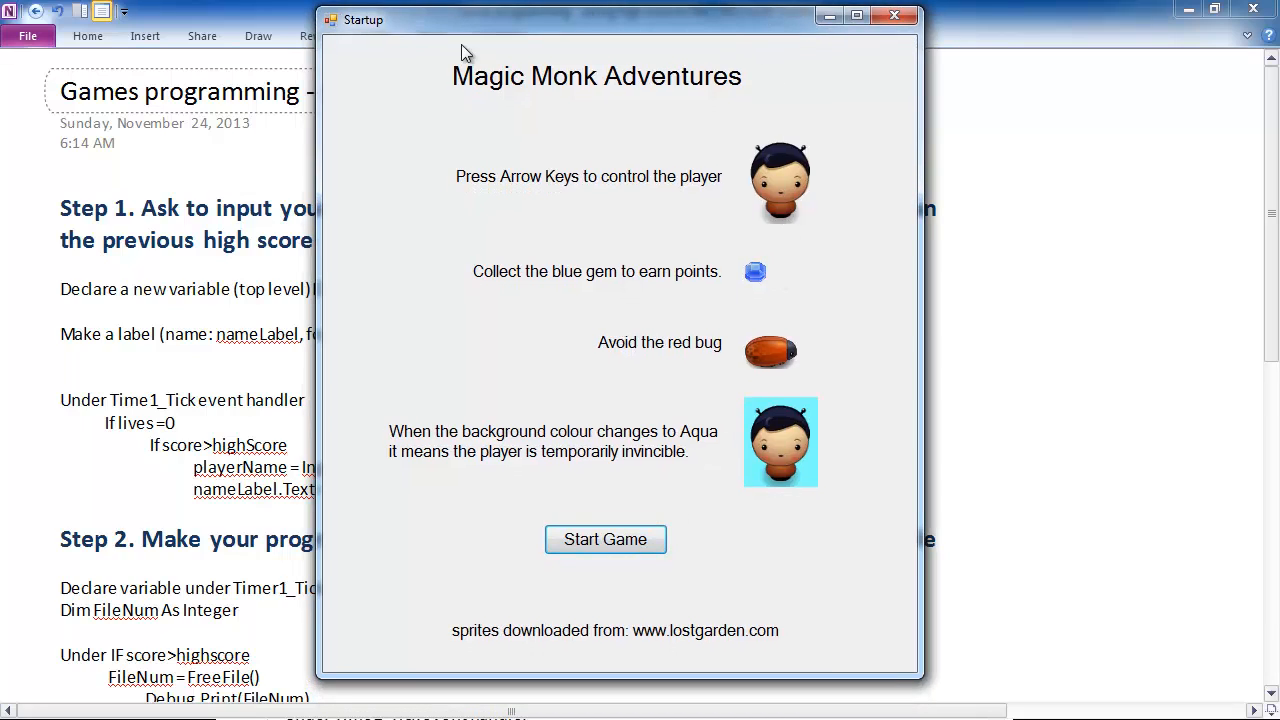
pyautogui.moveTo(798, 324)
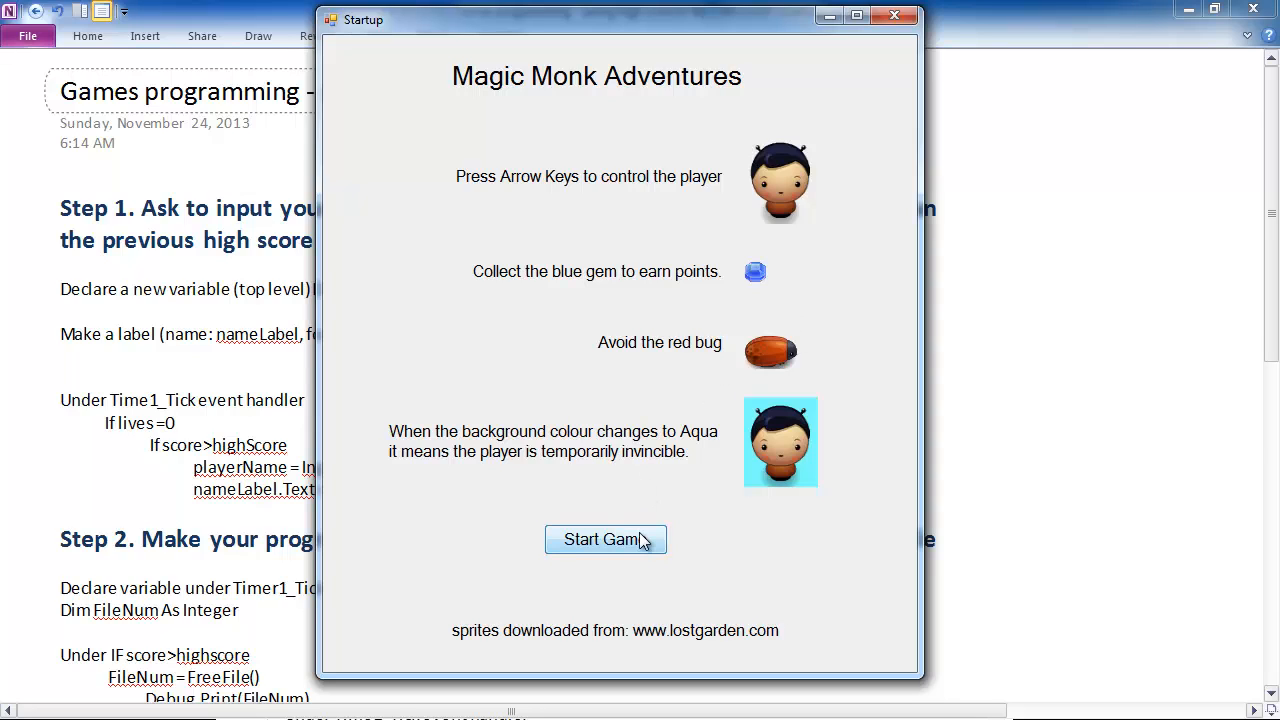
# - Play two game rounds until game over so the high score reaches 7
pyautogui.click(604, 540)
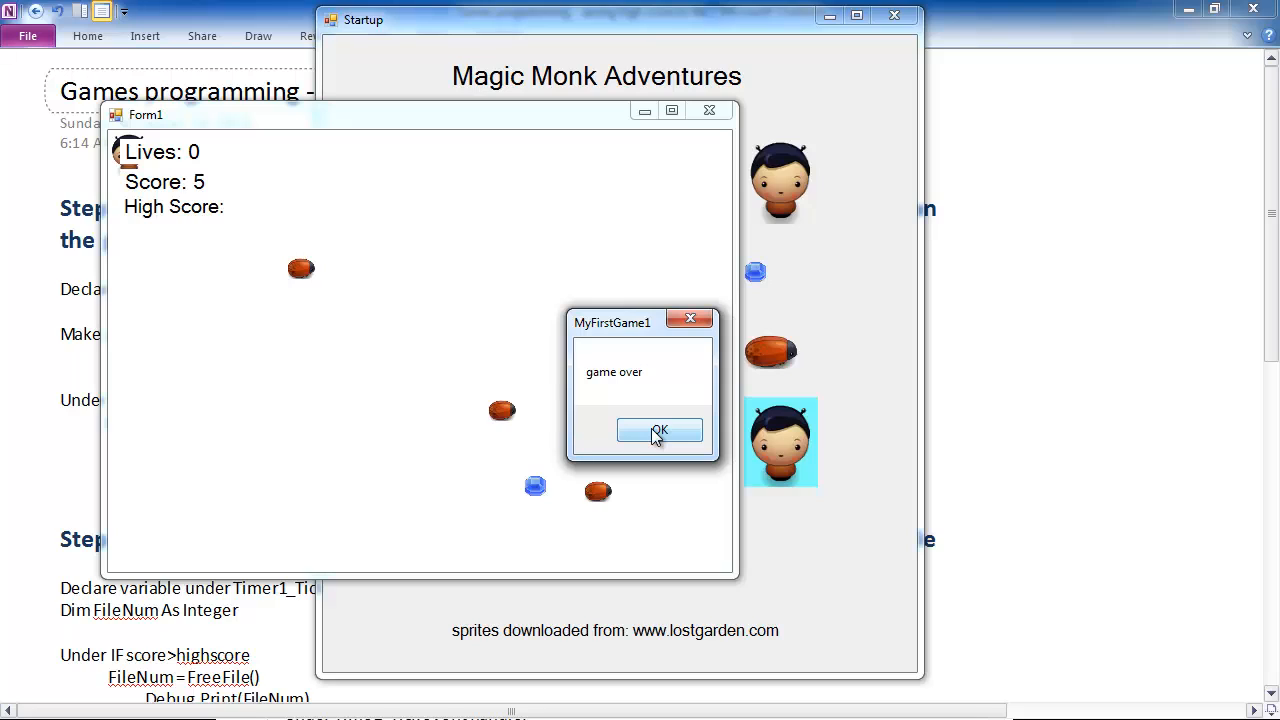
pyautogui.moveTo(652, 416)
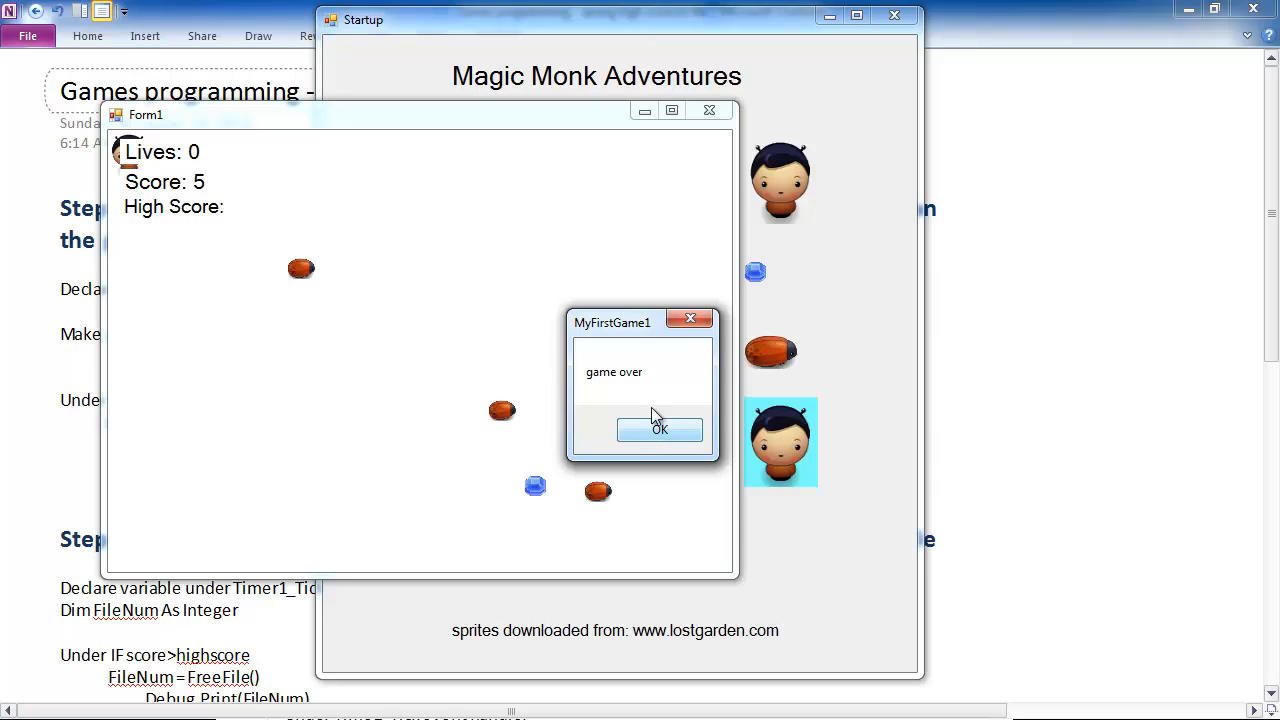
pyautogui.click(660, 428)
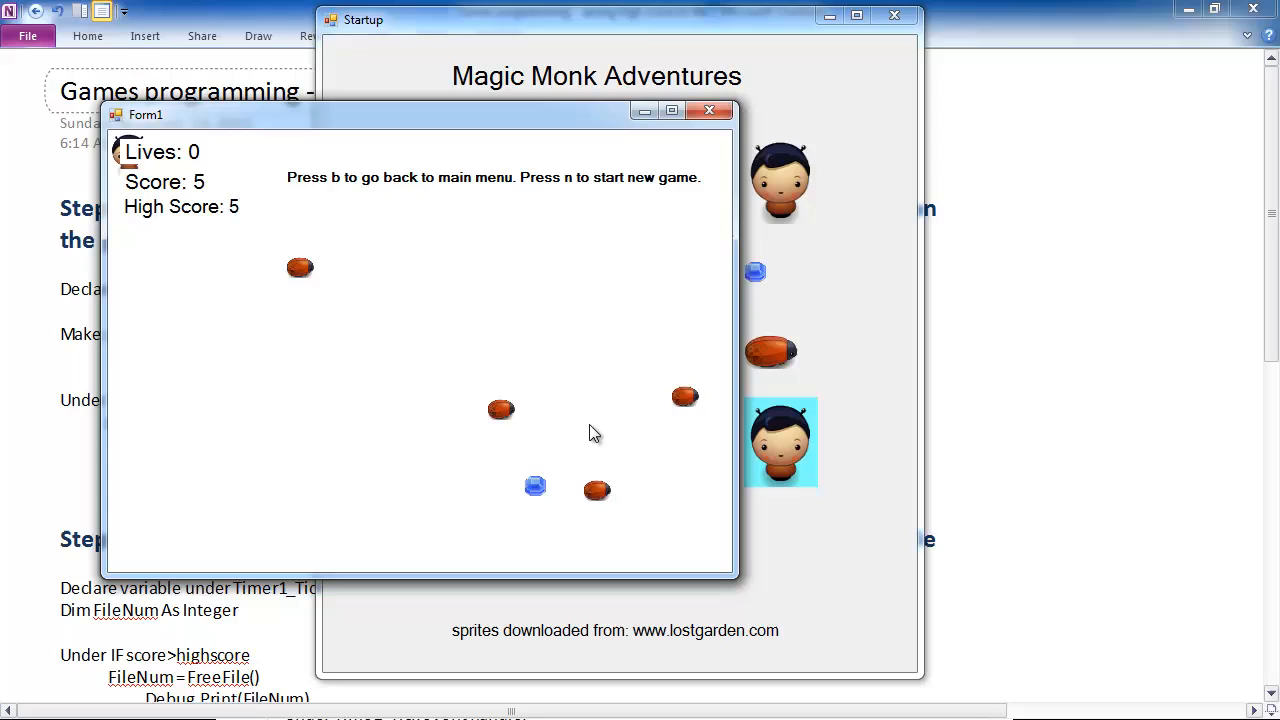
pyautogui.moveTo(264, 226)
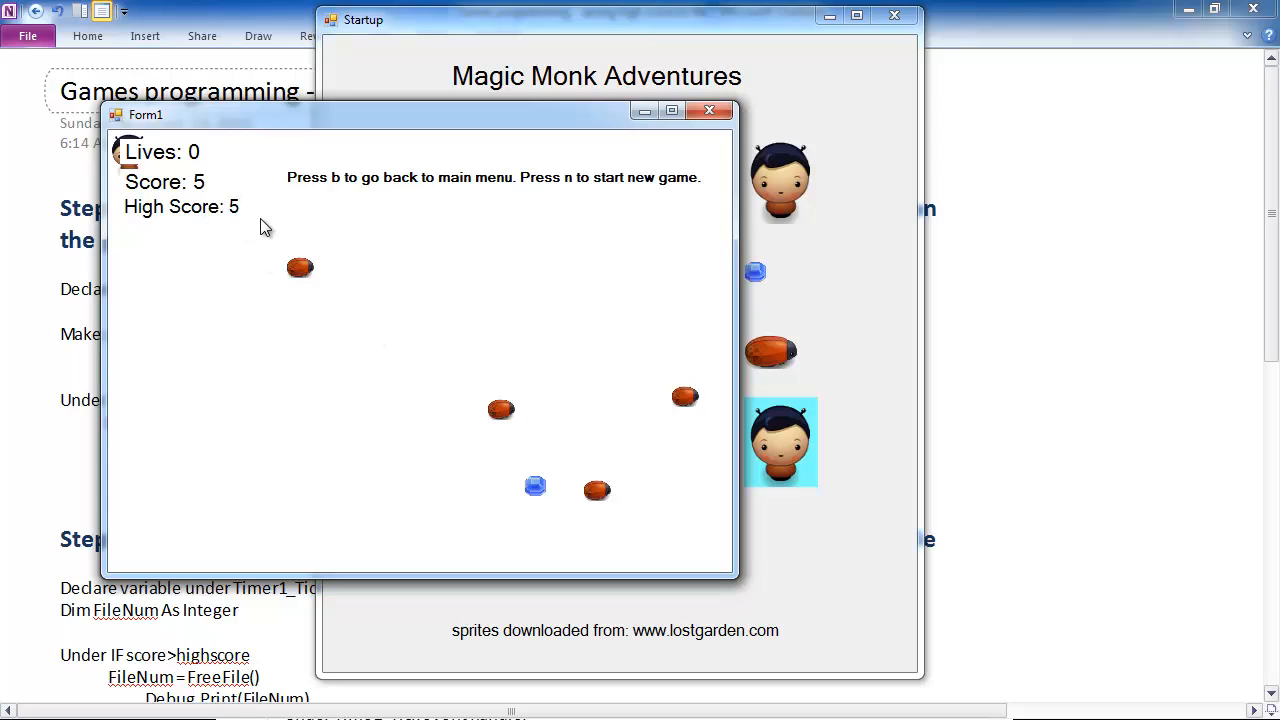
pyautogui.moveTo(344, 244)
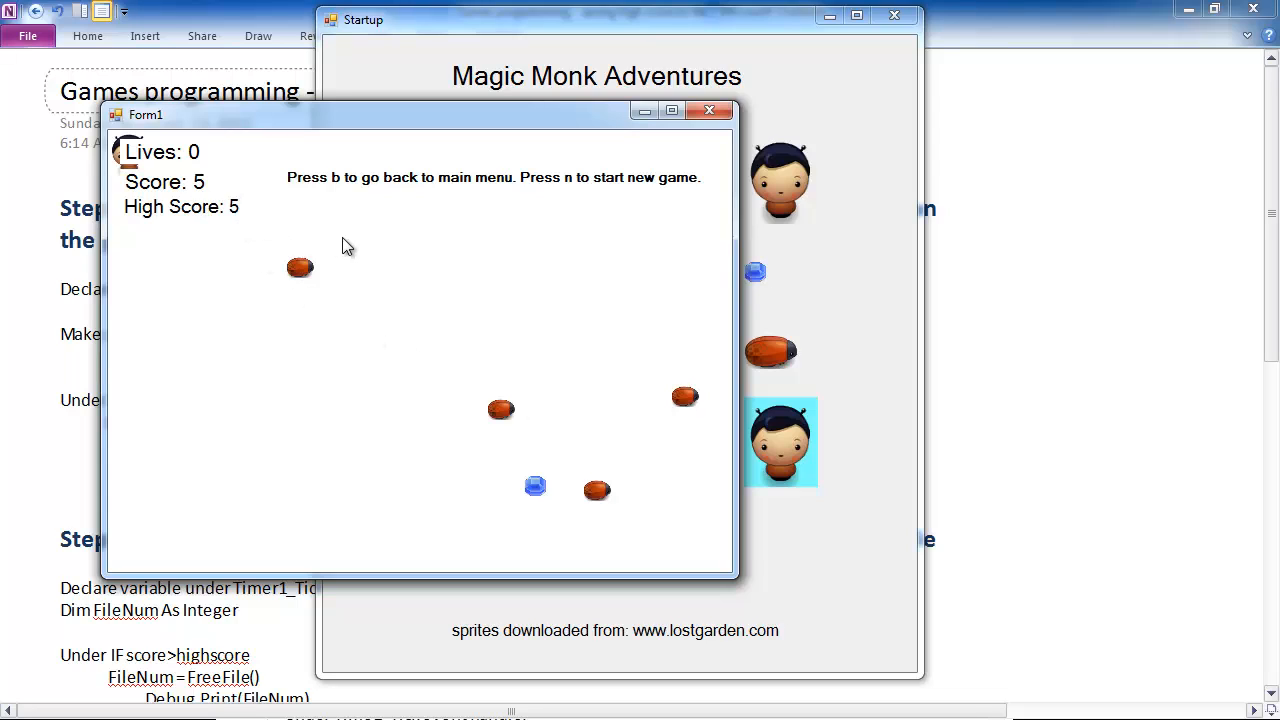
pyautogui.press('n')
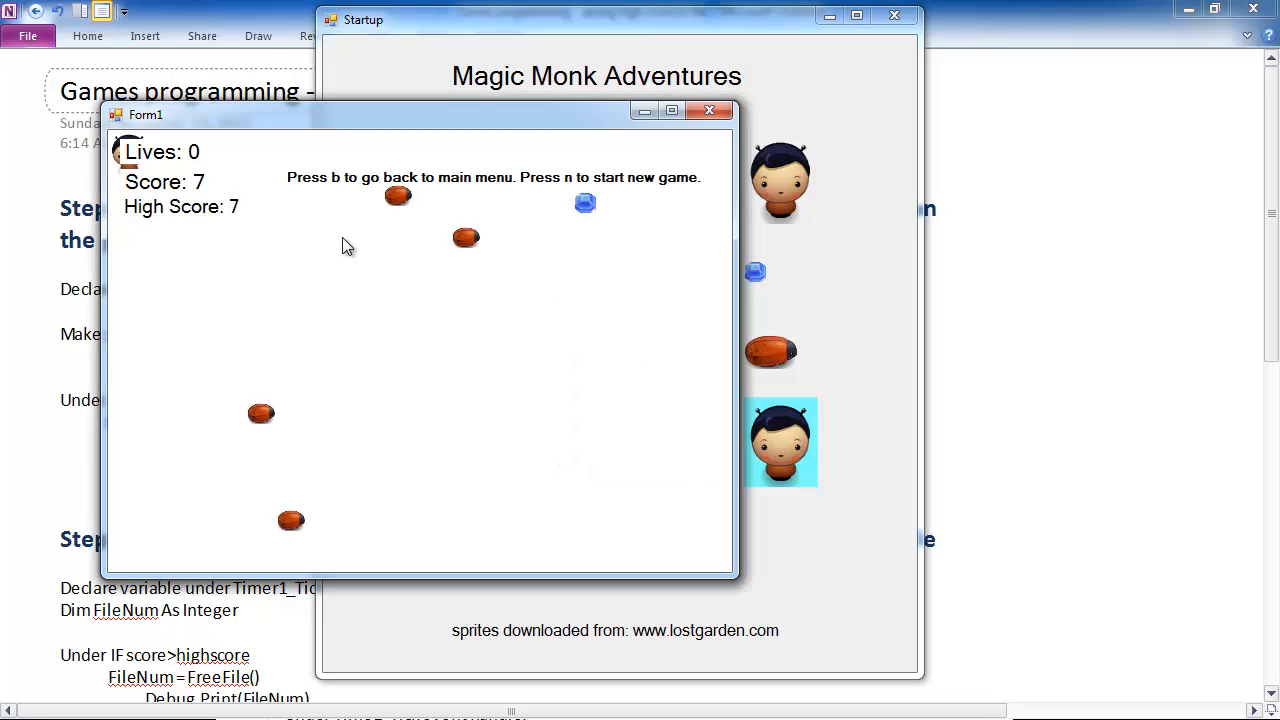
pyautogui.moveTo(236, 236)
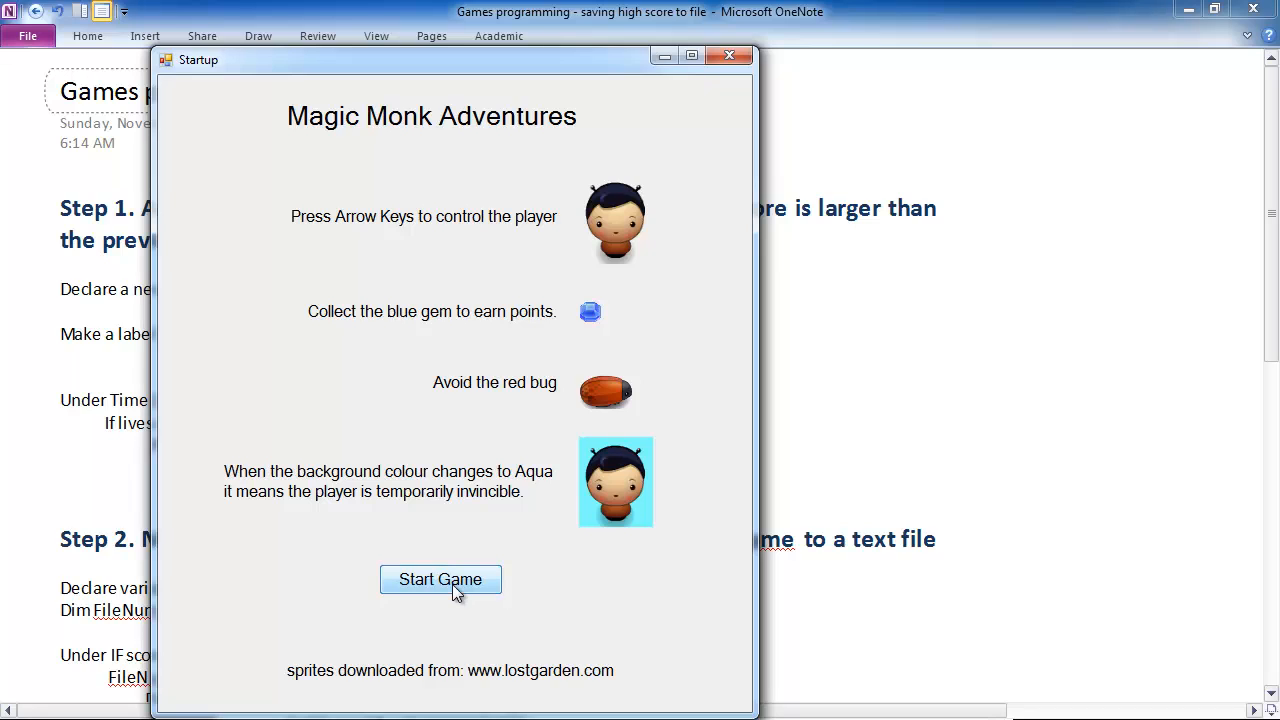
# - Play one more round from the start screen, raising the high score to 13
pyautogui.click(440, 580)
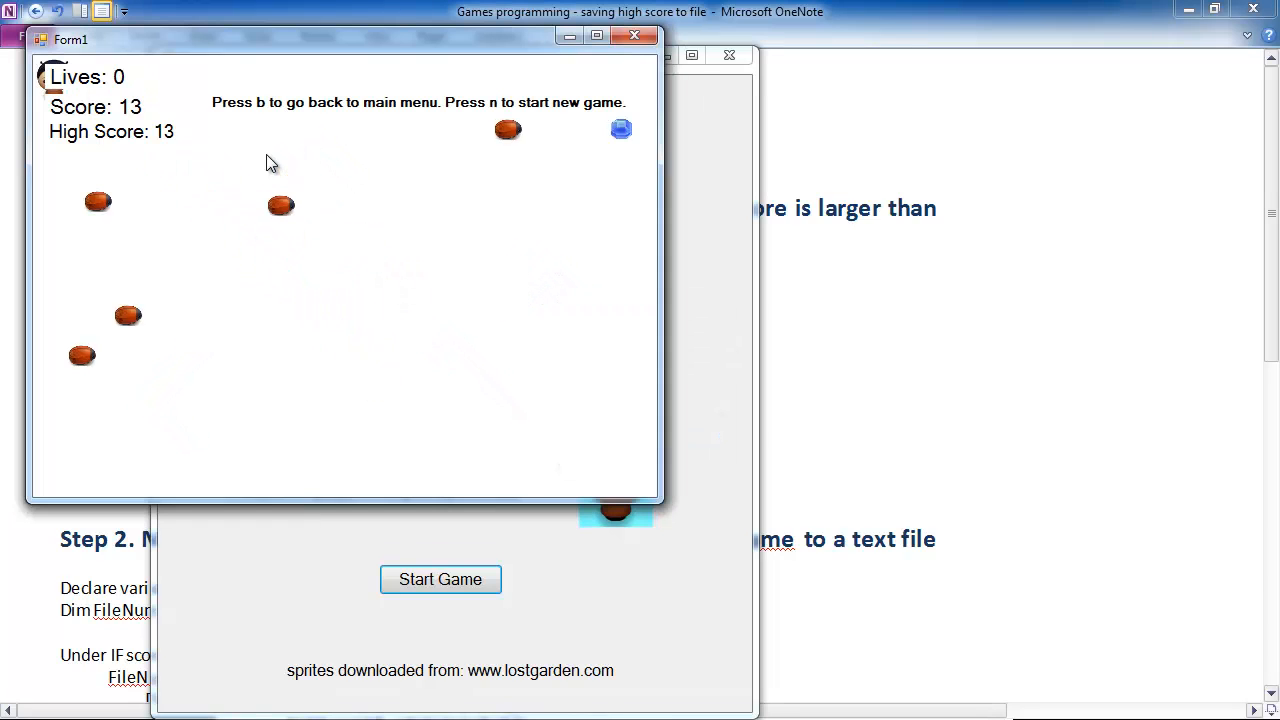
pyautogui.moveTo(352, 200)
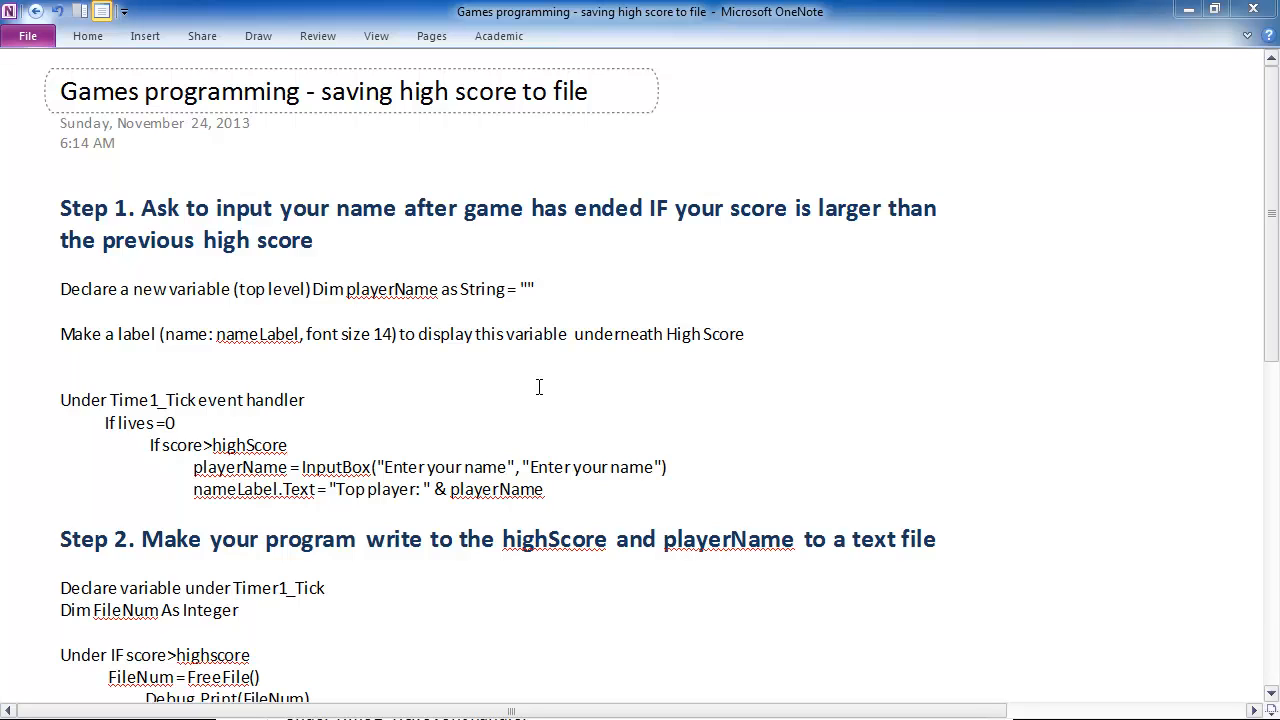
# - Scroll through the OneNote page reading Steps 1-3 on saving and loading the high score
pyautogui.scroll(-3)
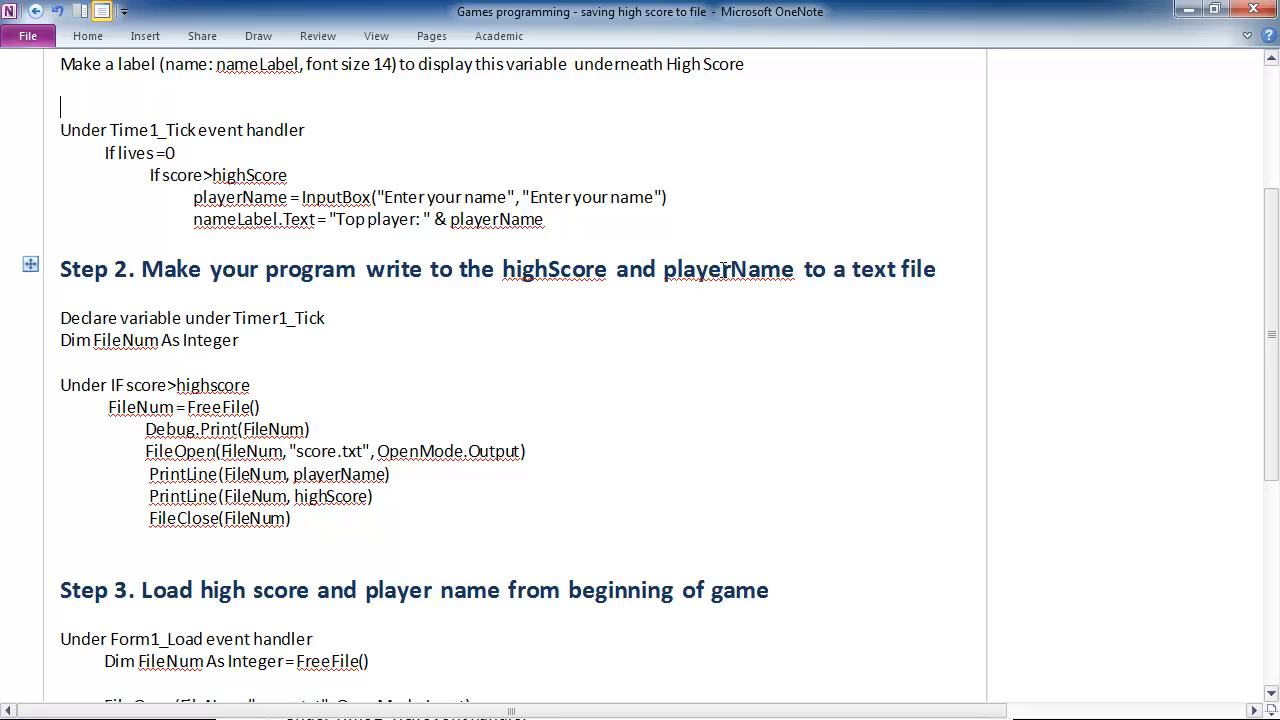
pyautogui.moveTo(816, 384)
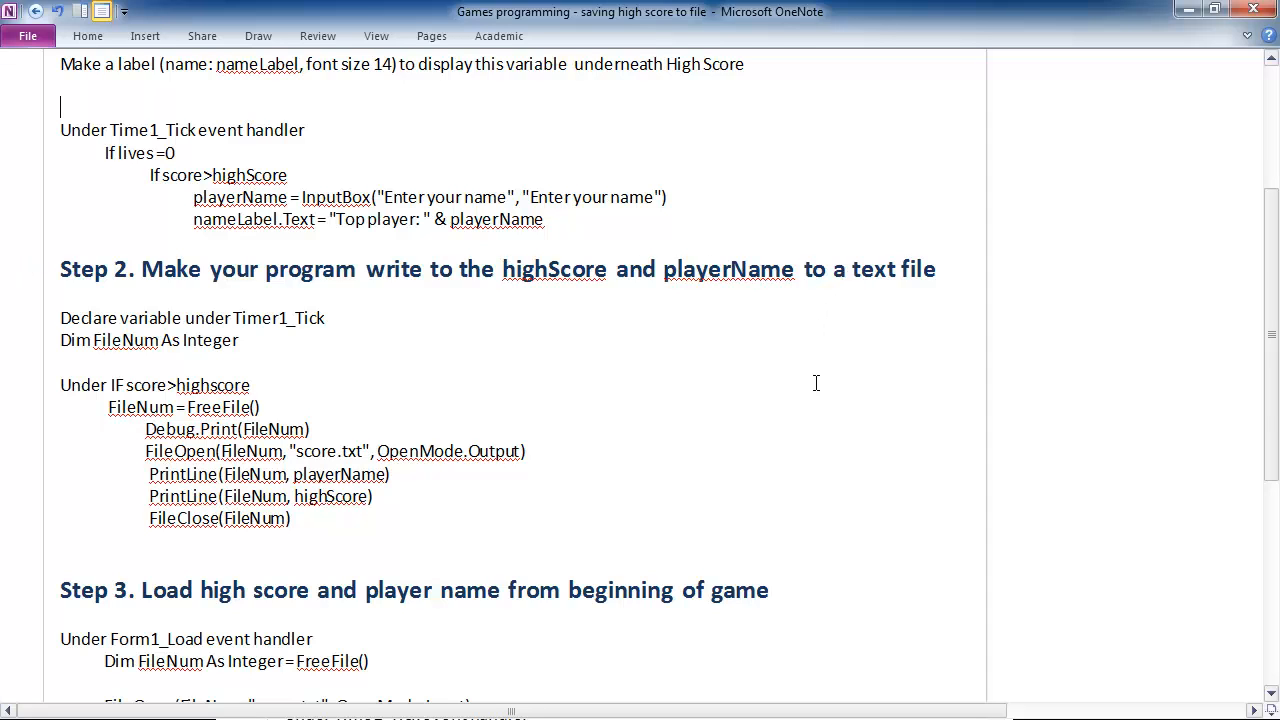
pyautogui.scroll(-3)
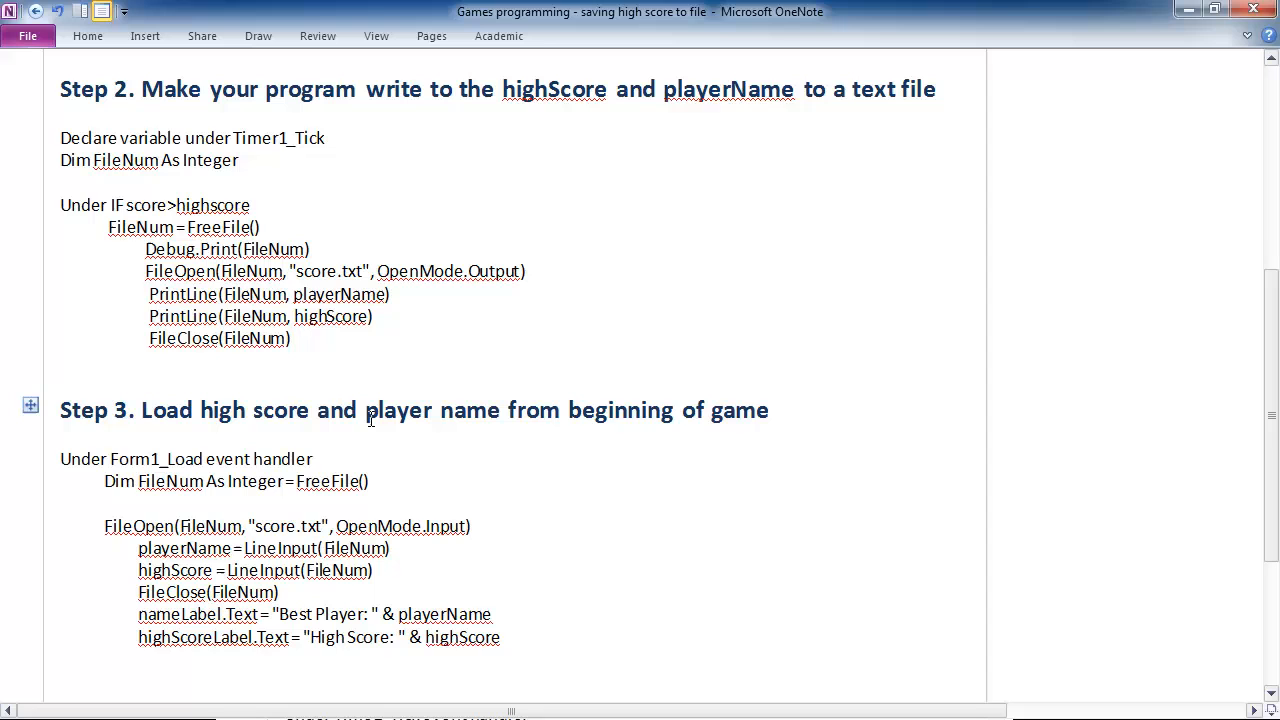
pyautogui.moveTo(492, 460)
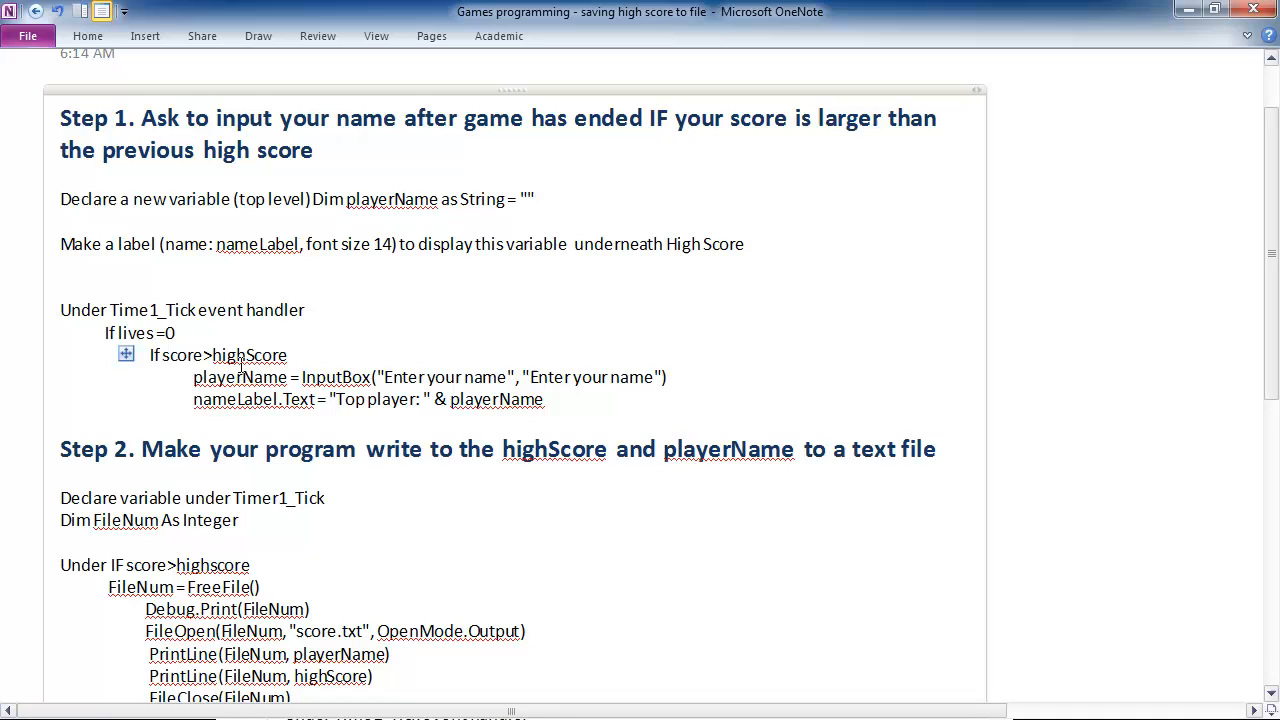
pyautogui.scroll(-3)
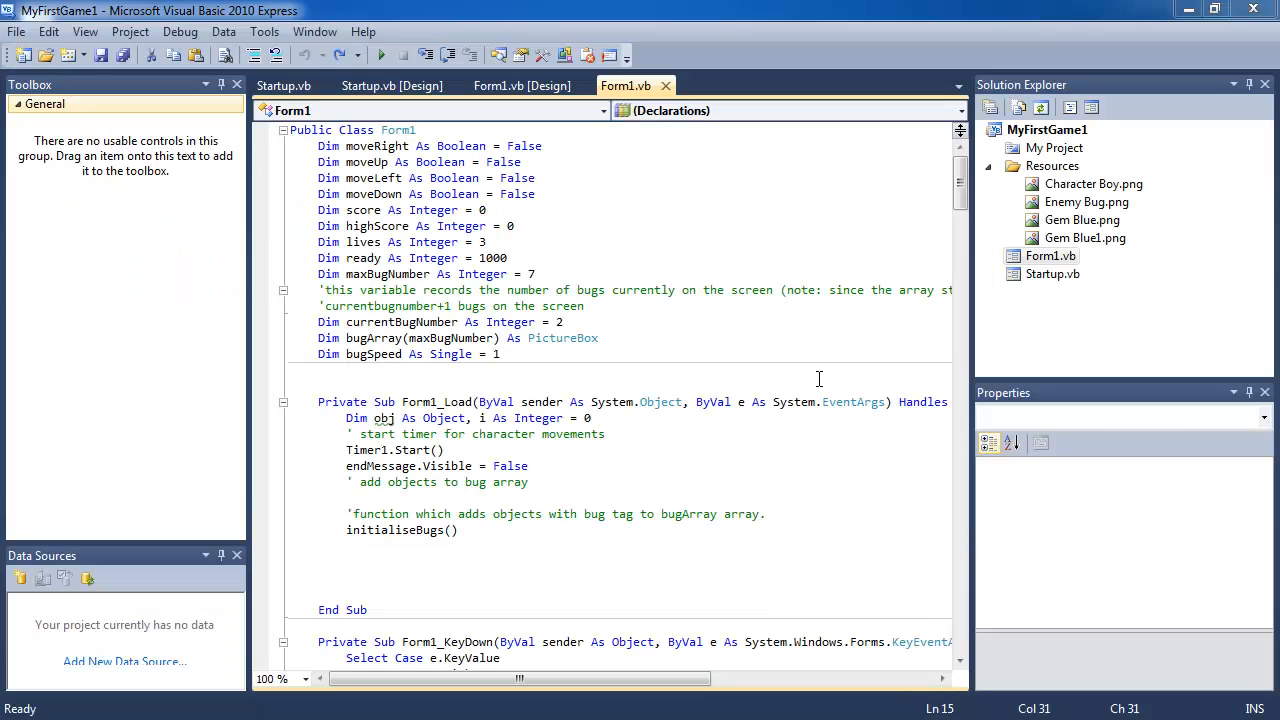
# - Declare Dim playerName As String = "" below the variable declarations, then show the form designer
pyautogui.click(516, 322)
pyautogui.write('Dim playerN')
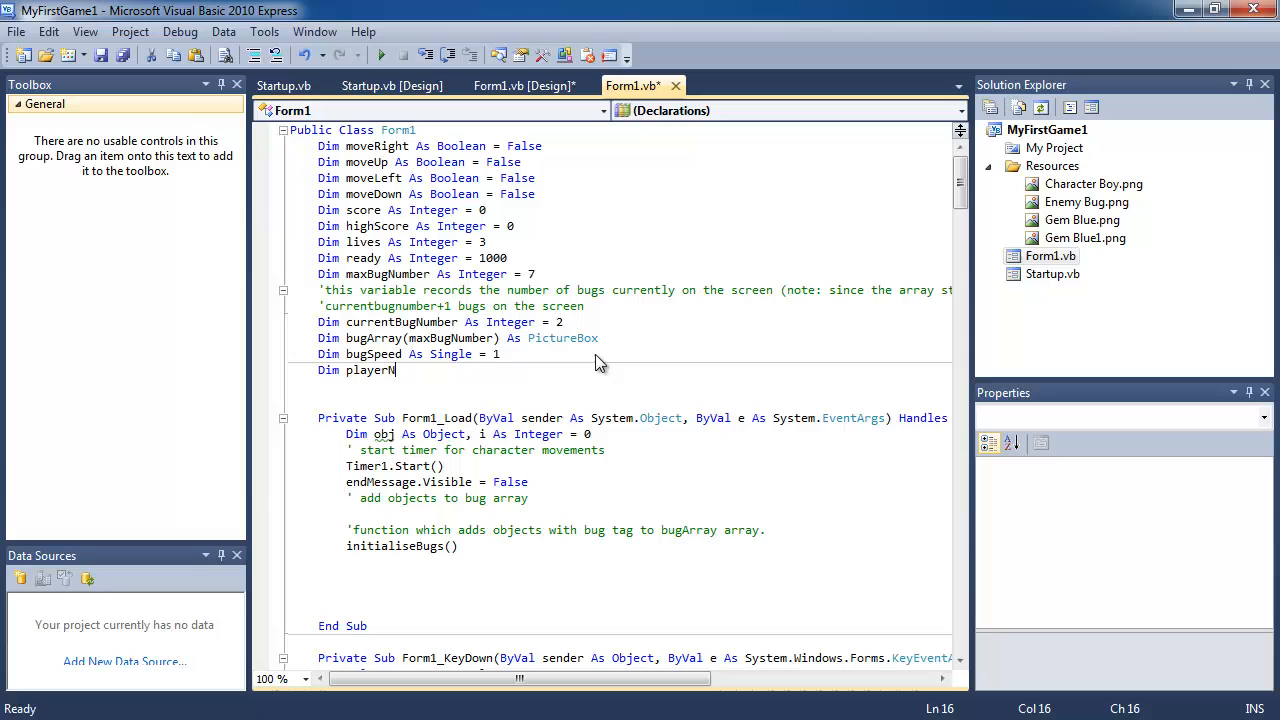
pyautogui.write('ame As String')
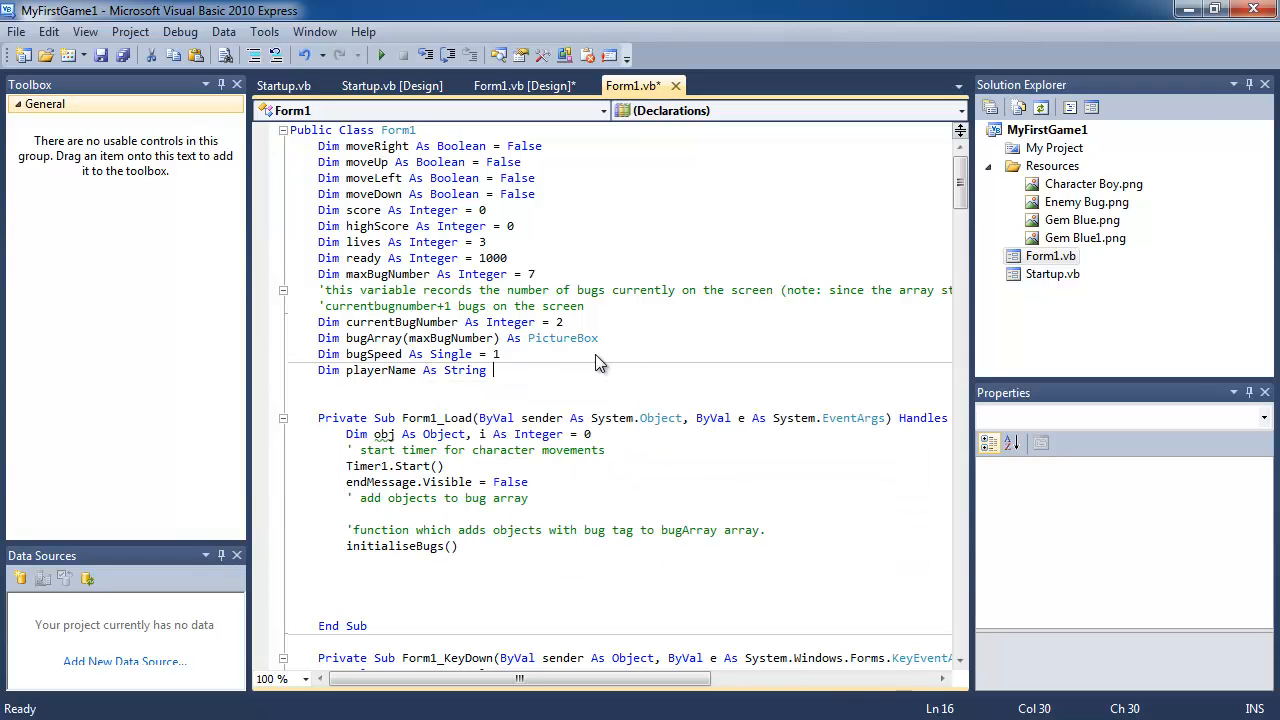
pyautogui.write('= ""')
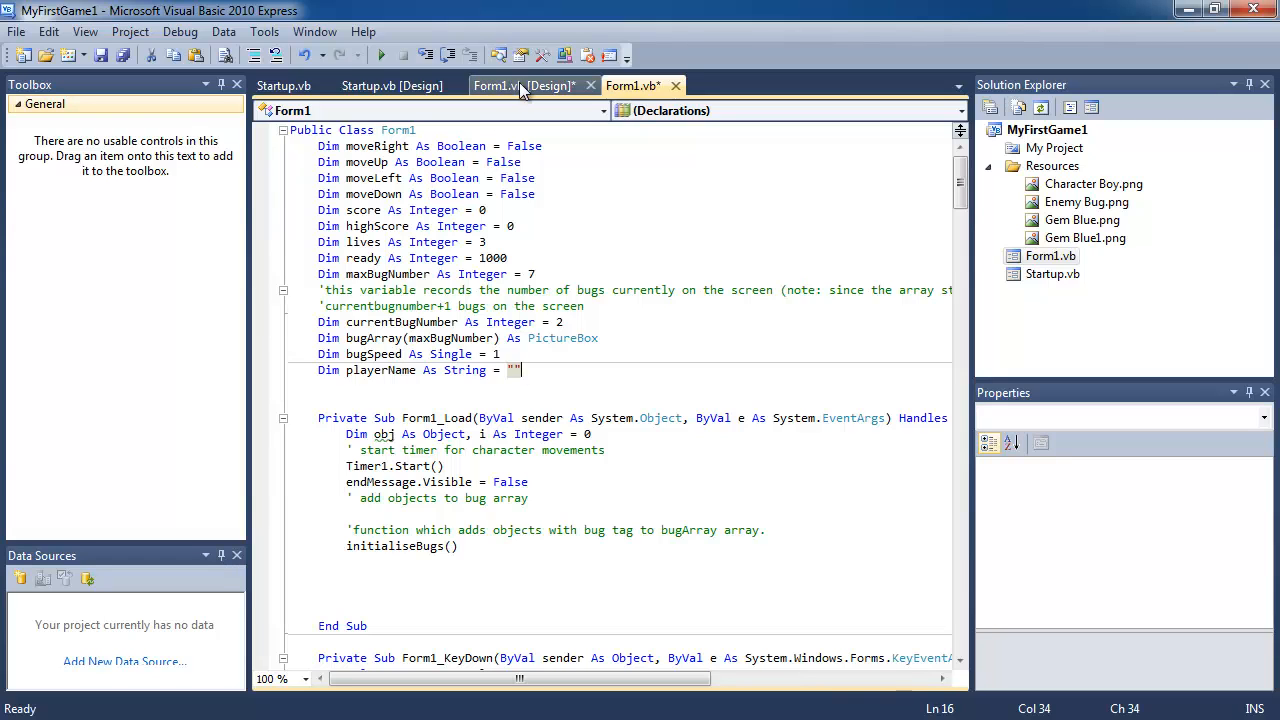
pyautogui.click(520, 84)
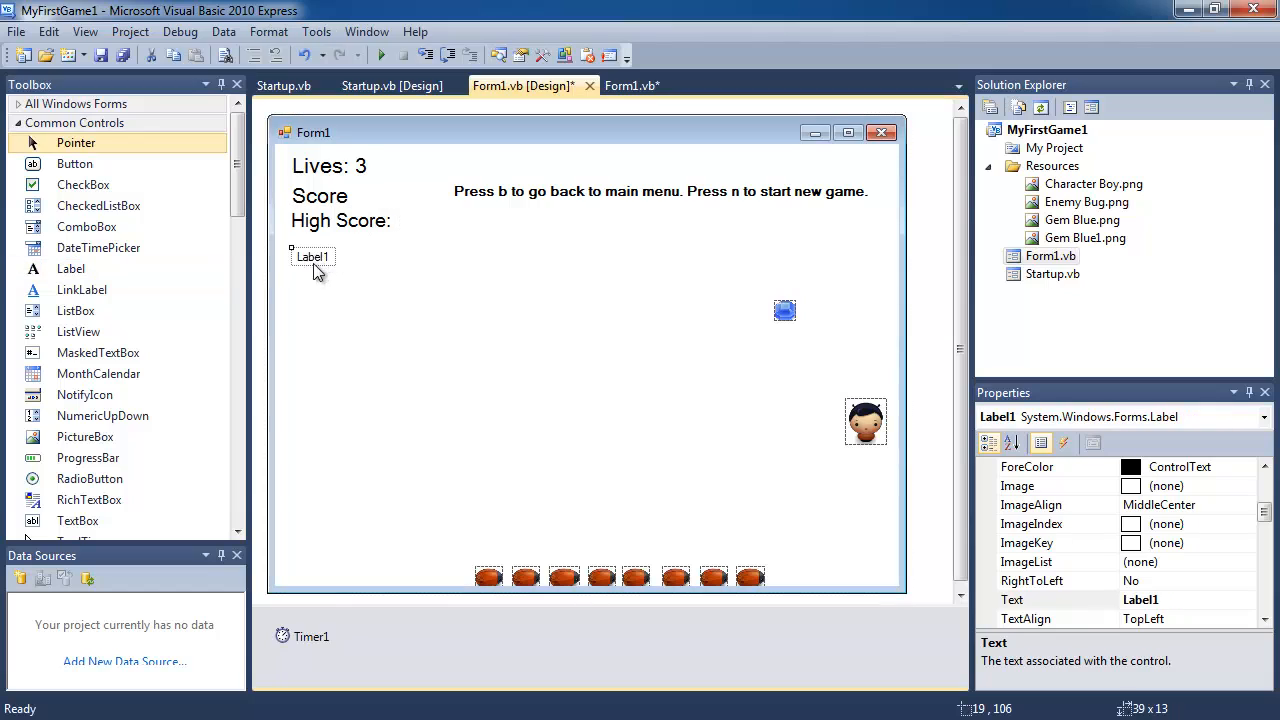
# - Place the new label under High Score, name it nameLabel and enlarge its font
pyautogui.moveTo(312, 256); pyautogui.dragTo(308, 248)
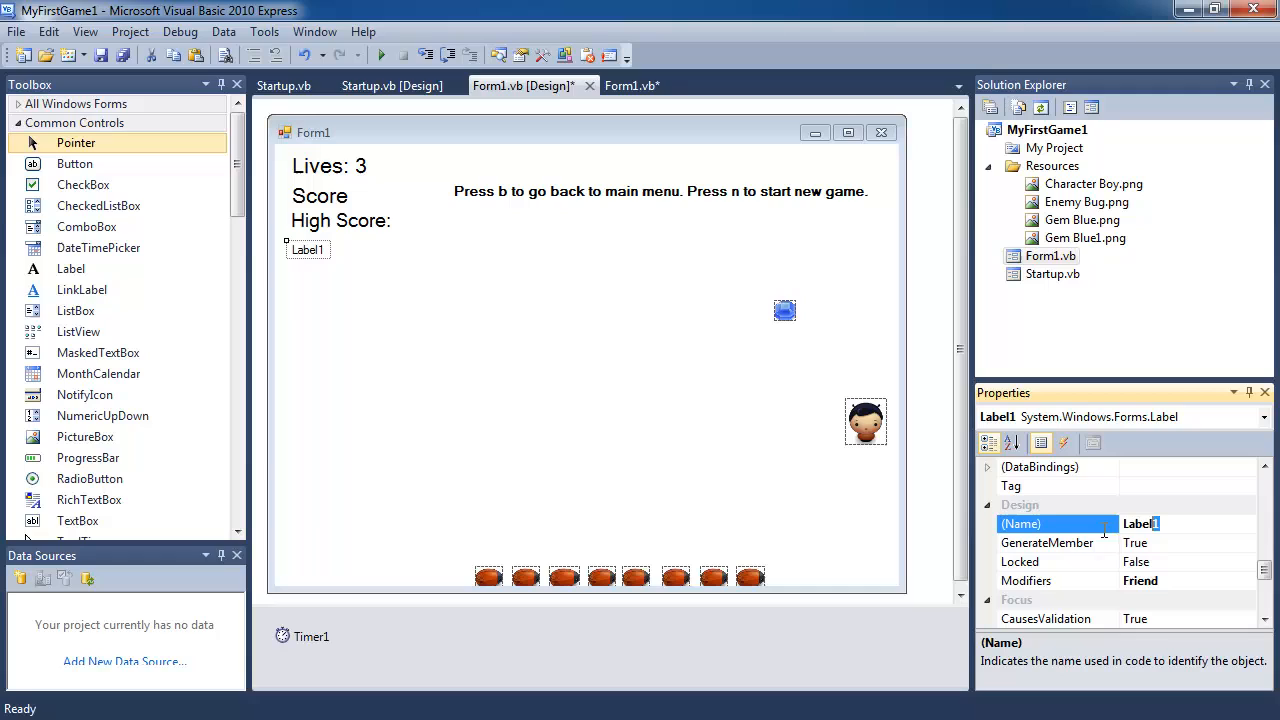
pyautogui.doubleClick(1140, 524)
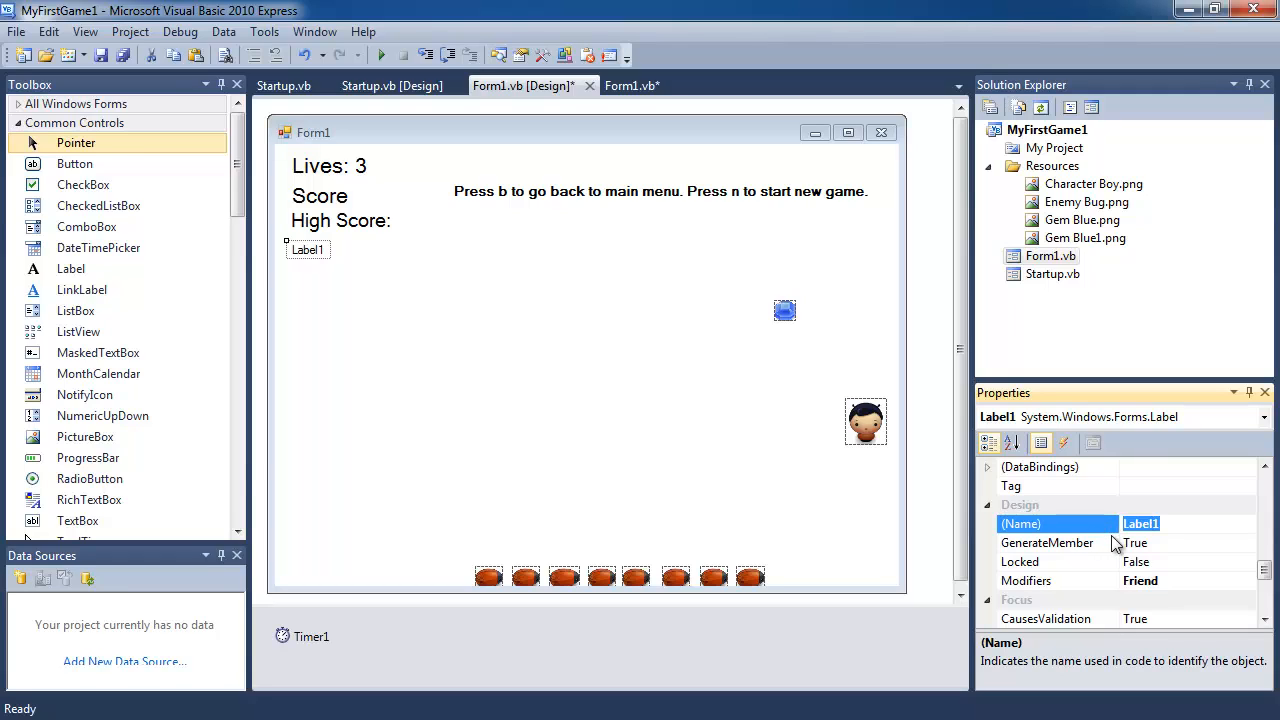
pyautogui.write('nameLabel')
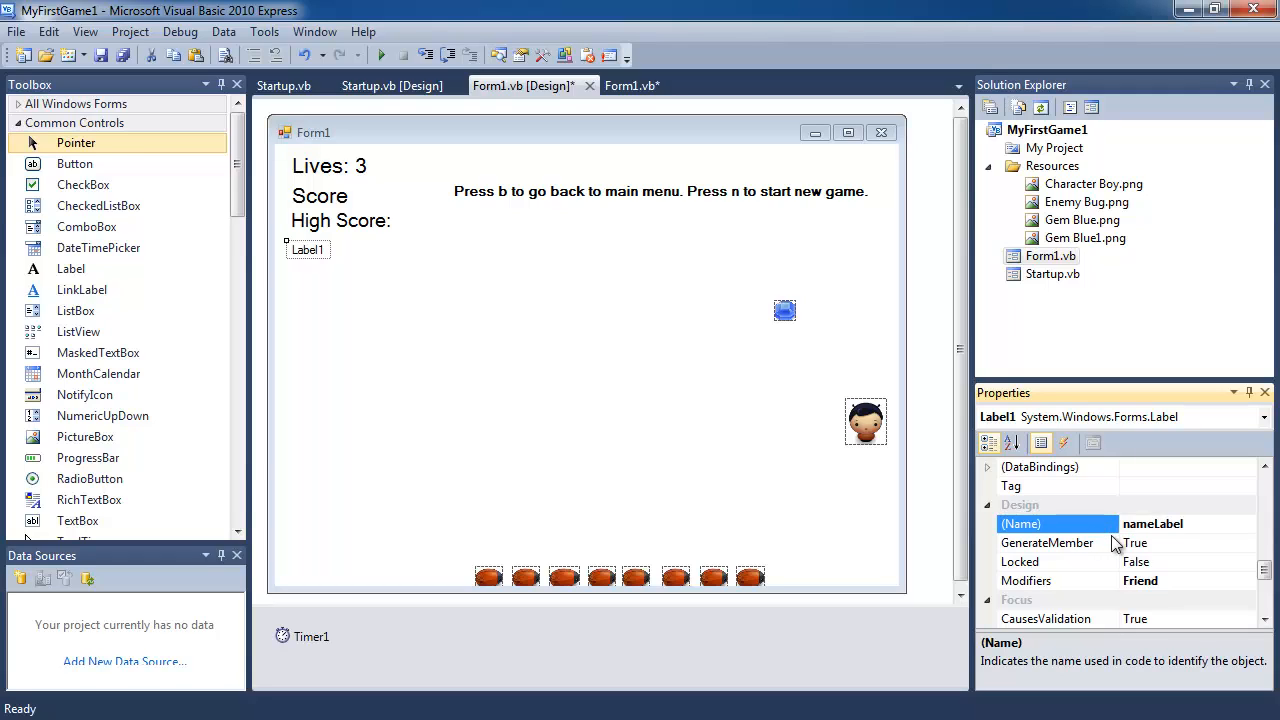
pyautogui.scroll(-3)
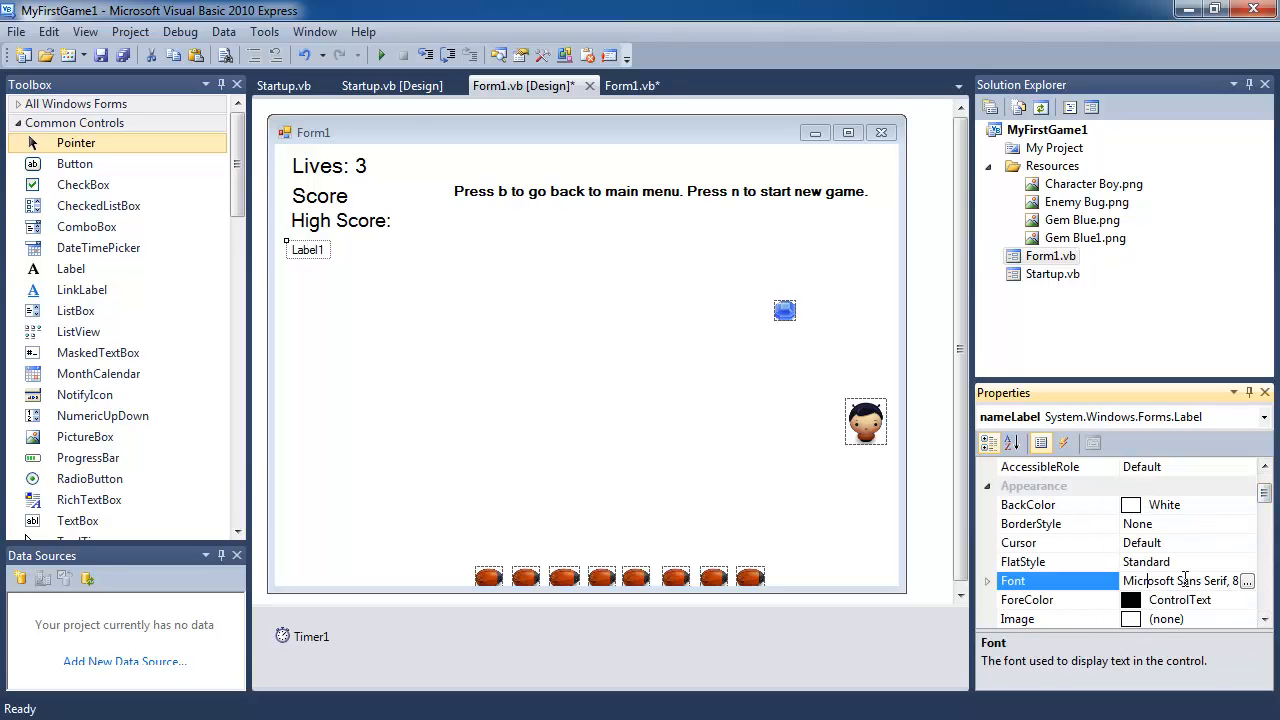
pyautogui.click(1248, 580)
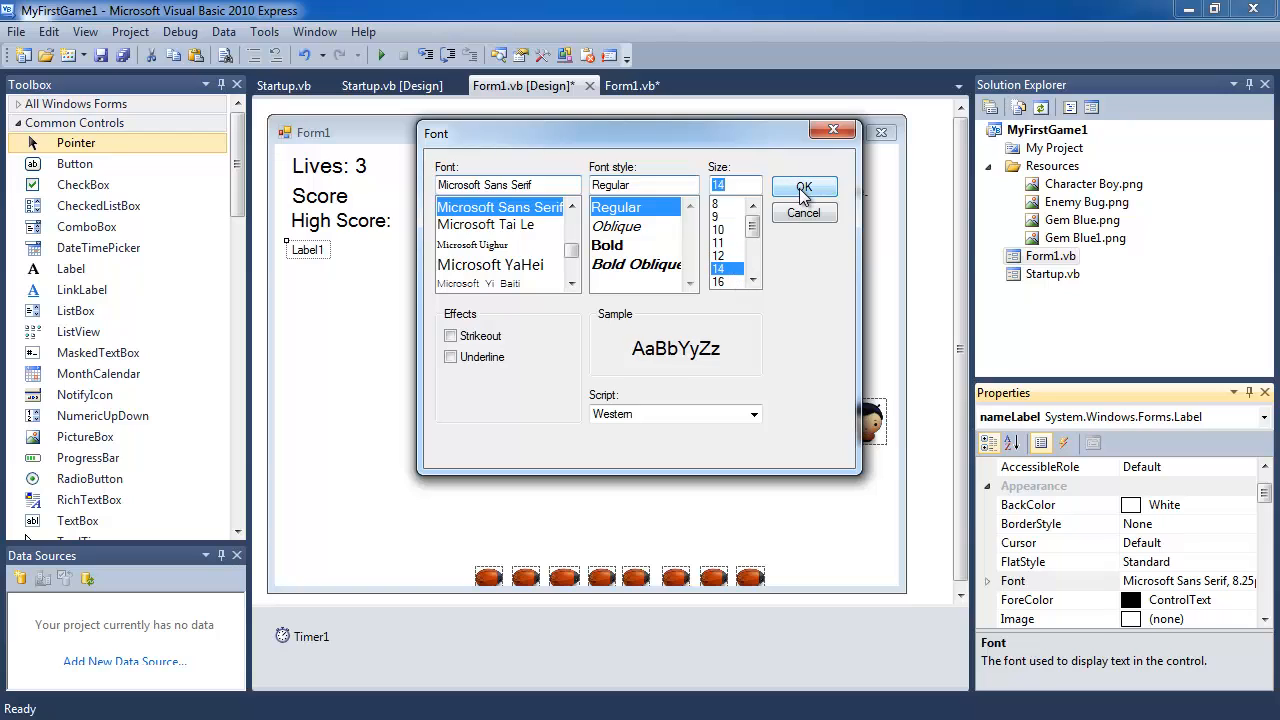
pyautogui.click(804, 190)
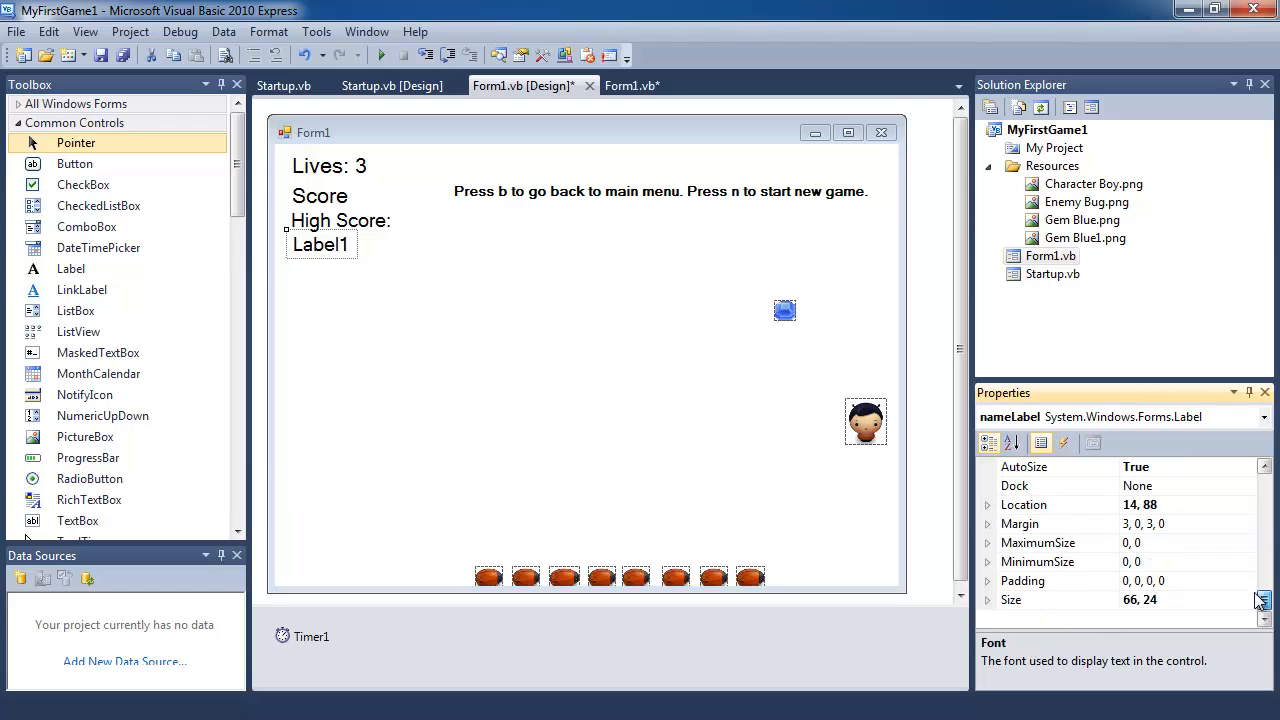
# - Set the label's Text to 'Best Player:' and run the game to check it
pyautogui.scroll(-3)
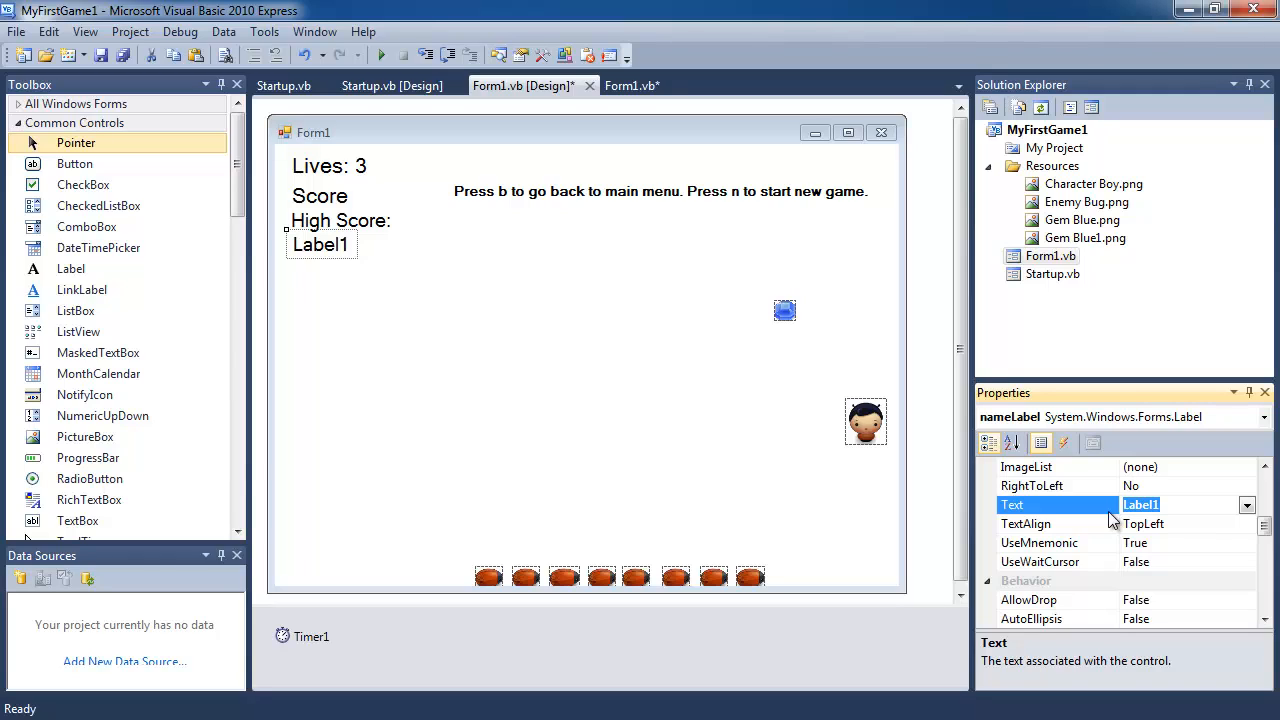
pyautogui.write('Player Name')
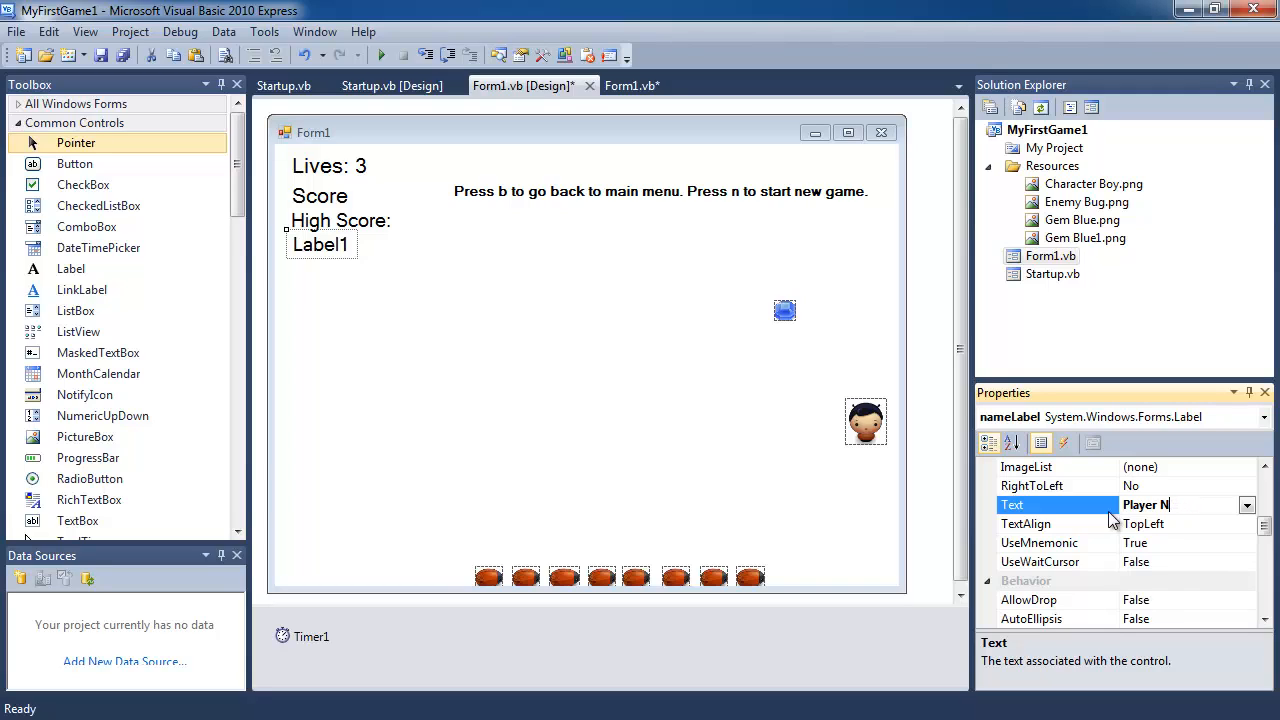
pyautogui.write('Best')
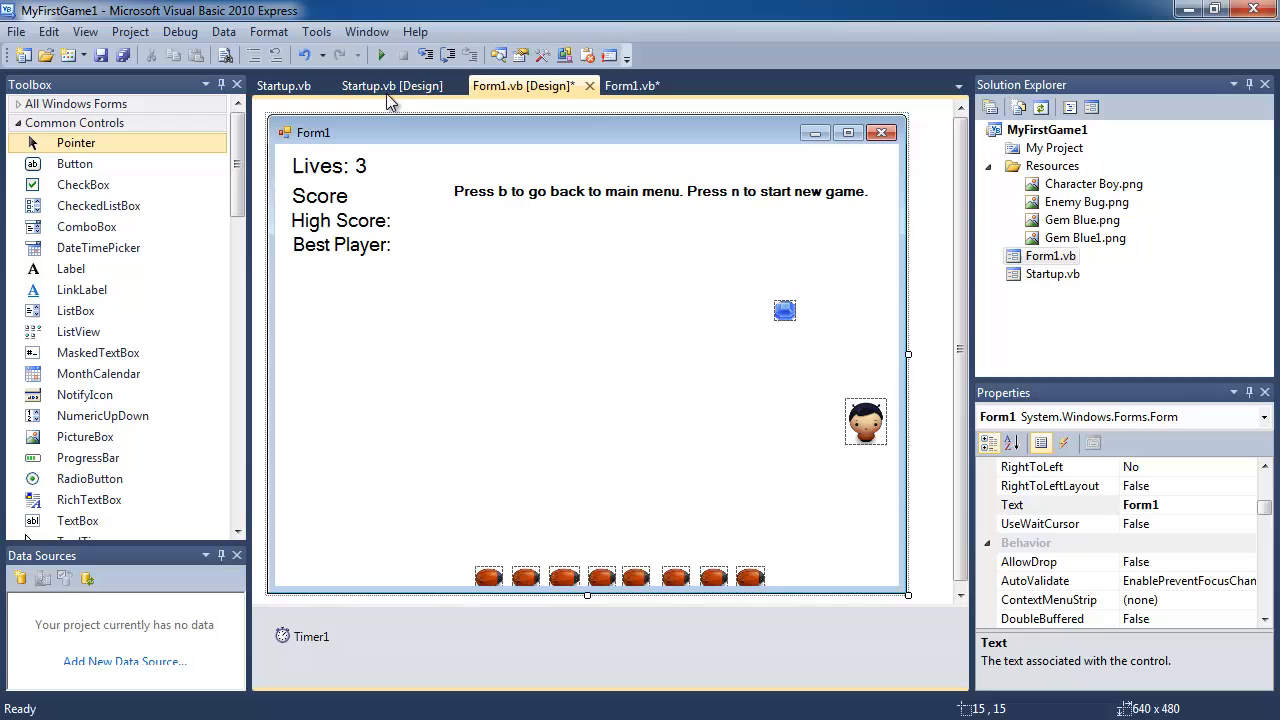
pyautogui.moveTo(384, 56)
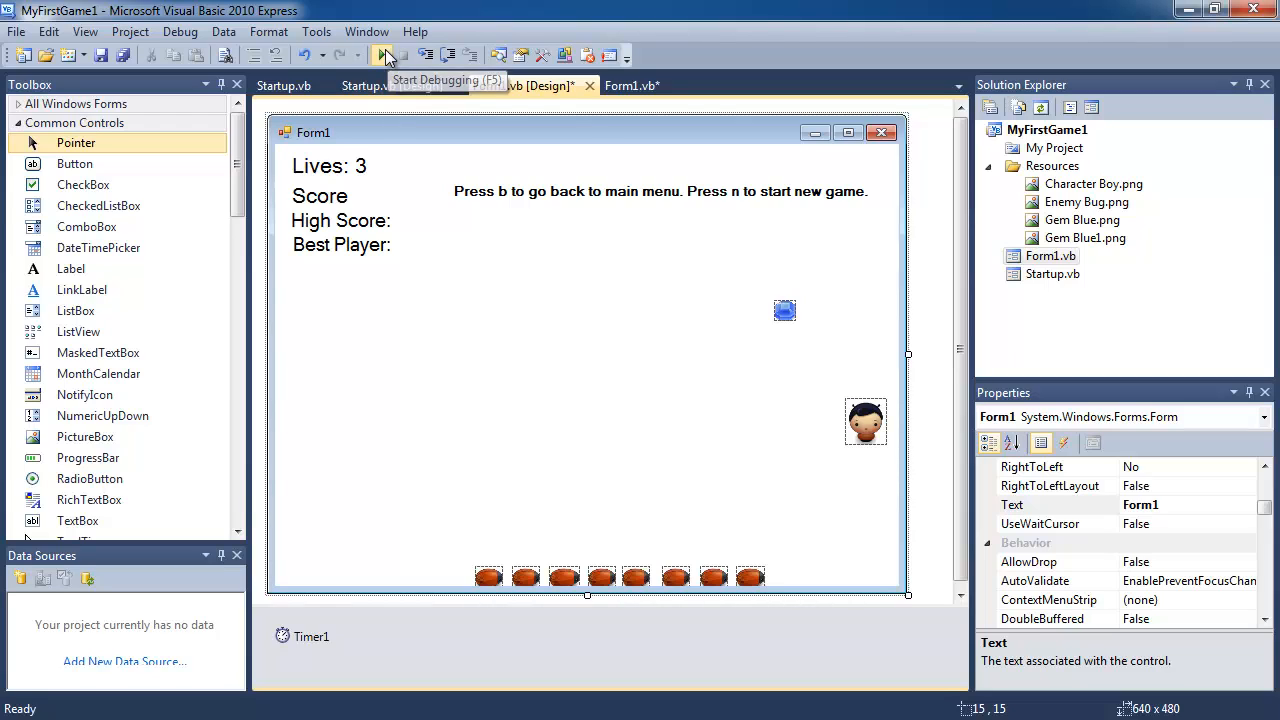
pyautogui.click(386, 56)
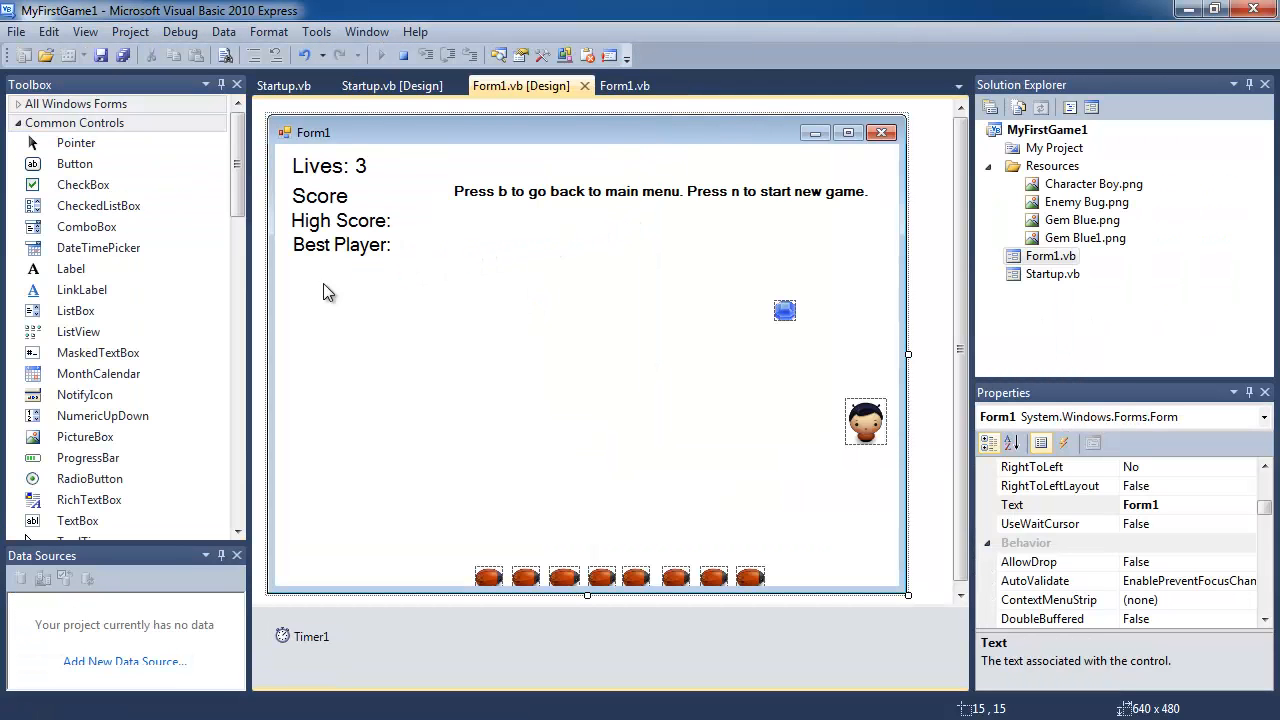
pyautogui.moveTo(284, 84)
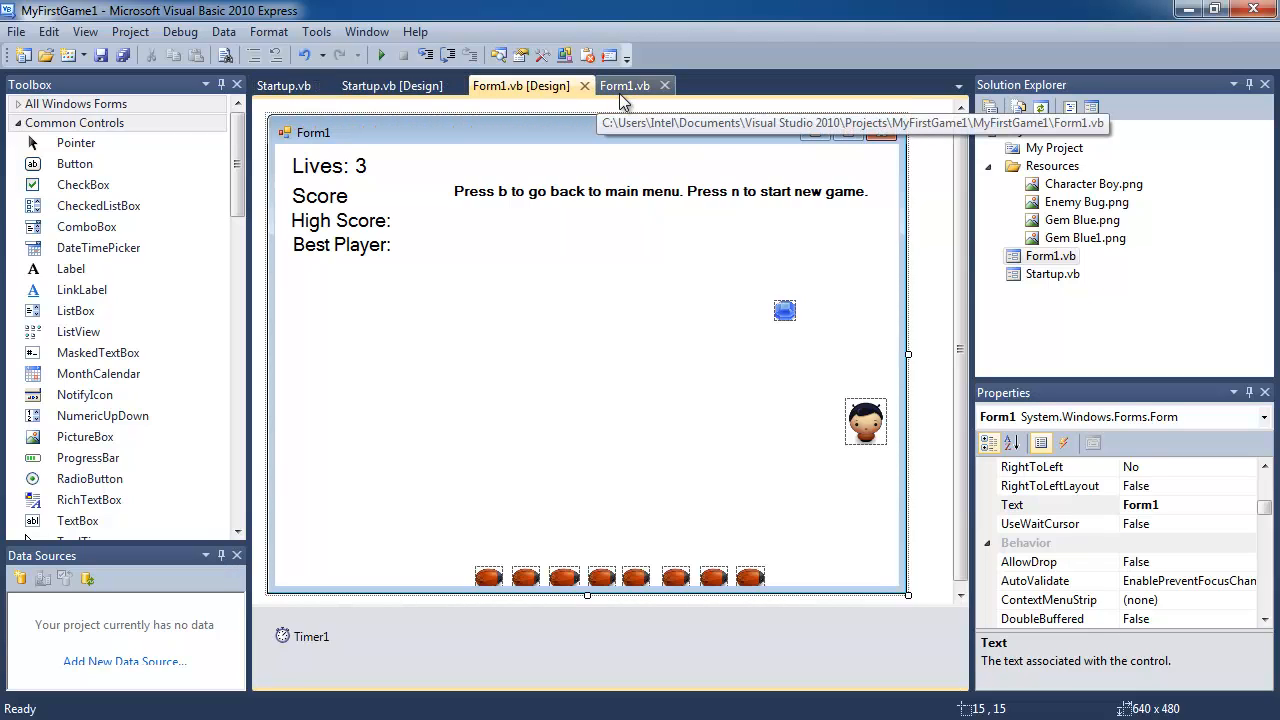
pyautogui.click(624, 84)
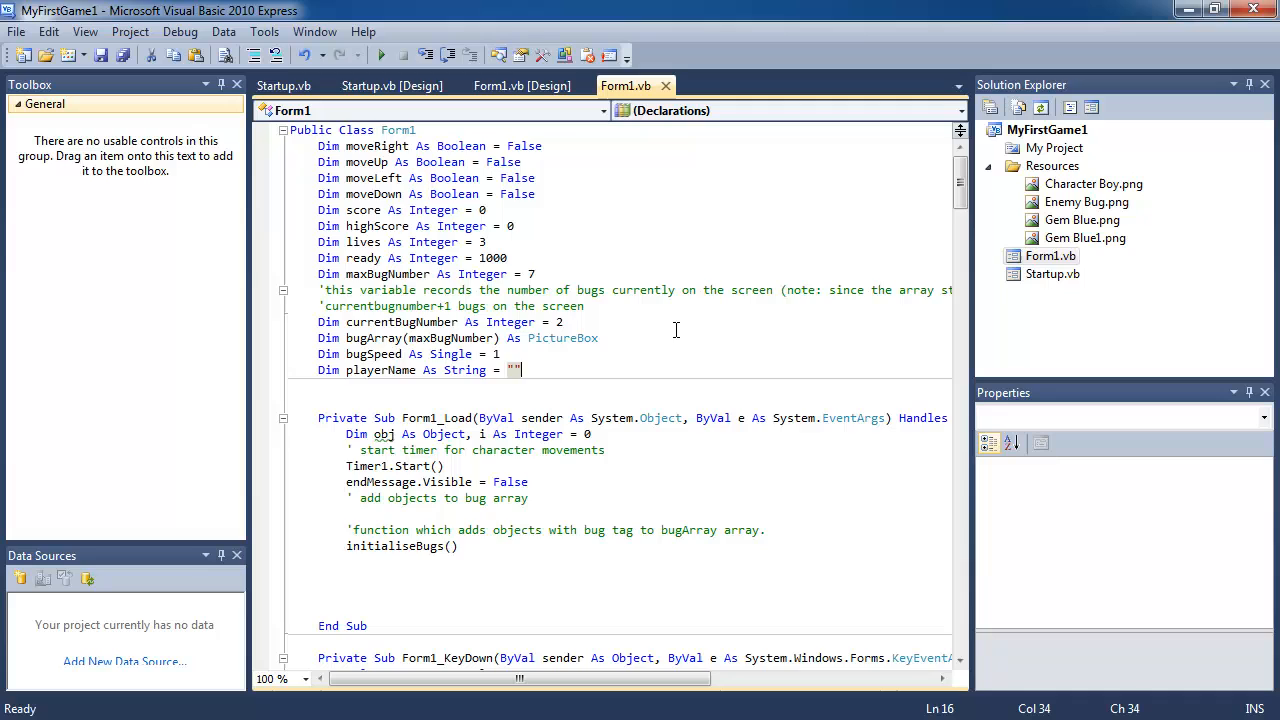
# - Scroll the Form1 code down to the Timer1_Tick game-over block where lives = 0
pyautogui.scroll(-3)
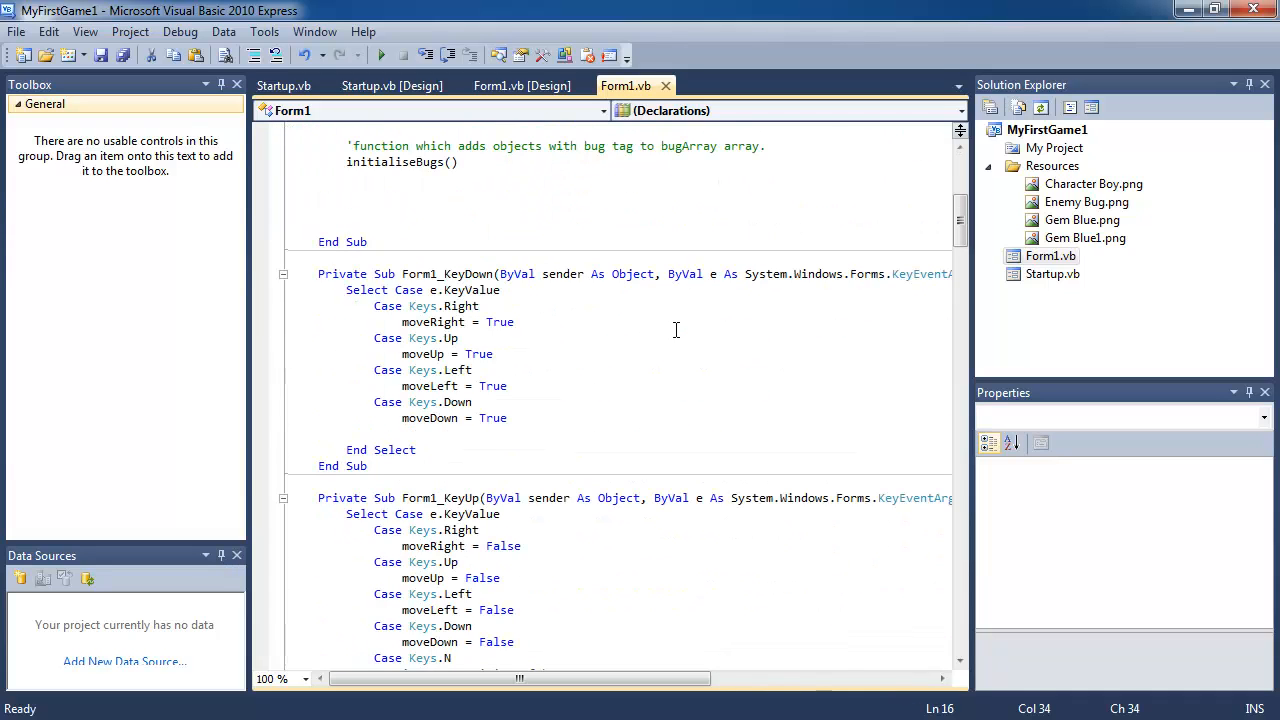
pyautogui.scroll(-3)
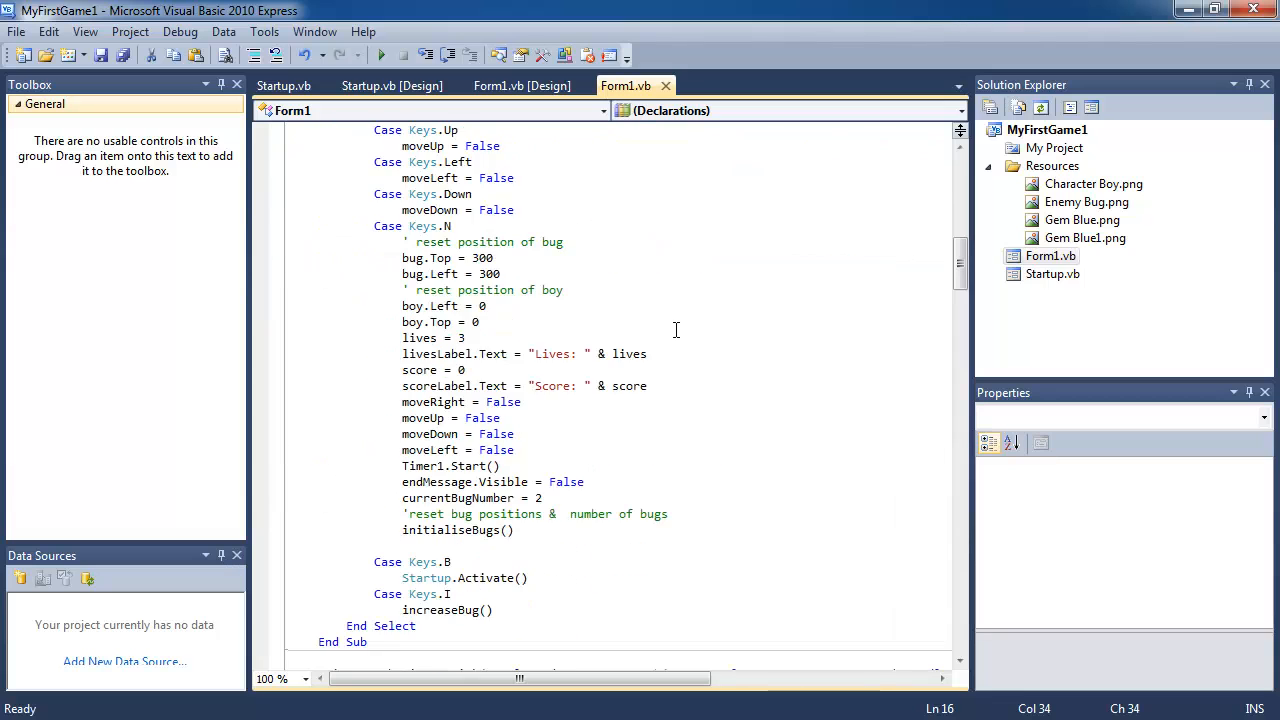
pyautogui.scroll(-3)
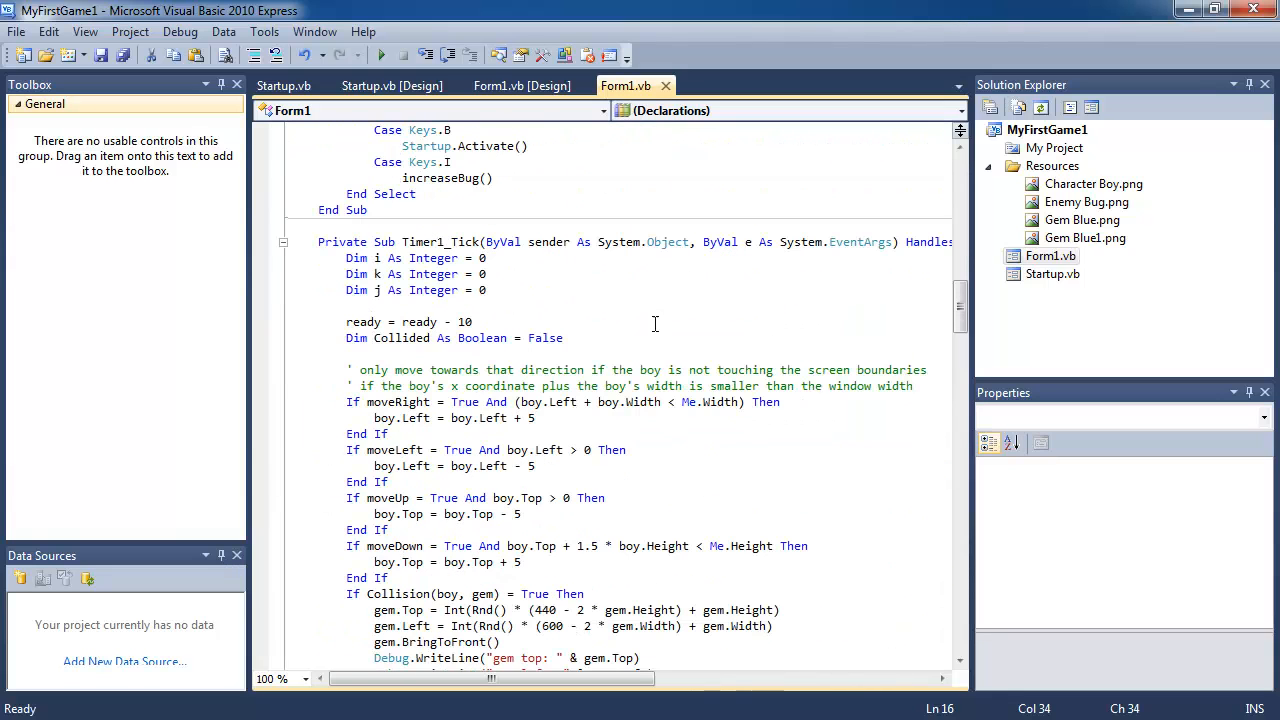
pyautogui.scroll(-3)
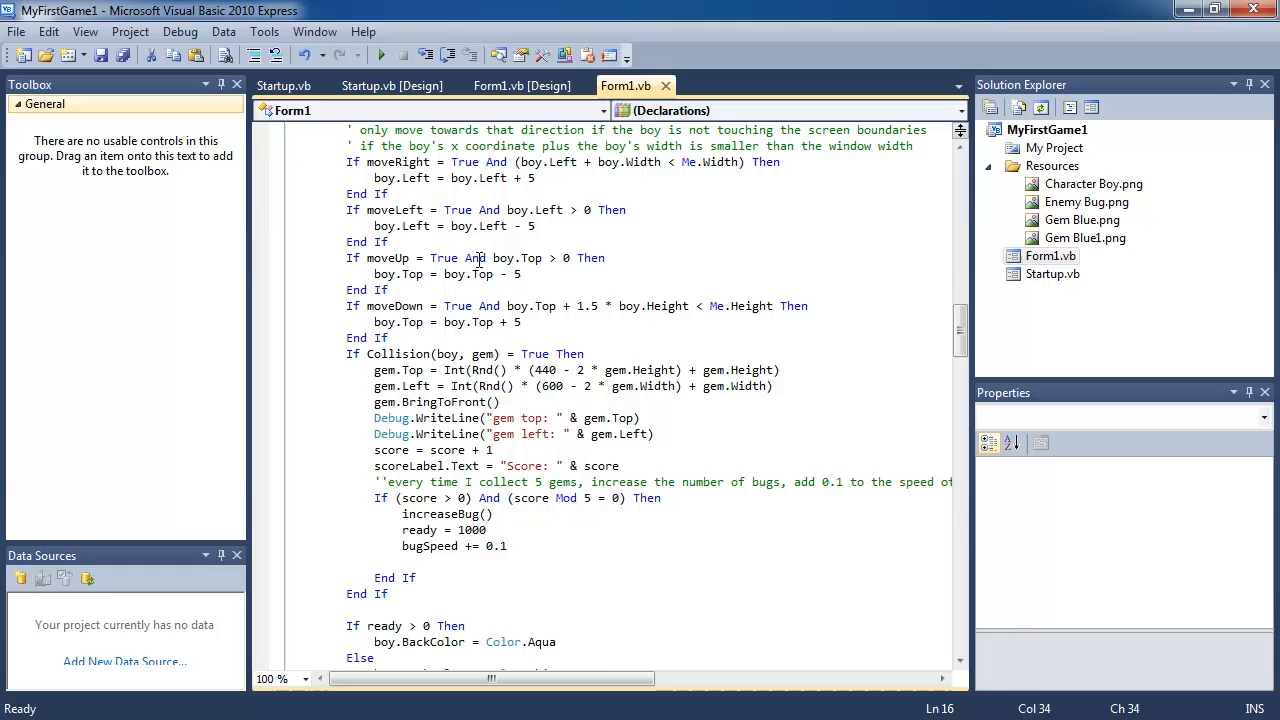
pyautogui.scroll(-3)
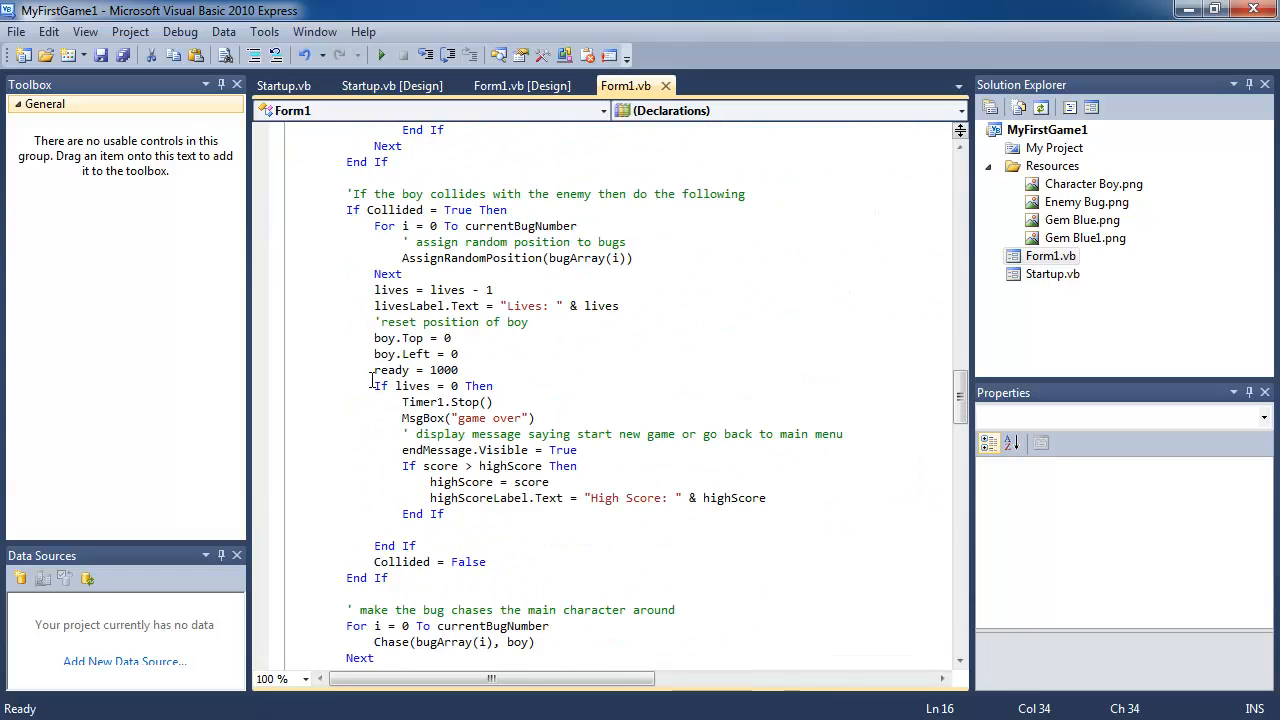
pyautogui.scroll(-3)
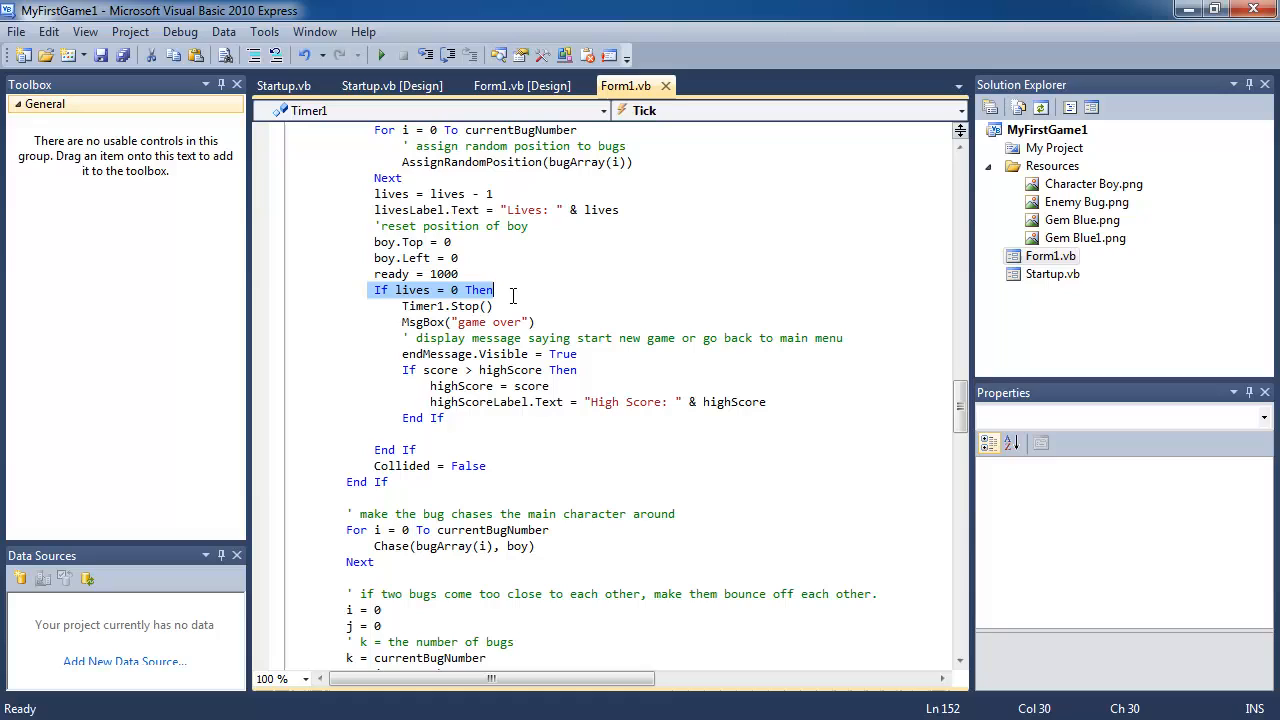
# - Add playerName = InputBox("Enter your name", "Enter your name") inside the high-score block
pyautogui.click(512, 290)
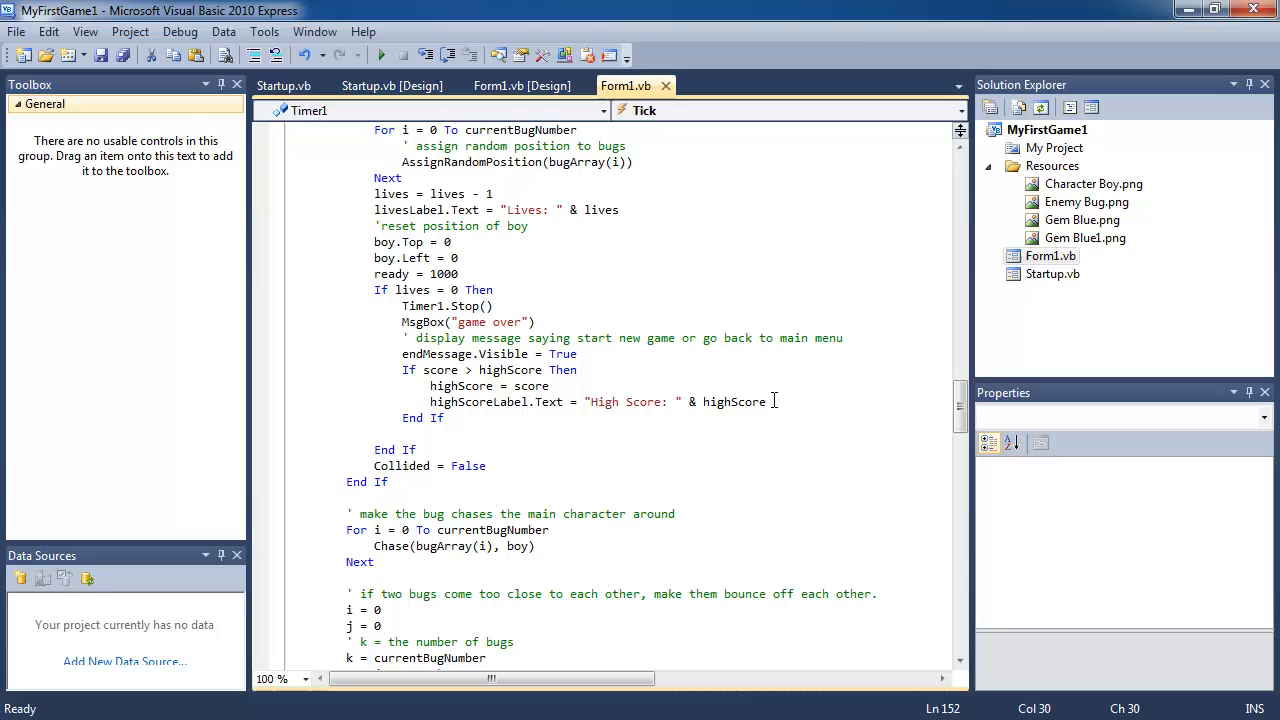
pyautogui.doubleClick(734, 400)
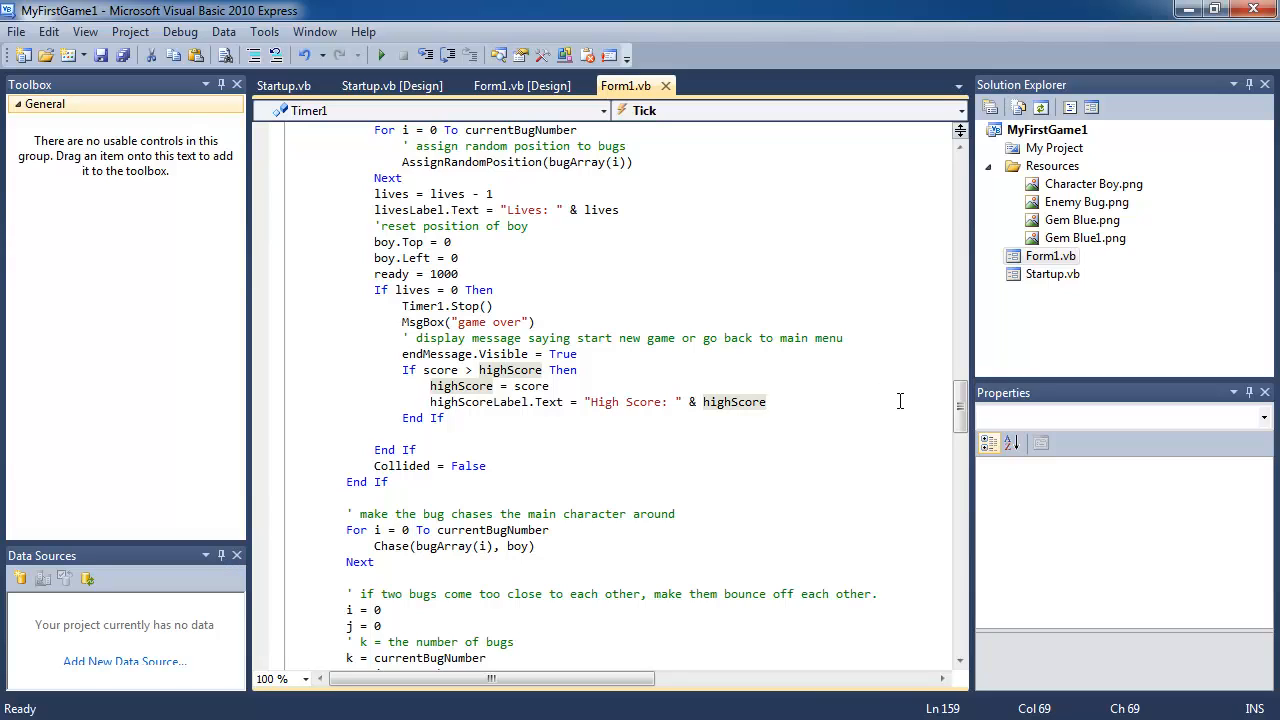
pyautogui.write('playerName')
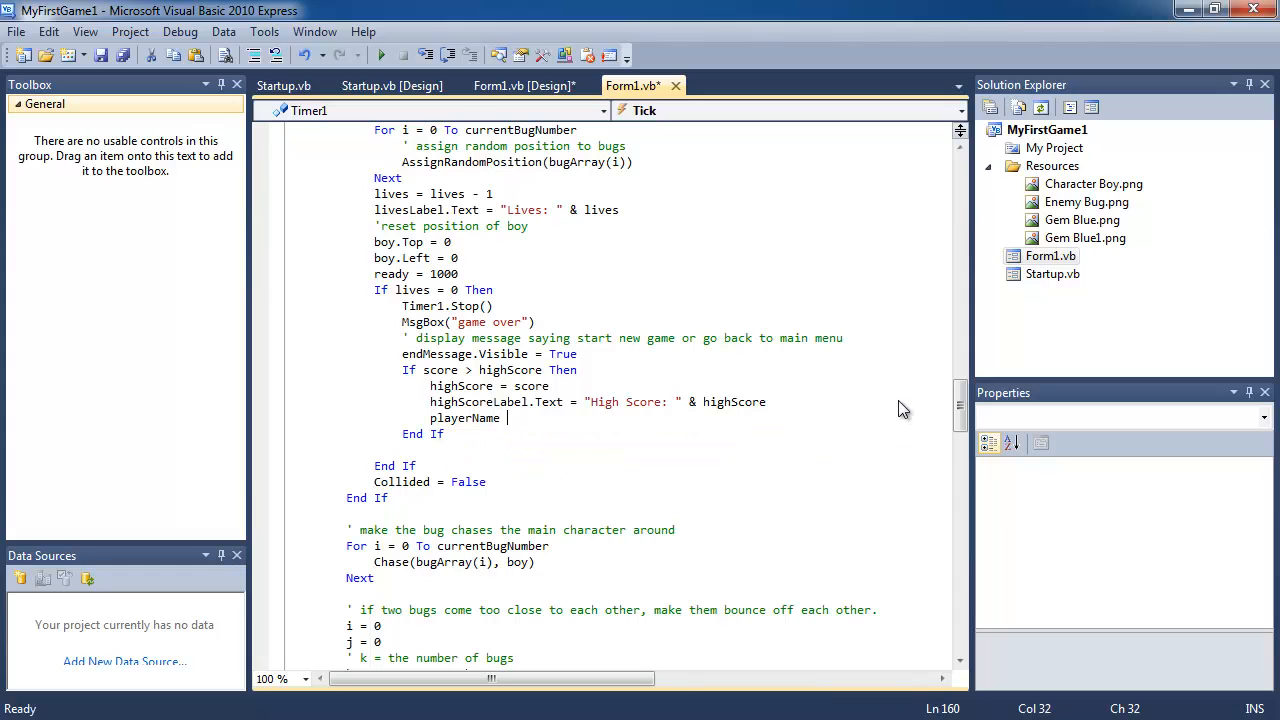
pyautogui.write('InputBox("')
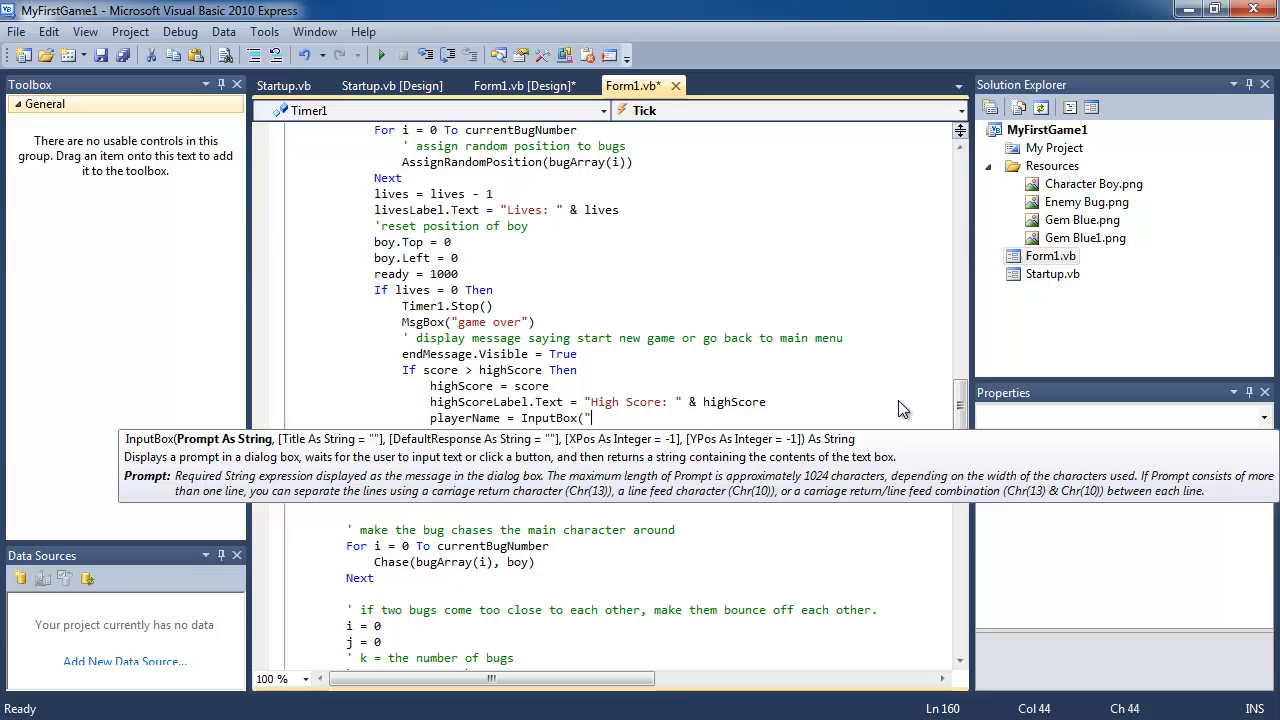
pyautogui.write('Enter your name')
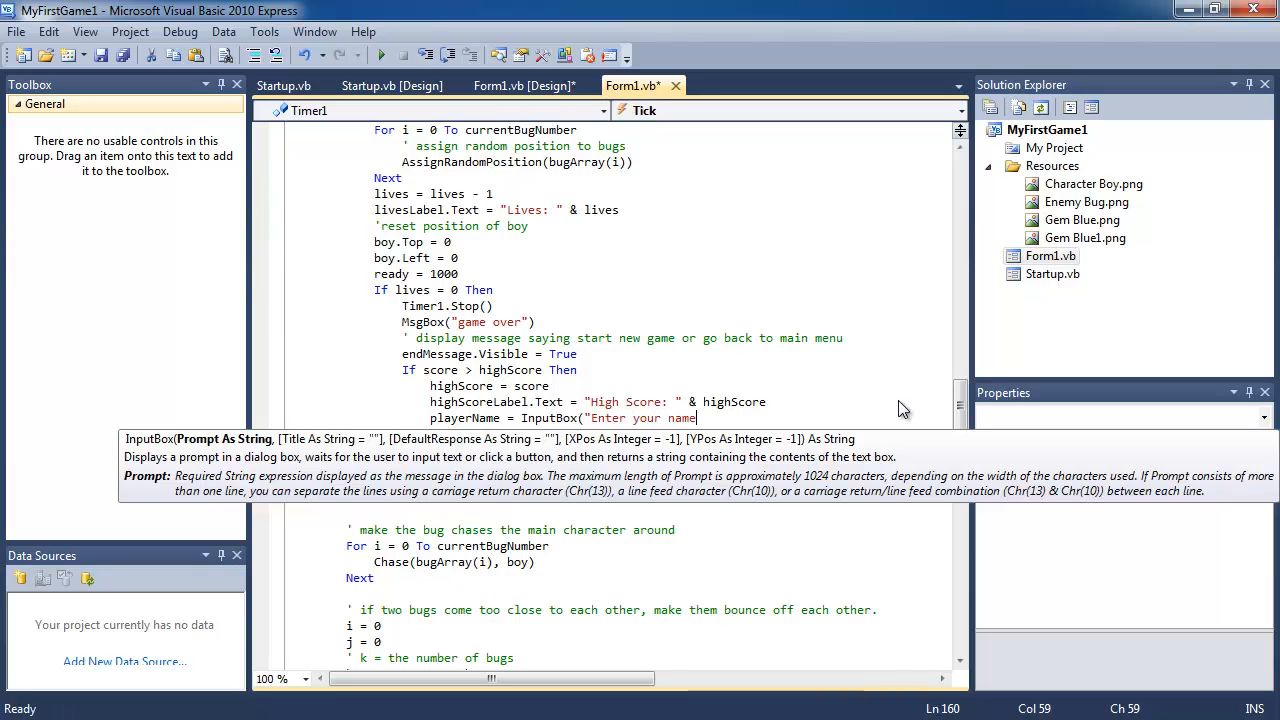
pyautogui.write(',"Enter your name")')
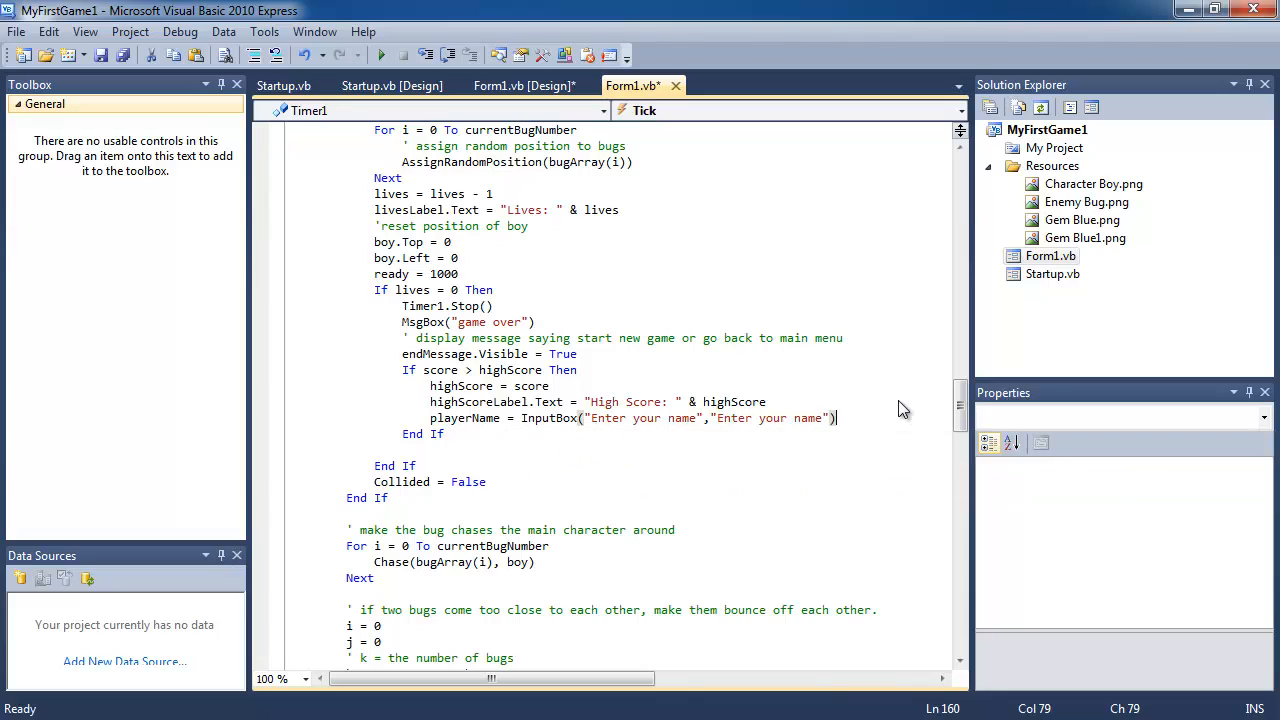
pyautogui.press('enter')
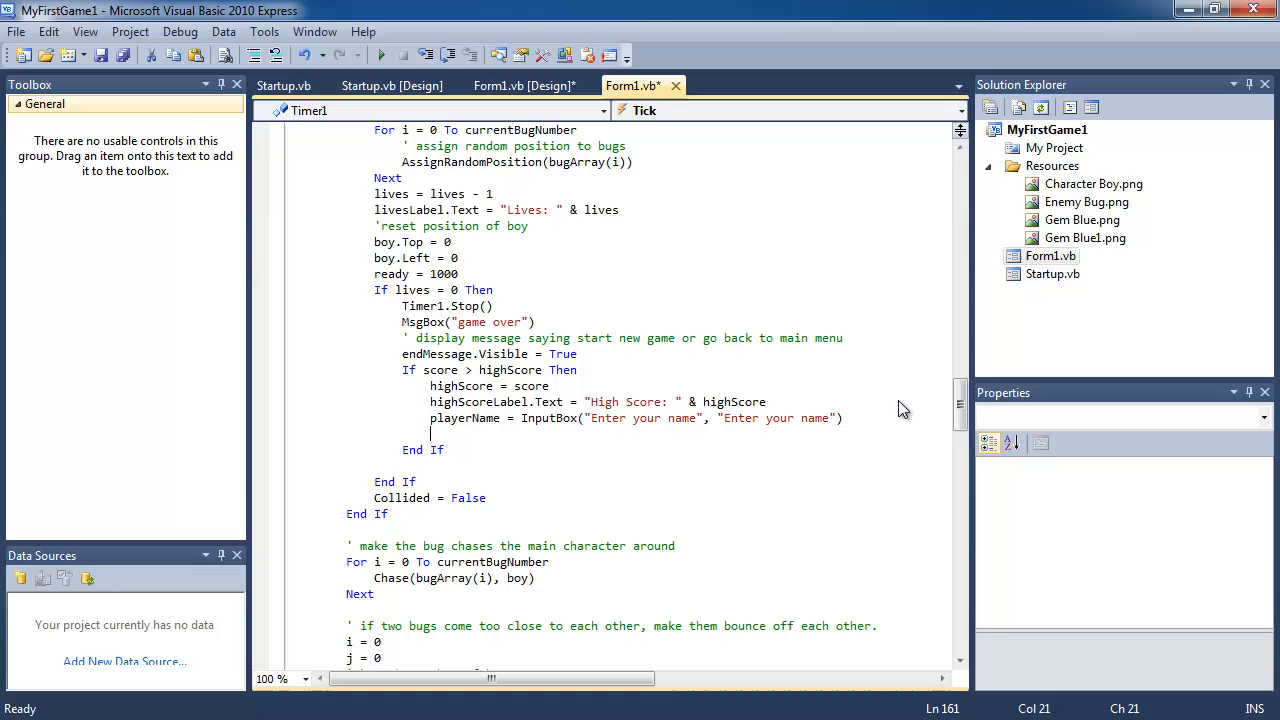
# - Add nameLabel.Text = "Best player: " & playerName on the next line
pyautogui.write('nameLabel.Text="')
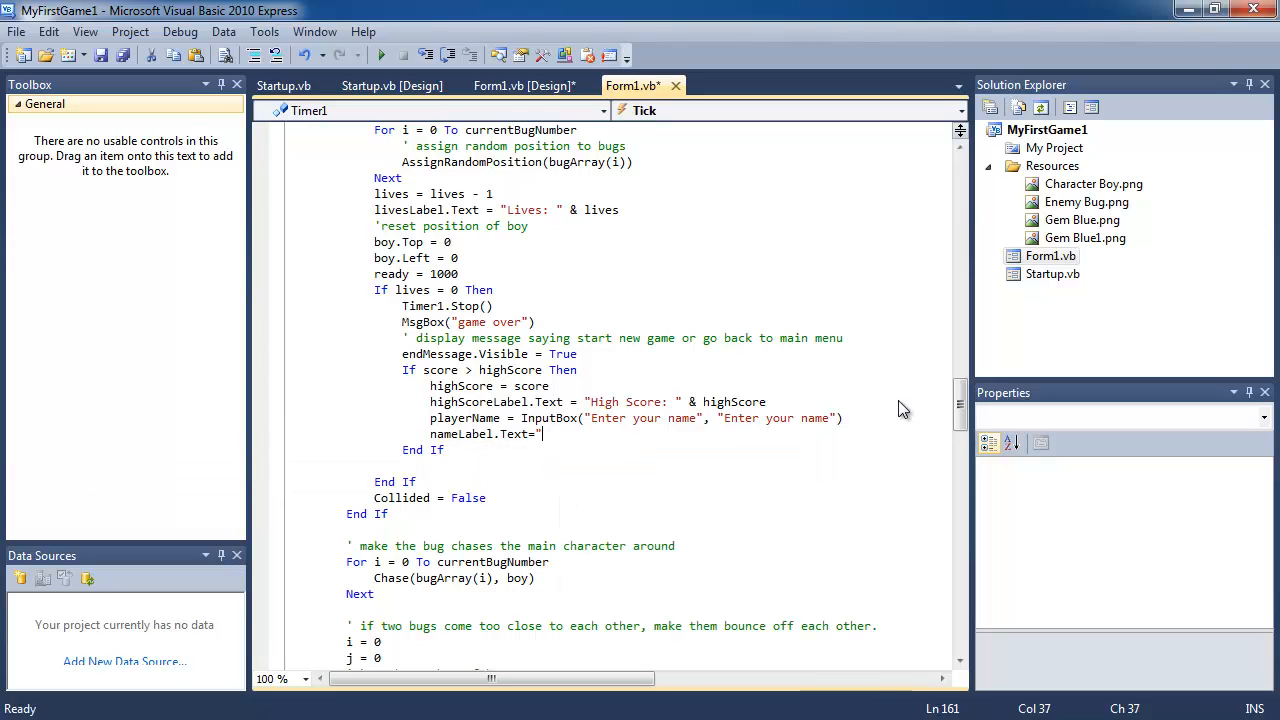
pyautogui.write('Best player: "')
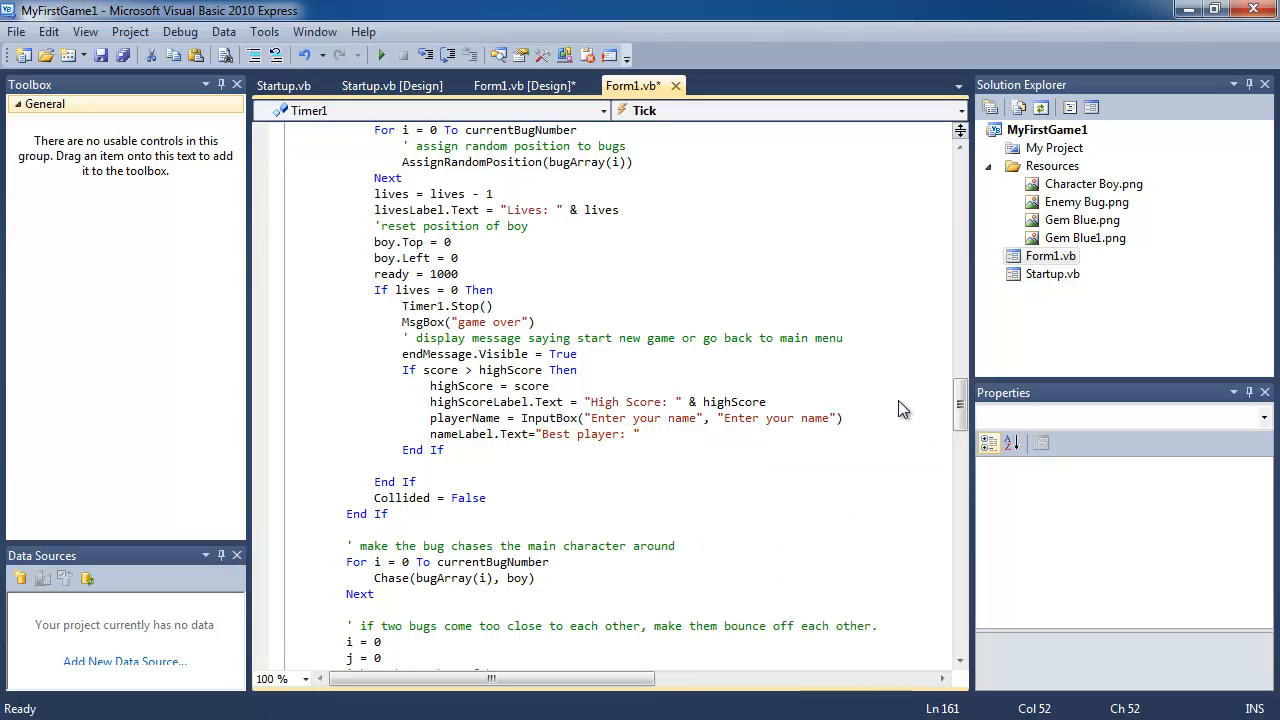
pyautogui.write('&')
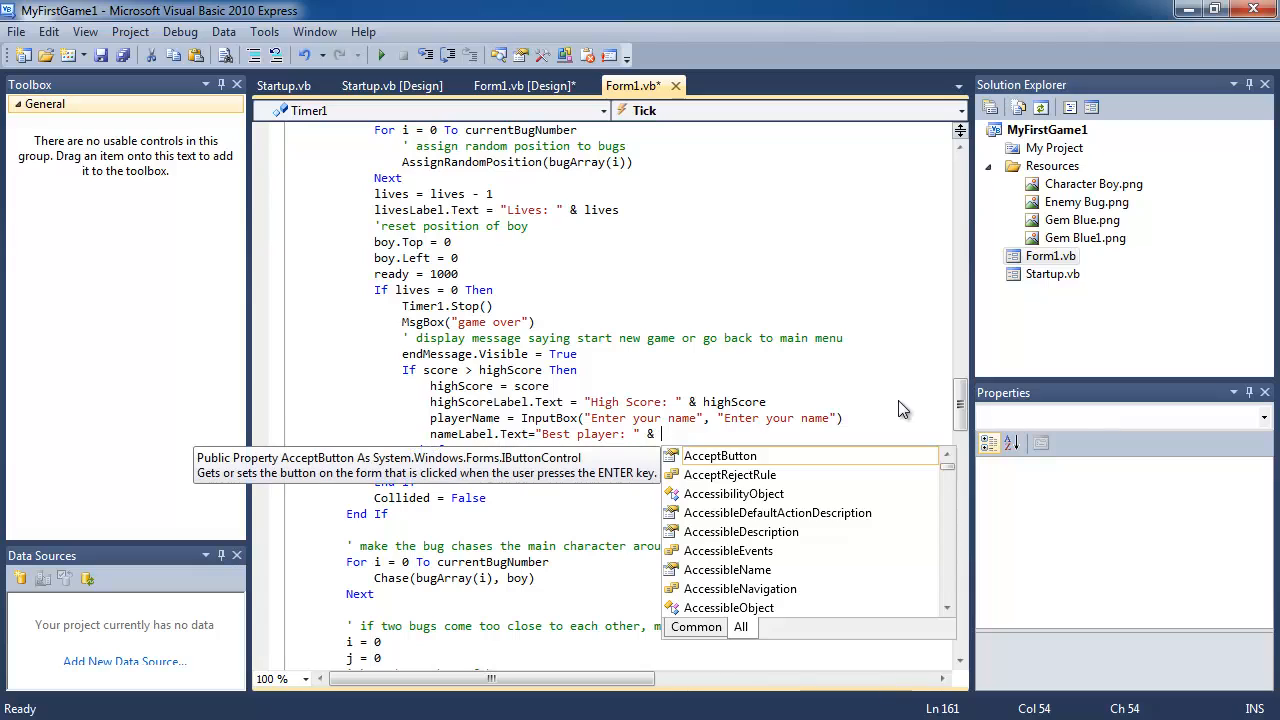
pyautogui.write('player')
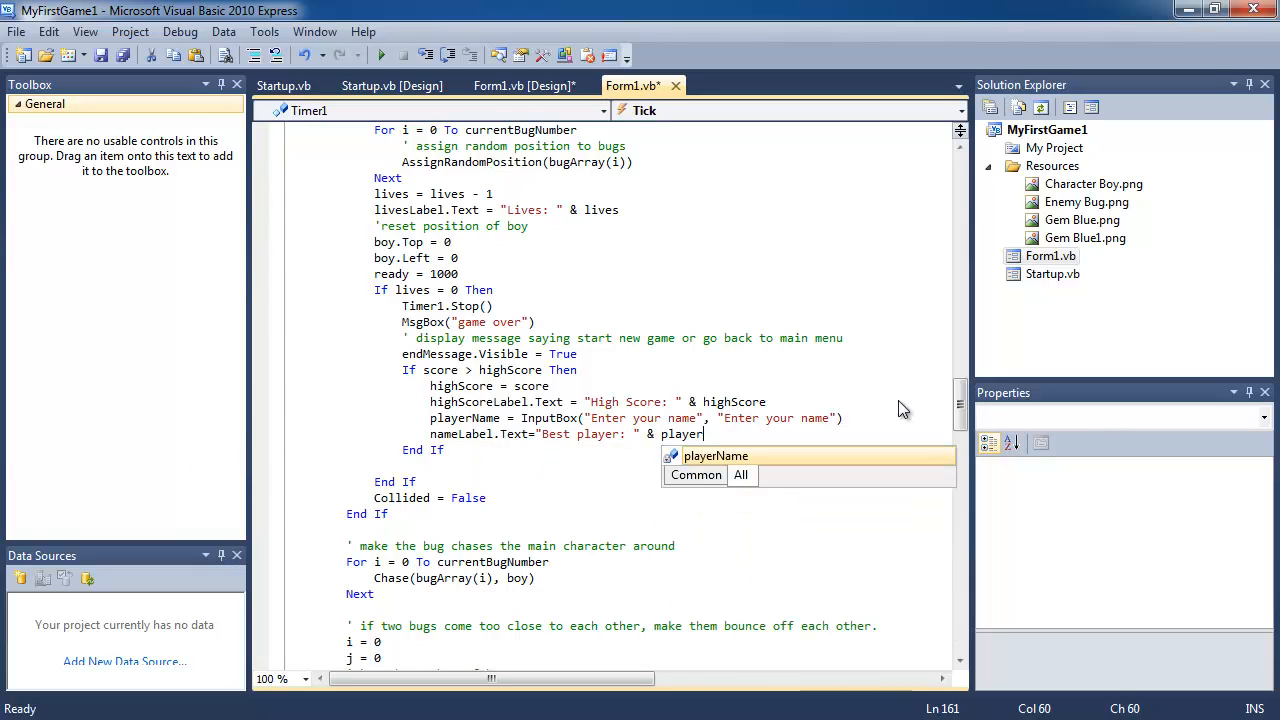
pyautogui.write('Name')
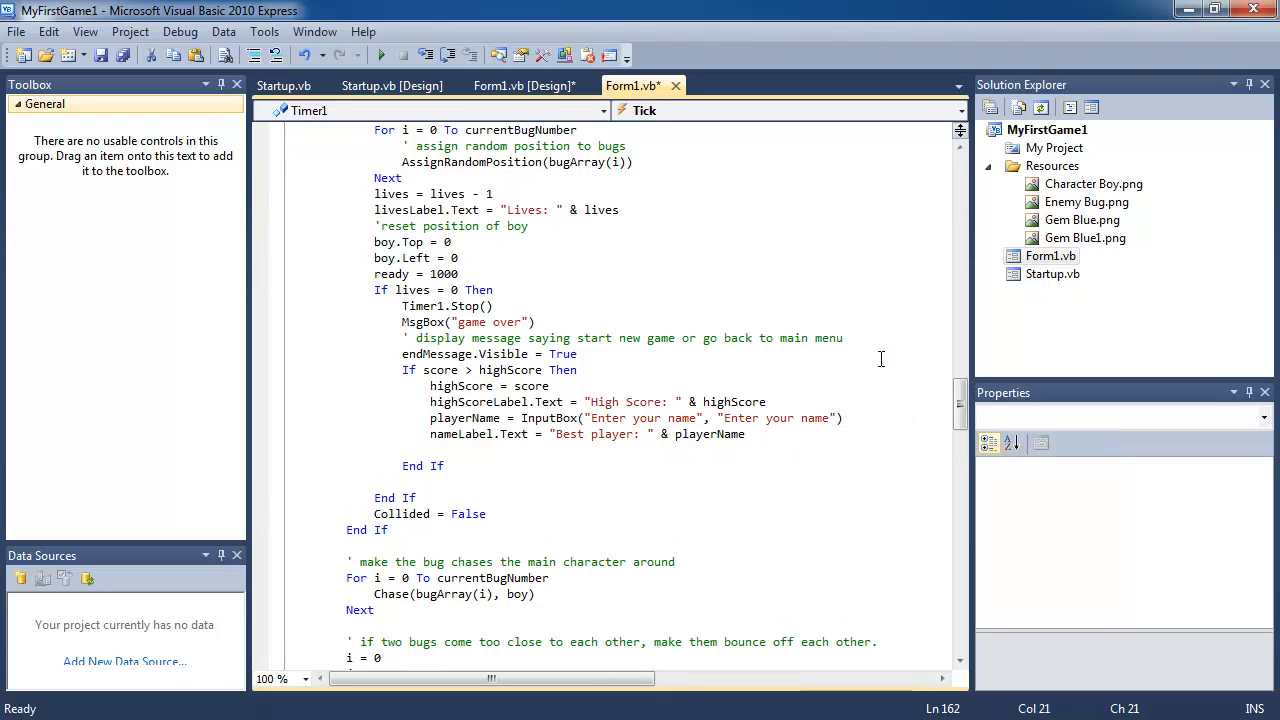
pyautogui.moveTo(804, 302)
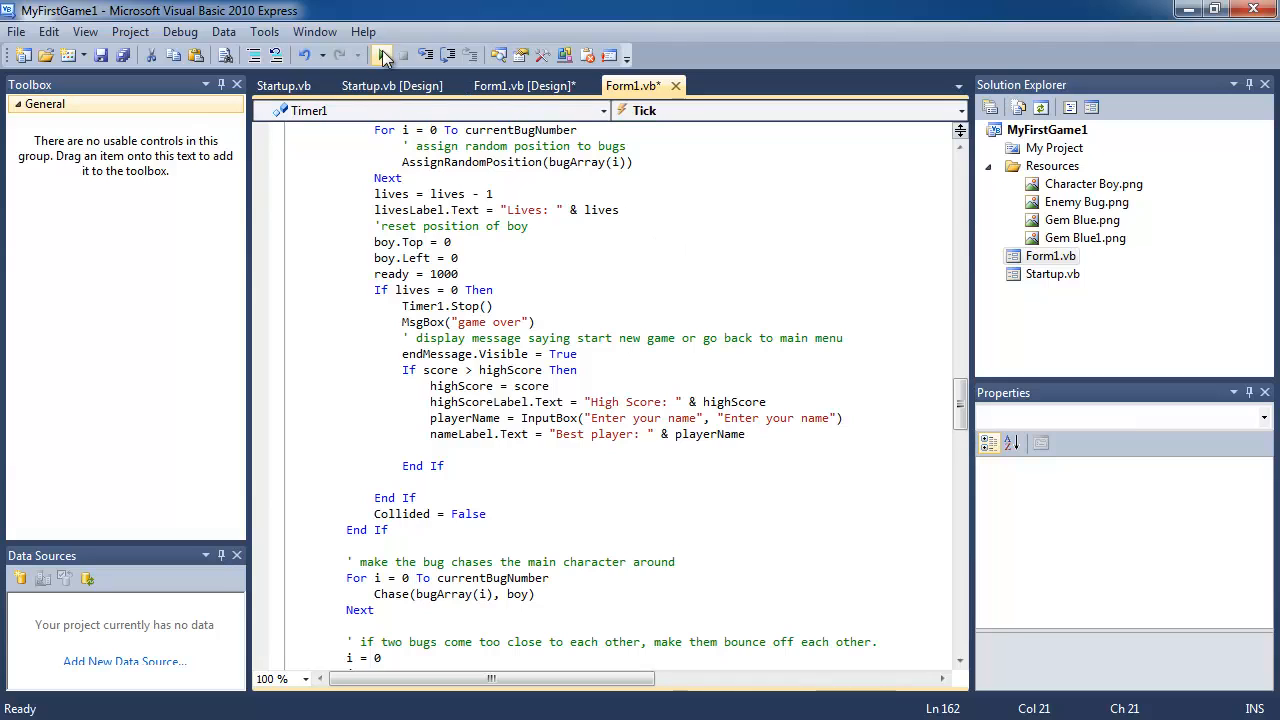
pyautogui.moveTo(384, 56)
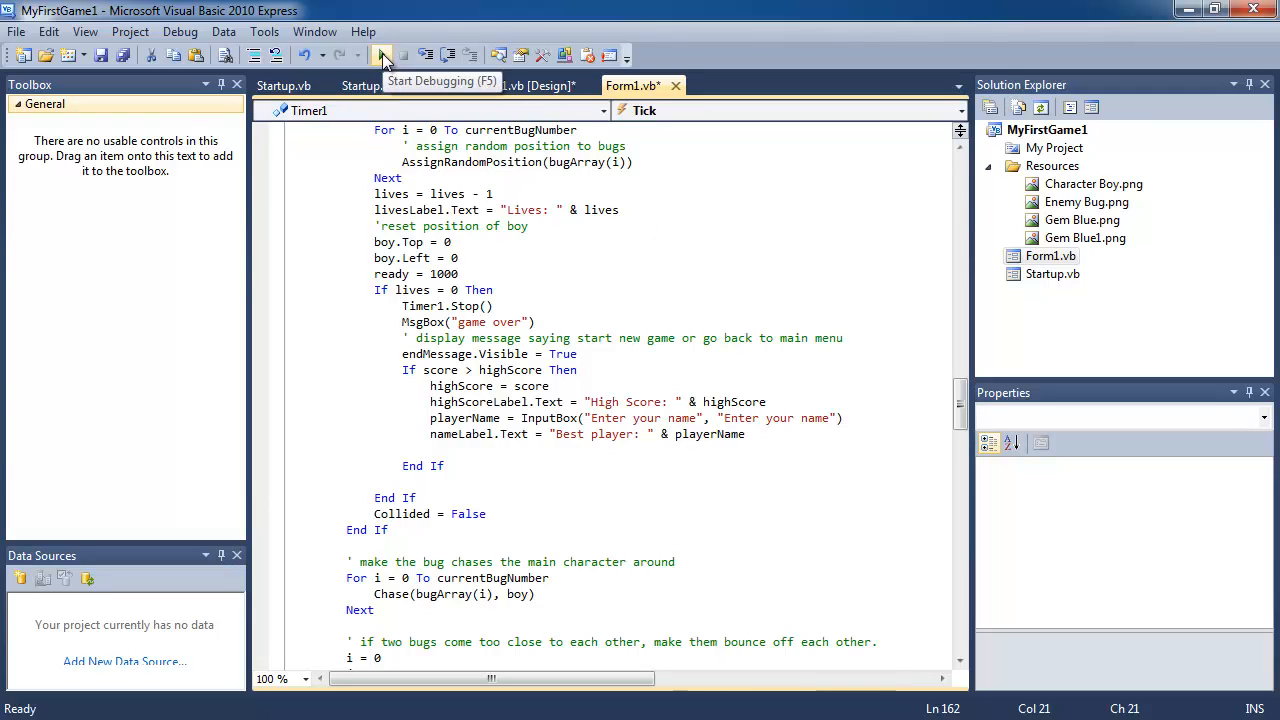
# - Run the game, set a high score and enter 'Ed' at the name prompt
pyautogui.click(384, 56)
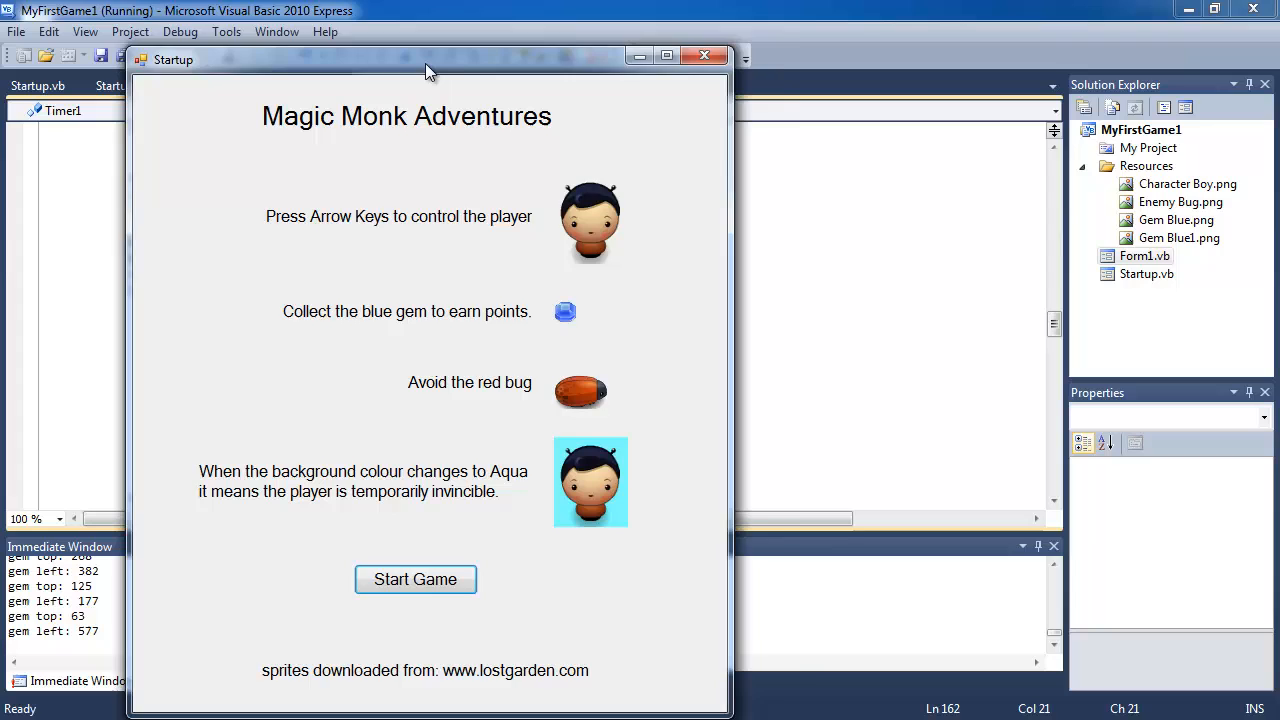
pyautogui.click(416, 580)
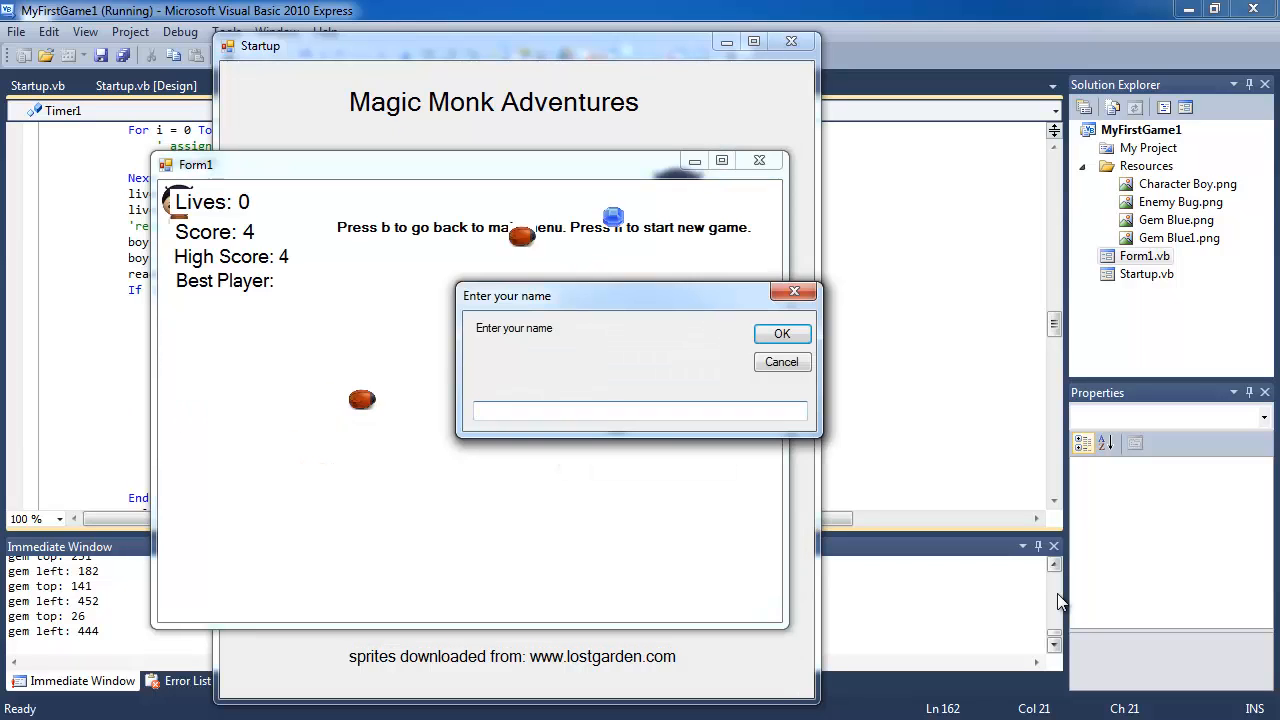
pyautogui.write('Ed')
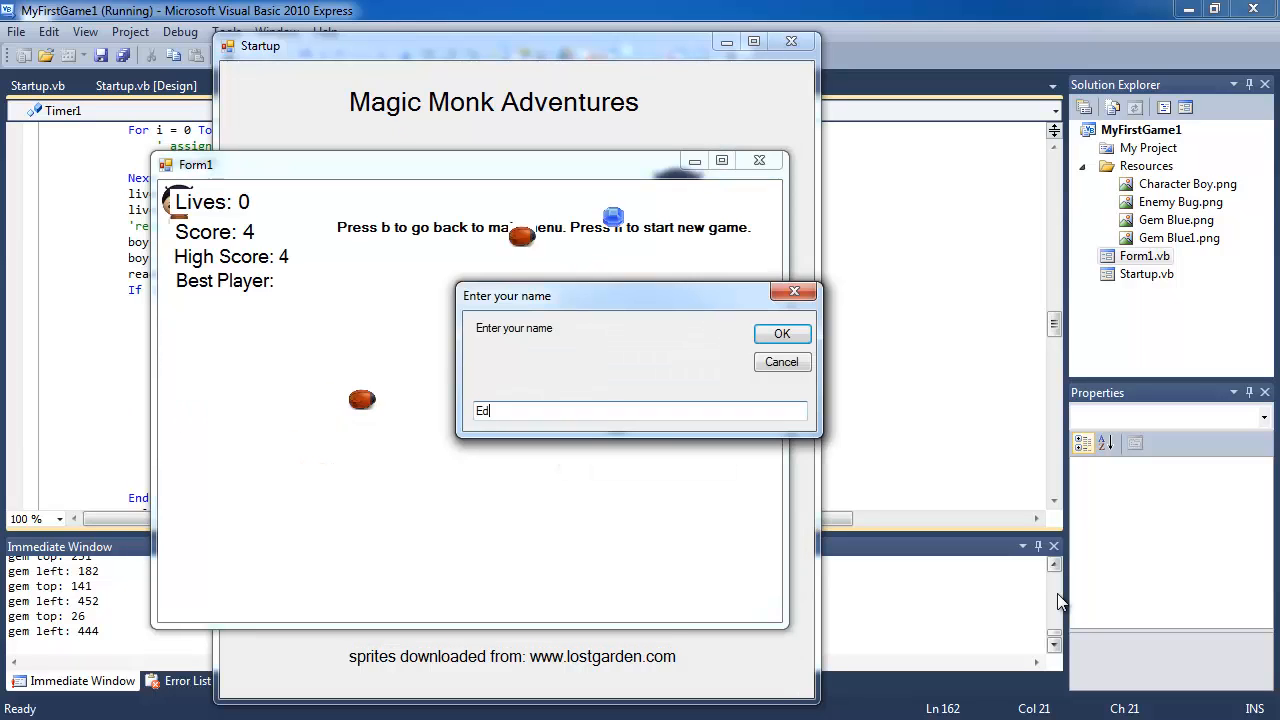
pyautogui.click(782, 332)
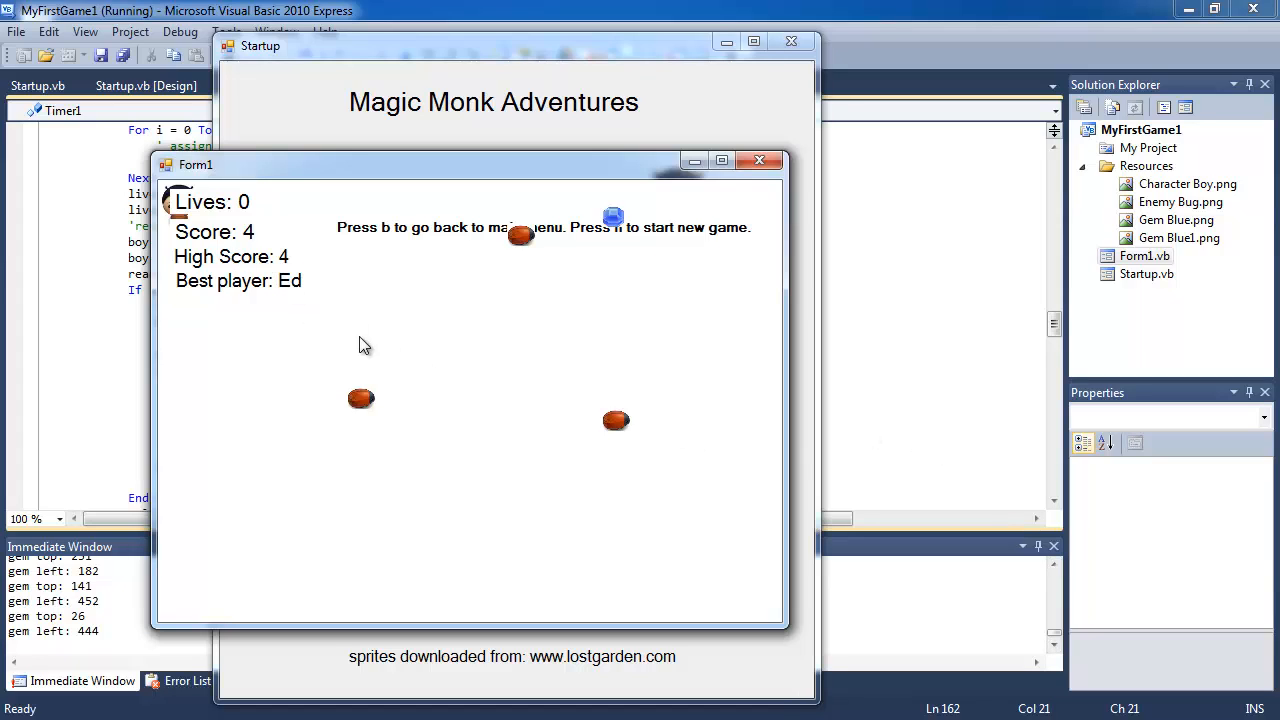
pyautogui.moveTo(484, 360)
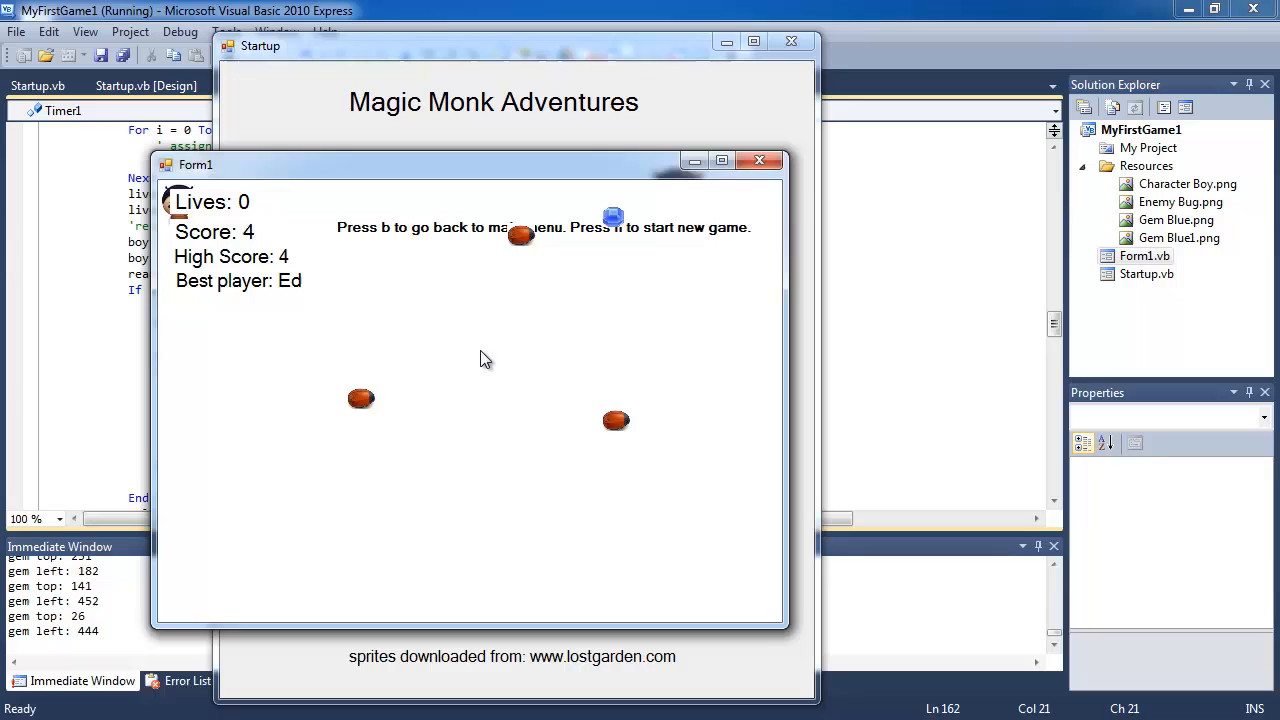
# - Play again to beat the score, enter 'John' as best player, then close the game window
pyautogui.press('n')
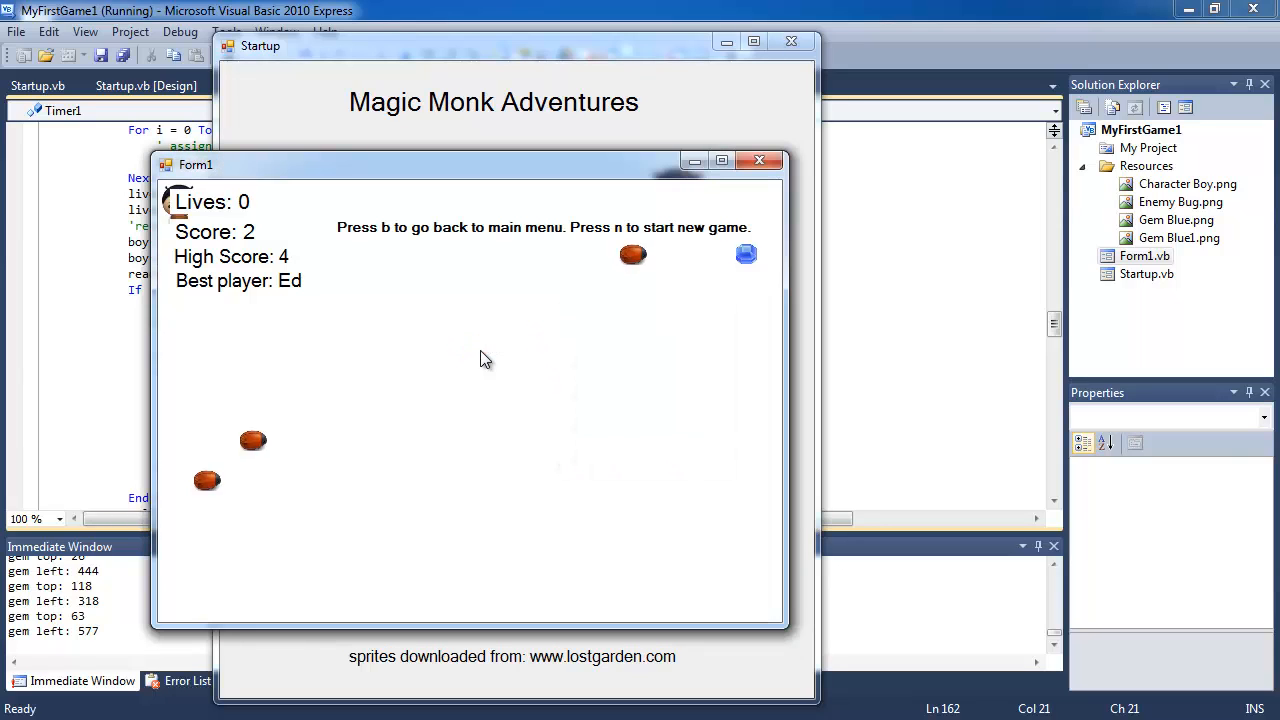
pyautogui.press('n')
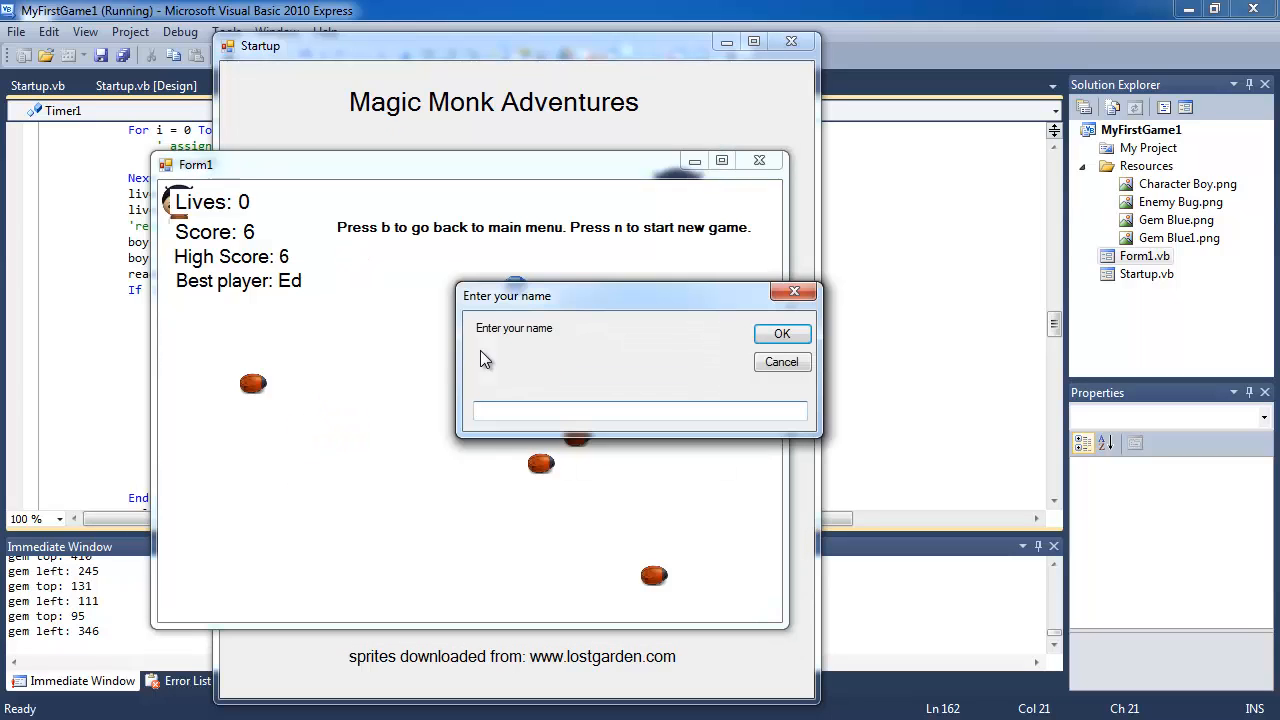
pyautogui.click(782, 332)
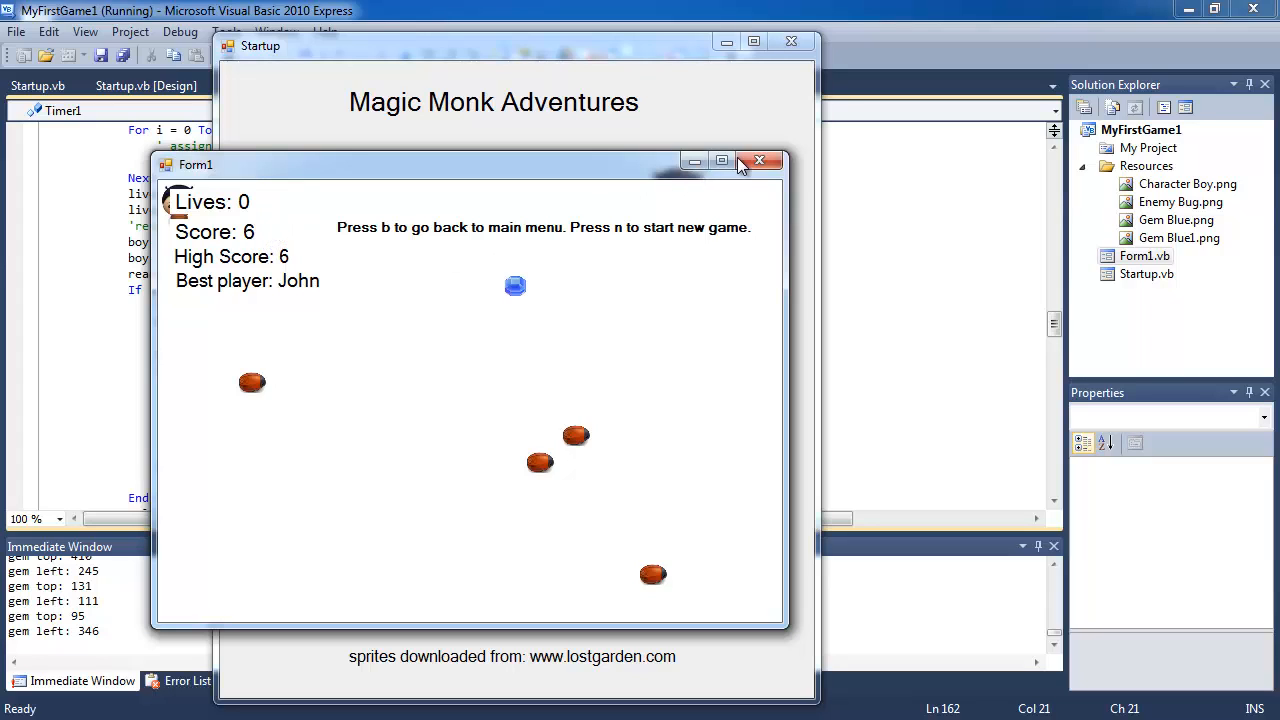
pyautogui.moveTo(760, 160)
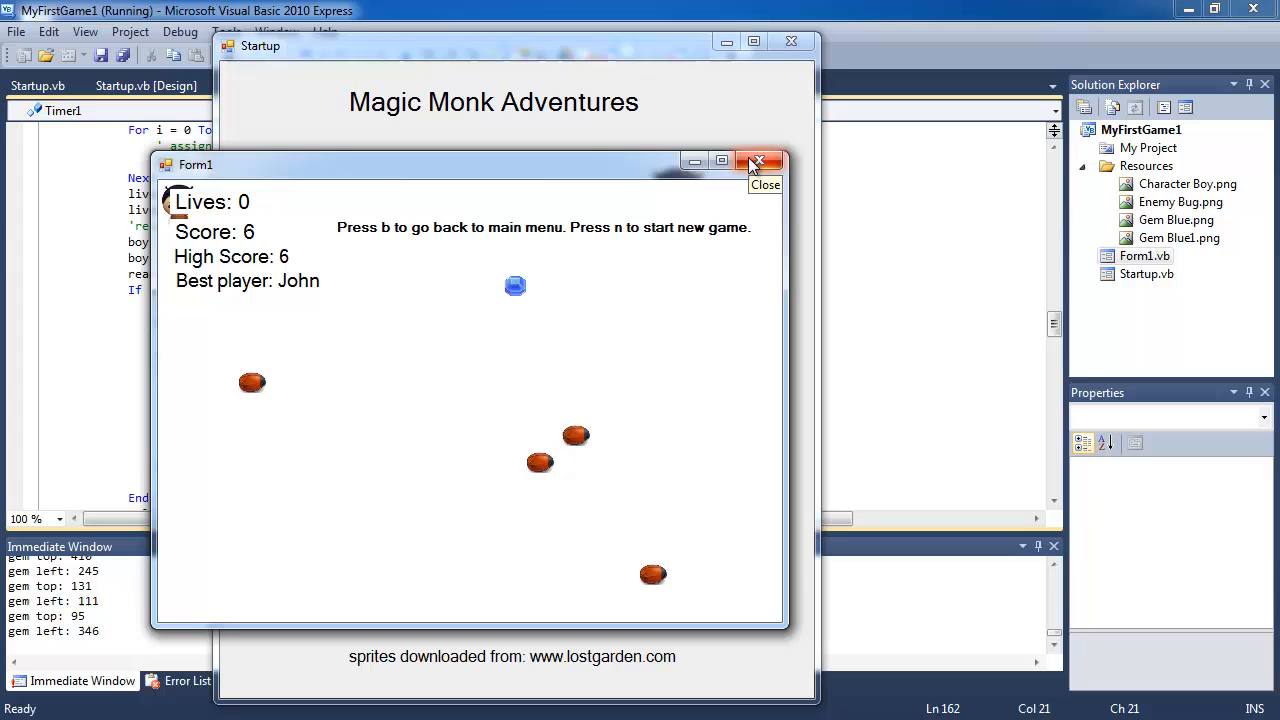
pyautogui.click(756, 160)
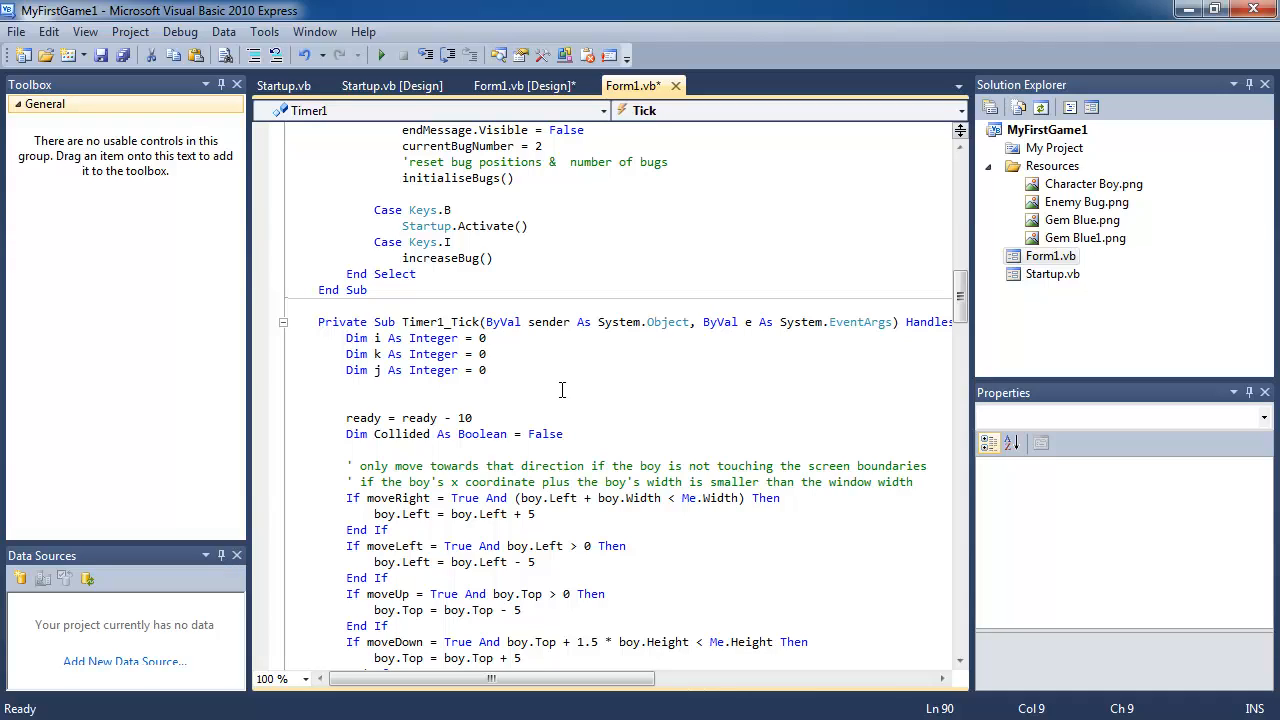
# - Declare Dim FileNum As Integer in Timer1_Tick and open a blank line after the nameLabel assignment
pyautogui.write('Dim FileNum As Integer')
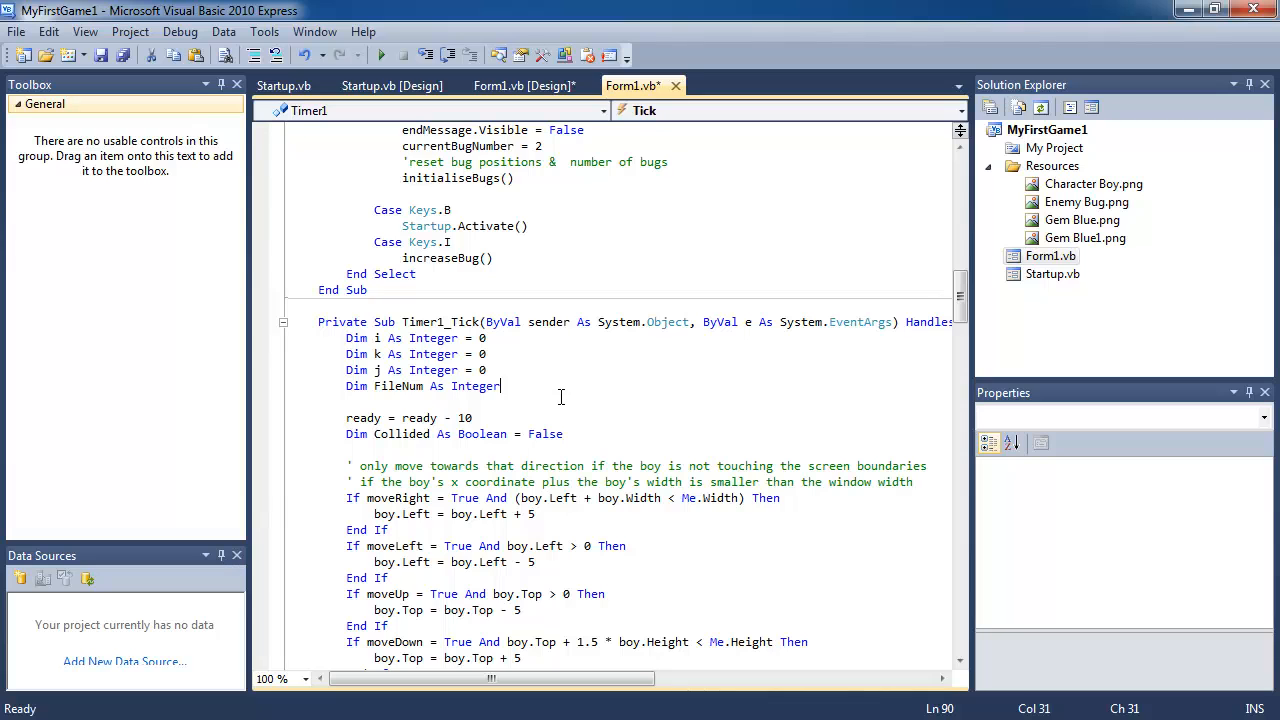
pyautogui.scroll(-3)
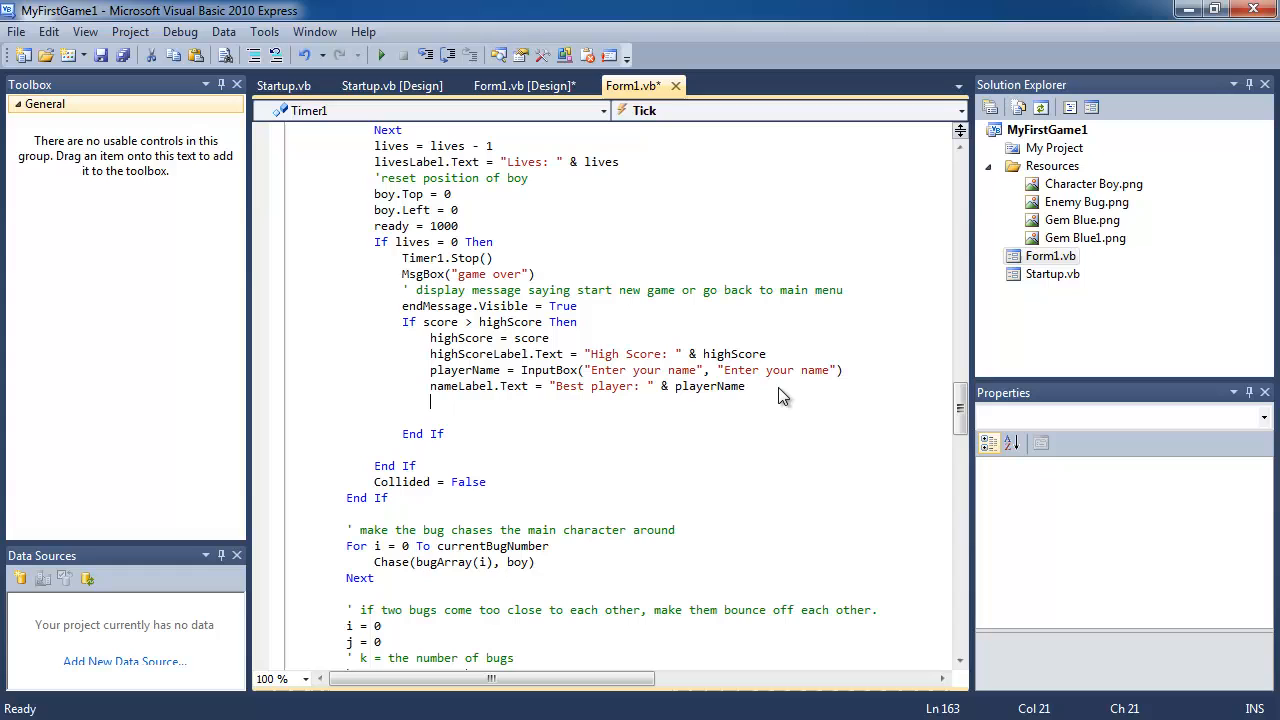
# - Write FileOpen(FileNum, "score.txt", OpenMode.Output) below the nameLabel.Text line
pyautogui.write('FileOpen(F')
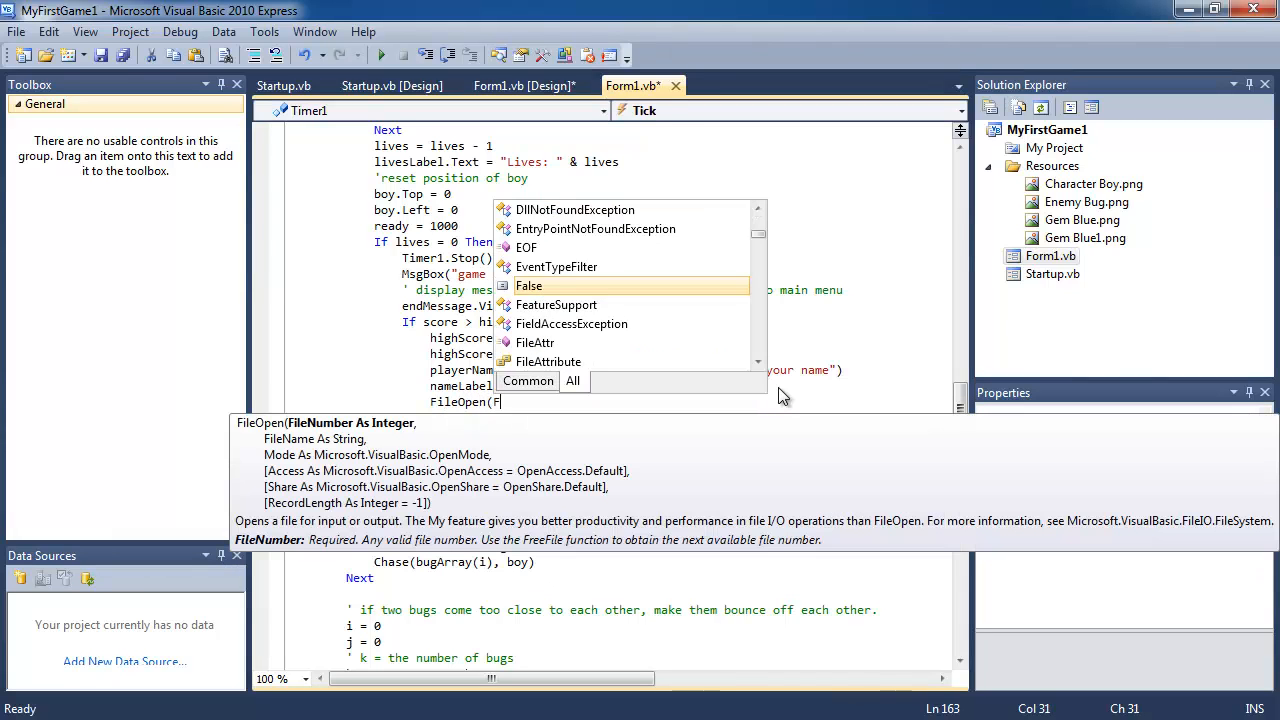
pyautogui.write('ileNum,"score.txt')
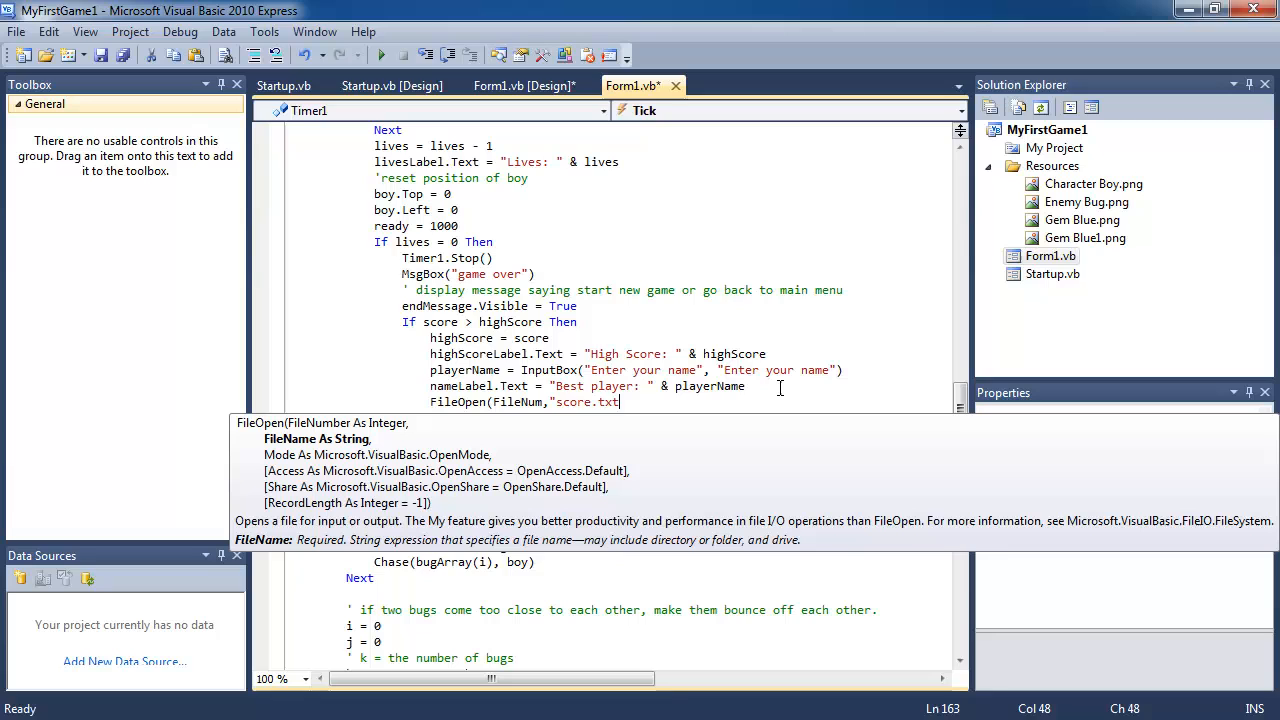
pyautogui.write(',Op')
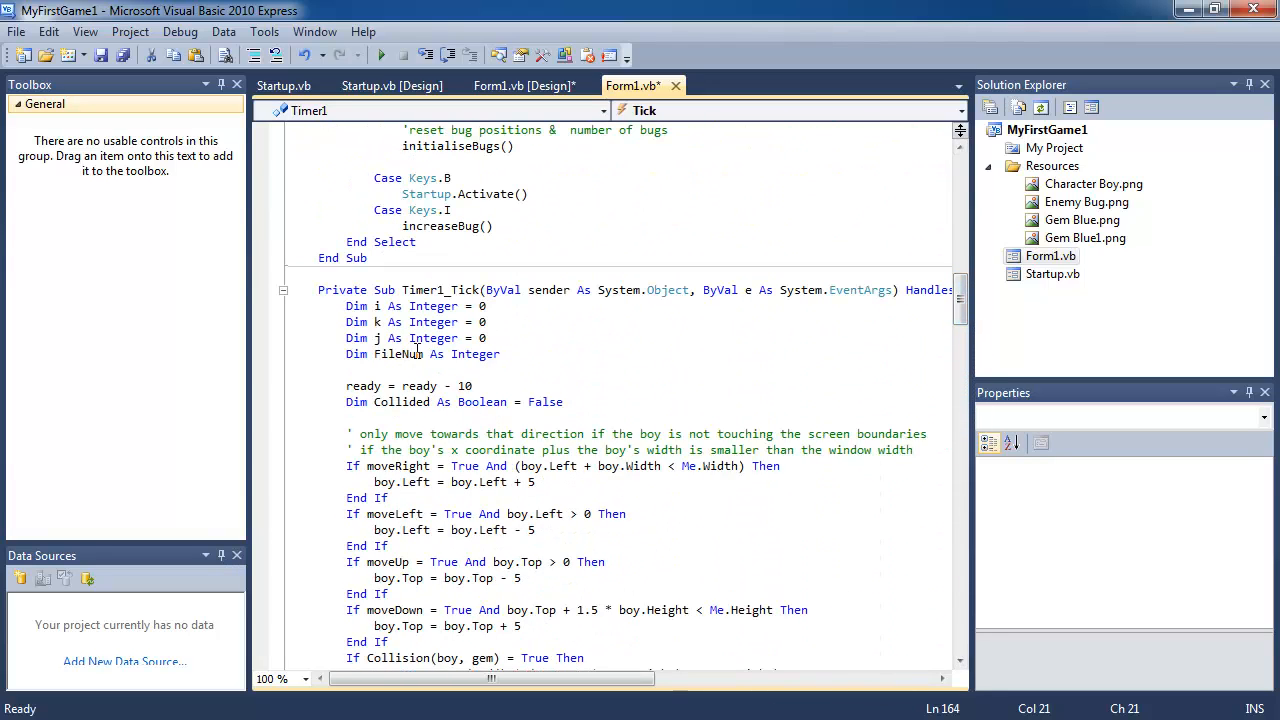
pyautogui.scroll(-3)
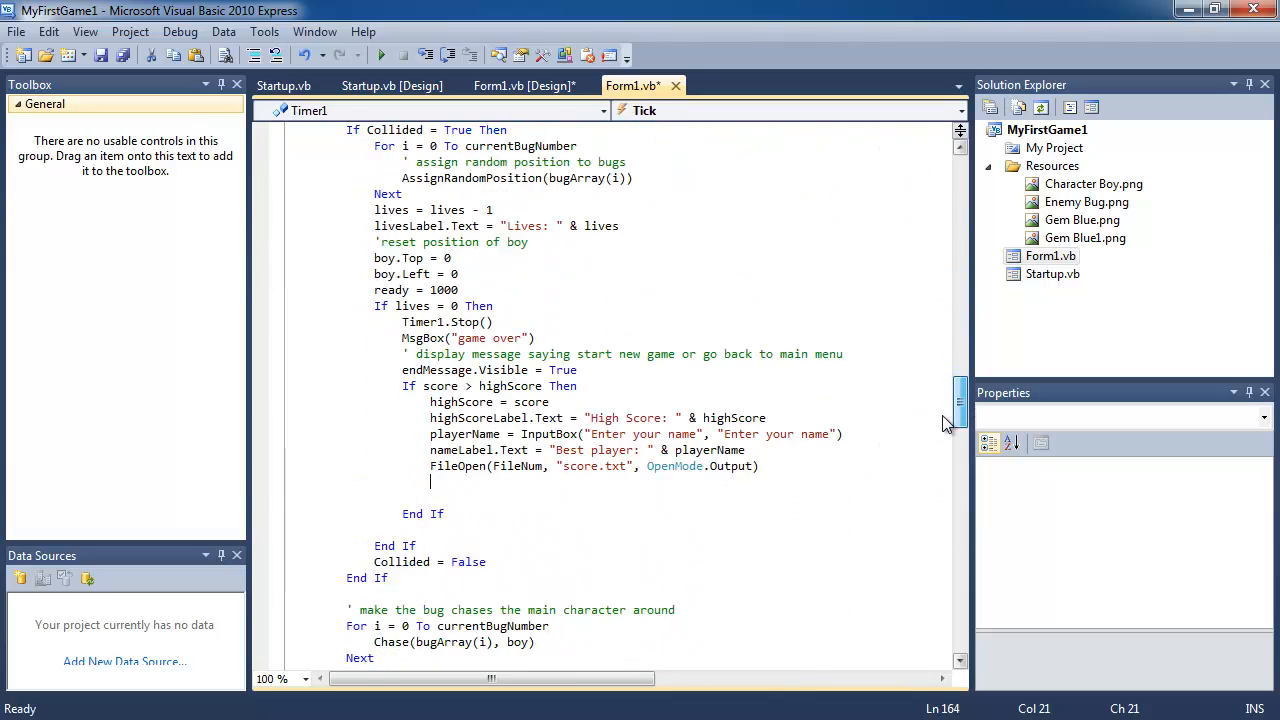
# - Get a free file number with FreeFile() and open score.txt for output in the high-score block
pyautogui.scroll(-3)
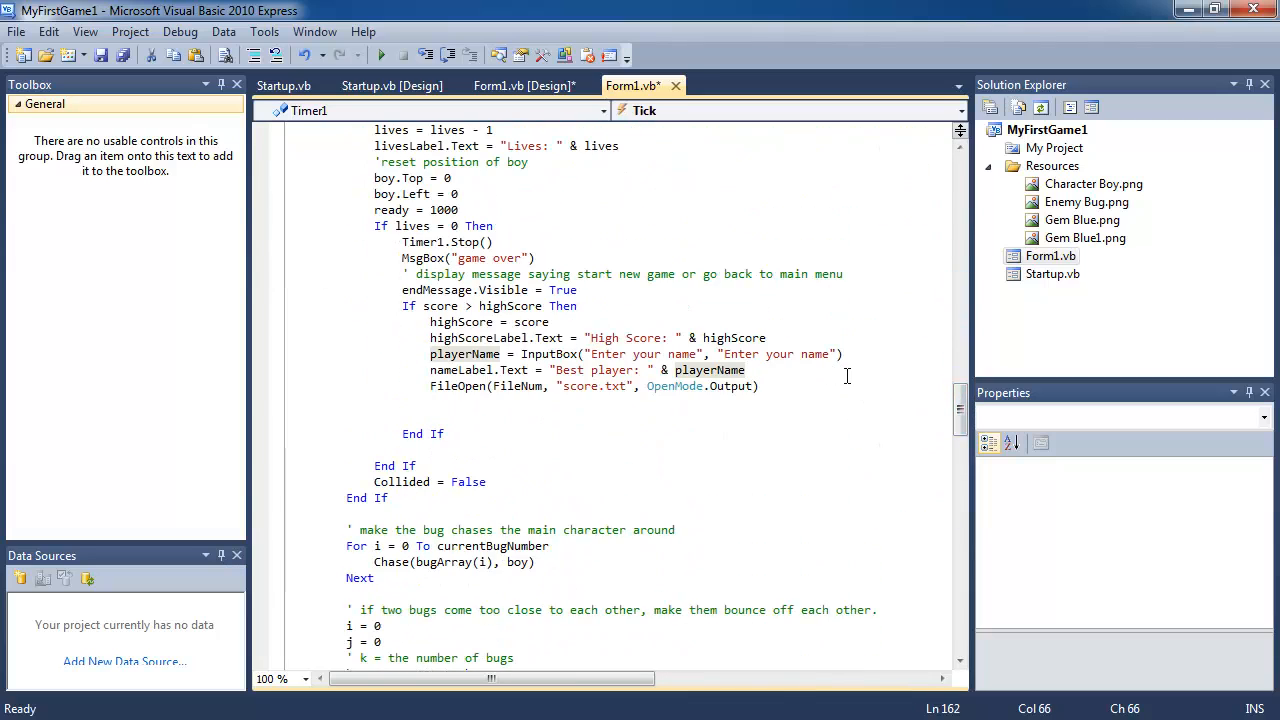
pyautogui.write('FileNum=')
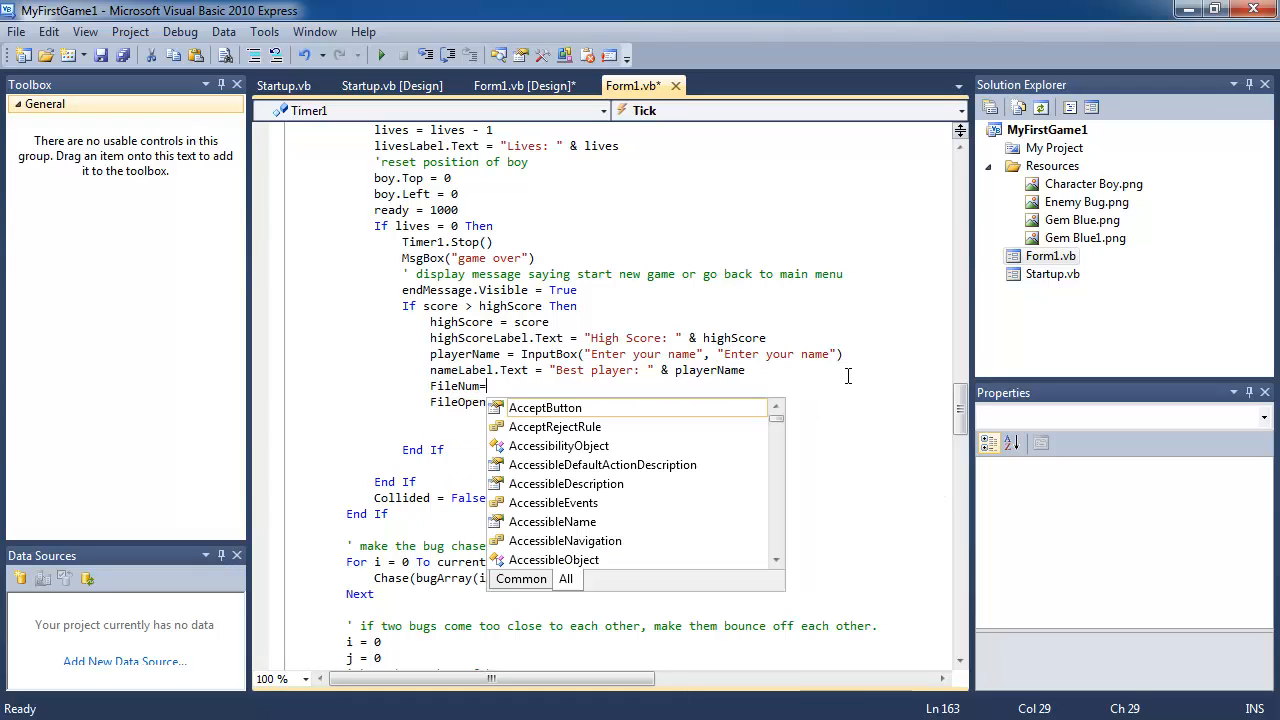
pyautogui.write('FreeFile()')
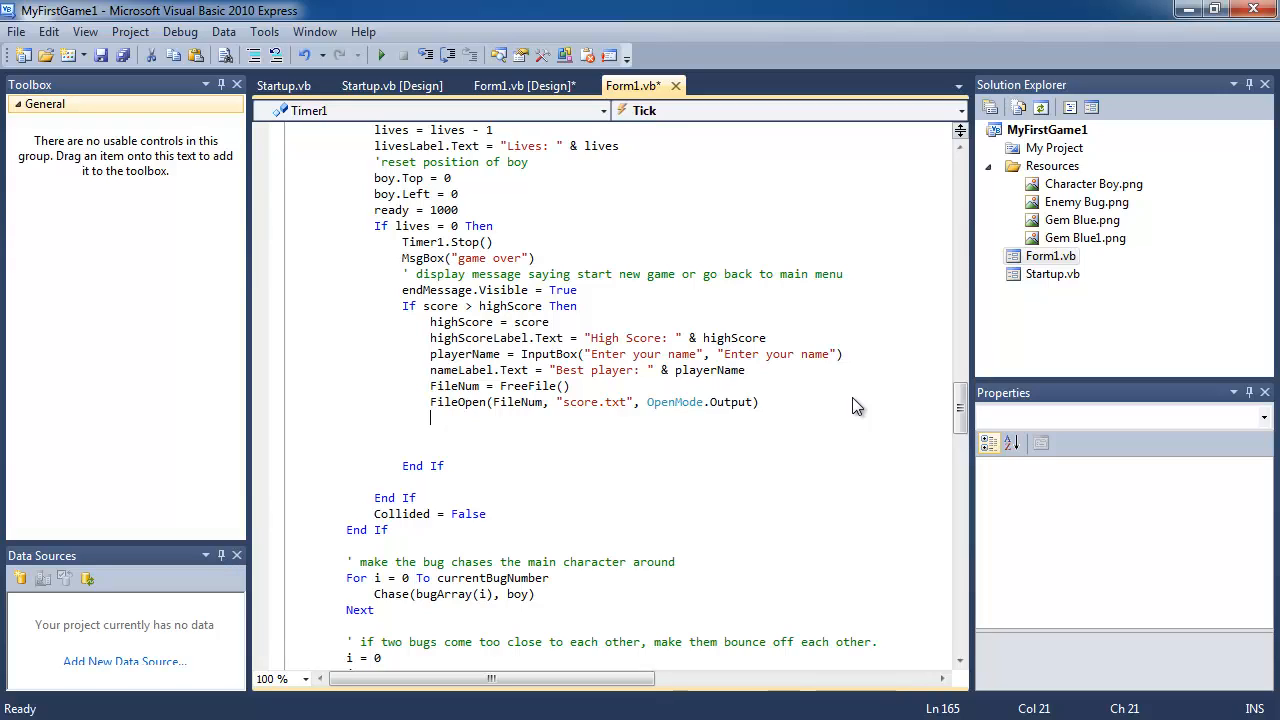
# - Write playerName and highScore to the file with PrintLine, then close it with FileClose(FileNum)
pyautogui.write('P')
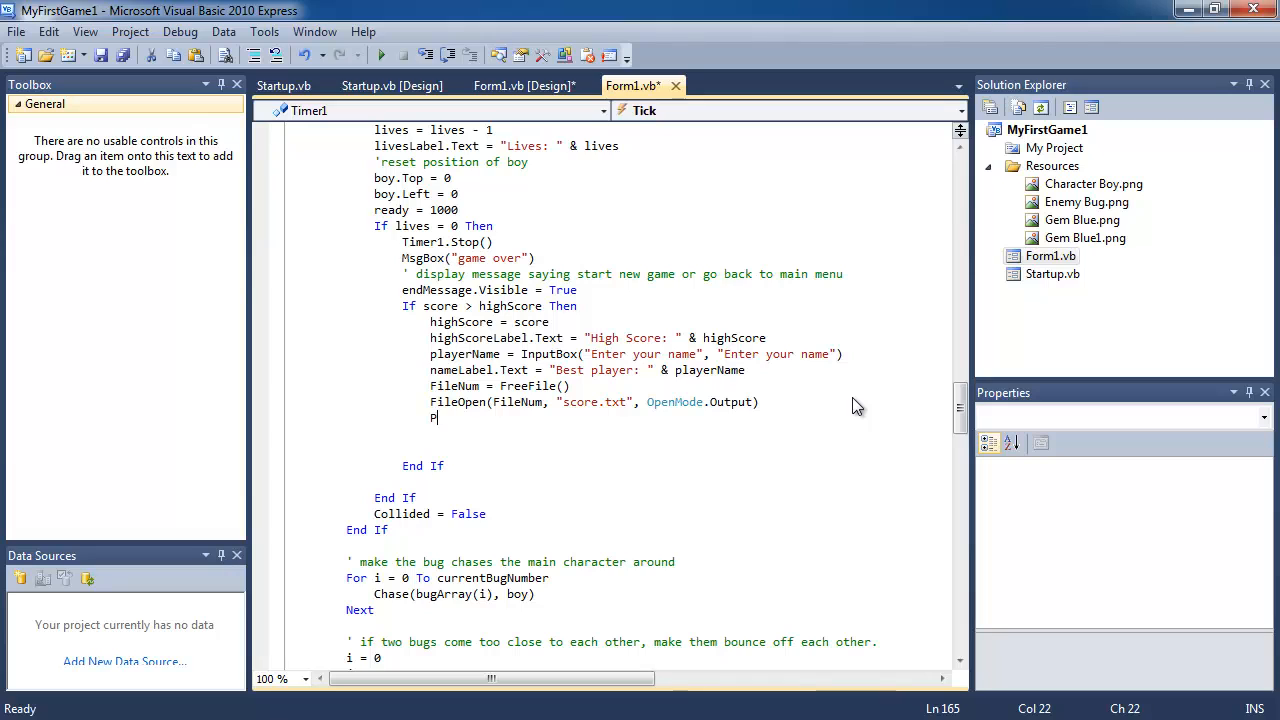
pyautogui.write('rintLine(')
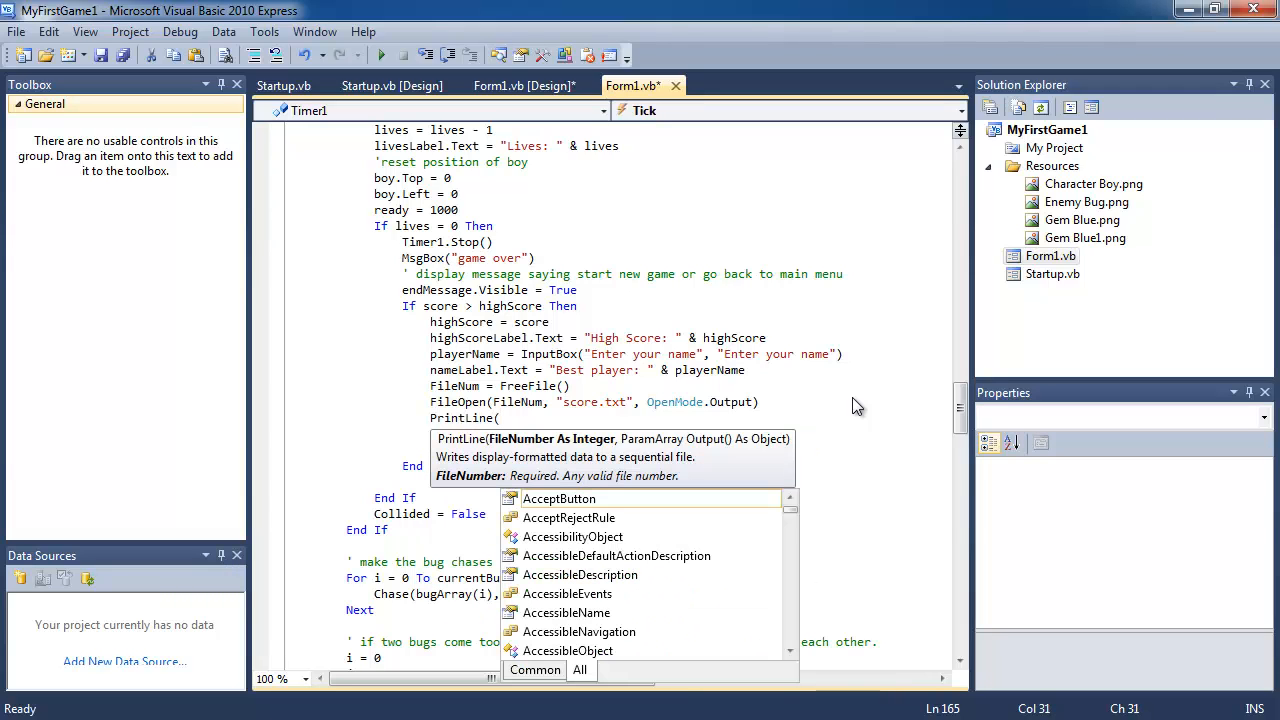
pyautogui.write('F')
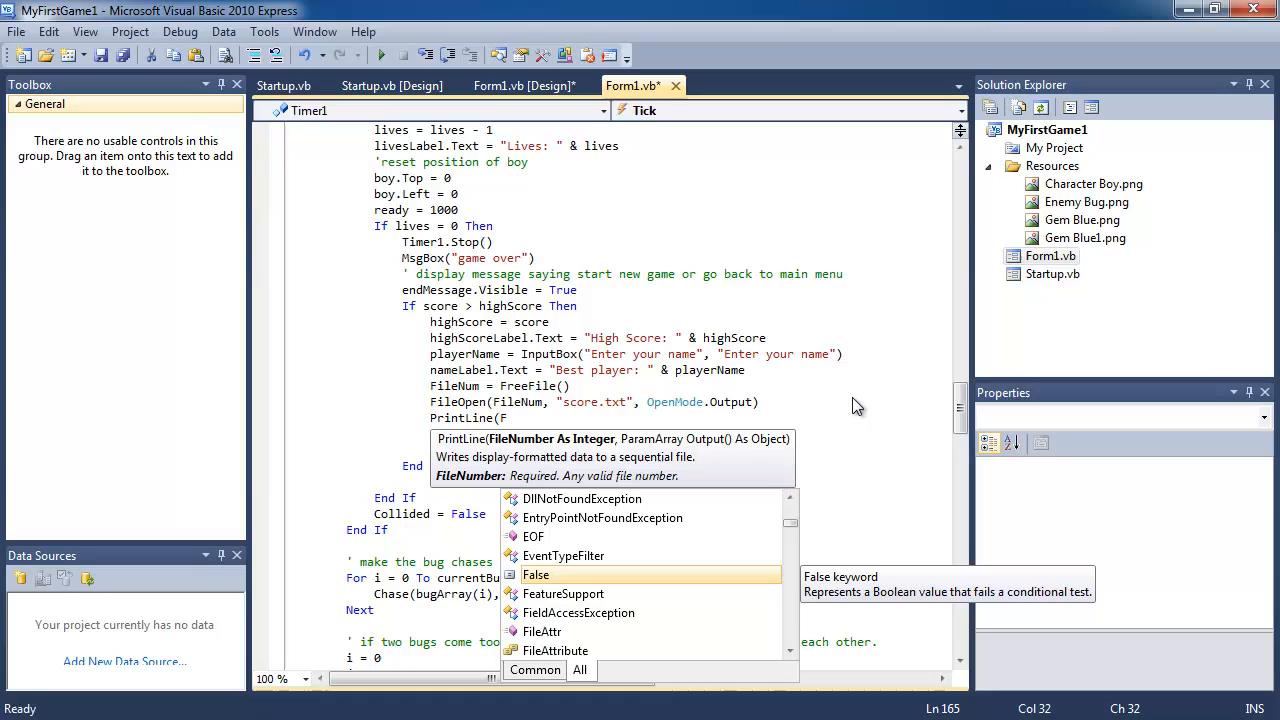
pyautogui.write('FileNu')
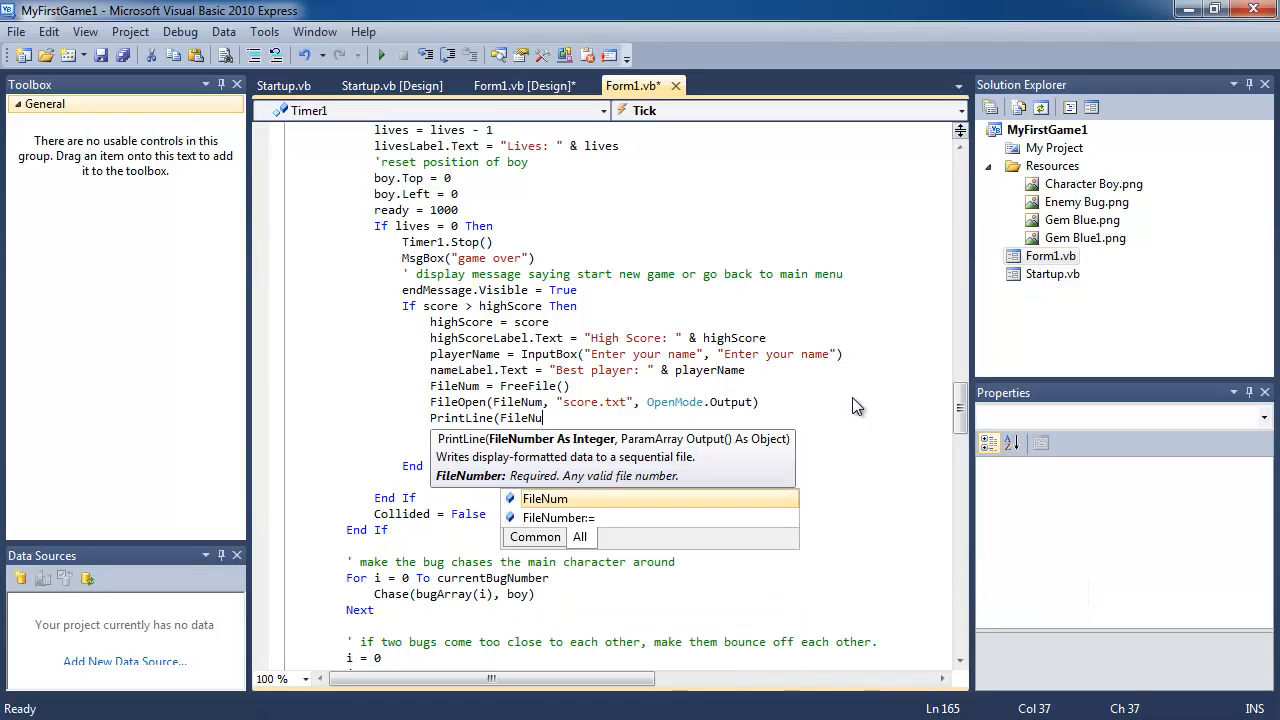
pyautogui.write(',')
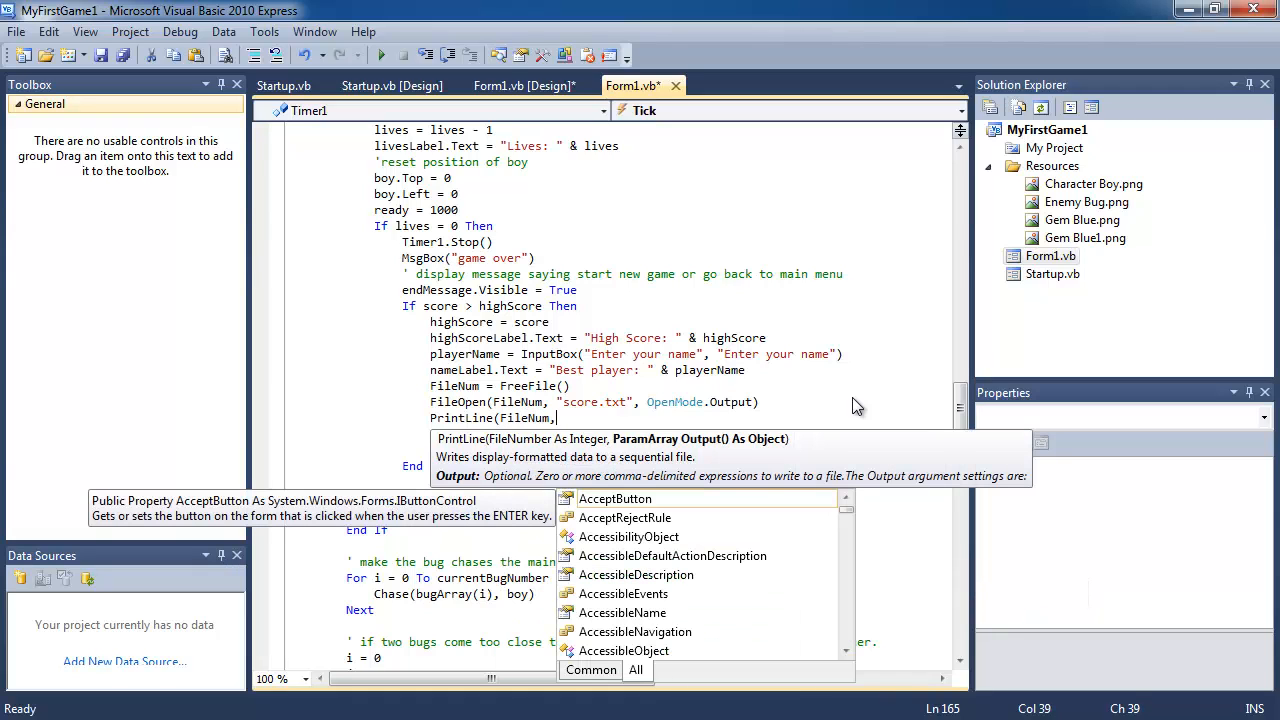
pyautogui.write('playerName')
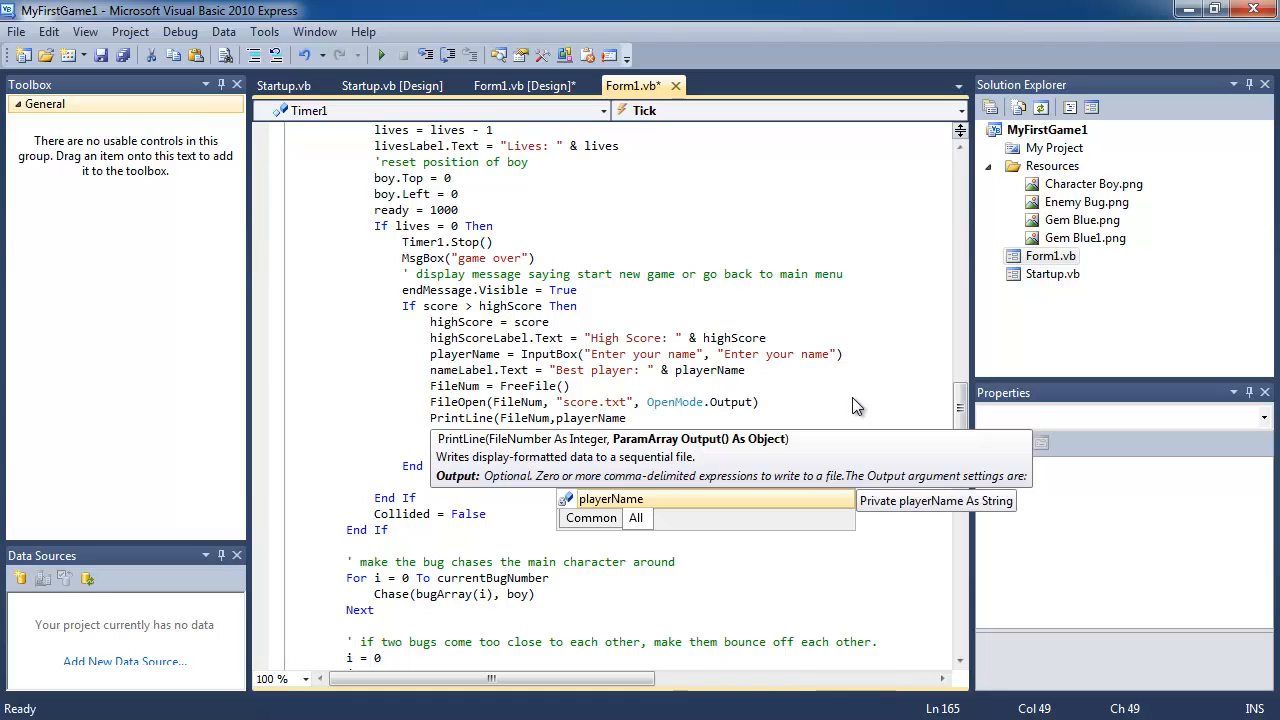
pyautogui.write('Print')
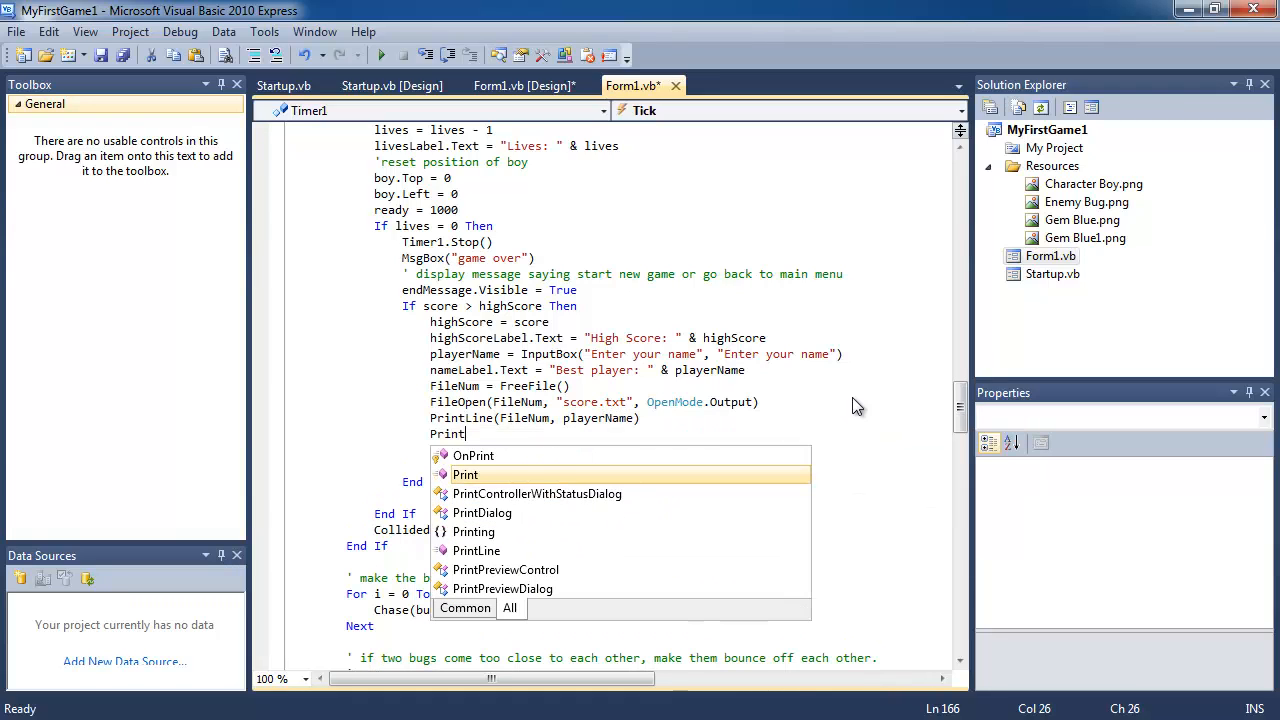
pyautogui.write('Line(FileNum')
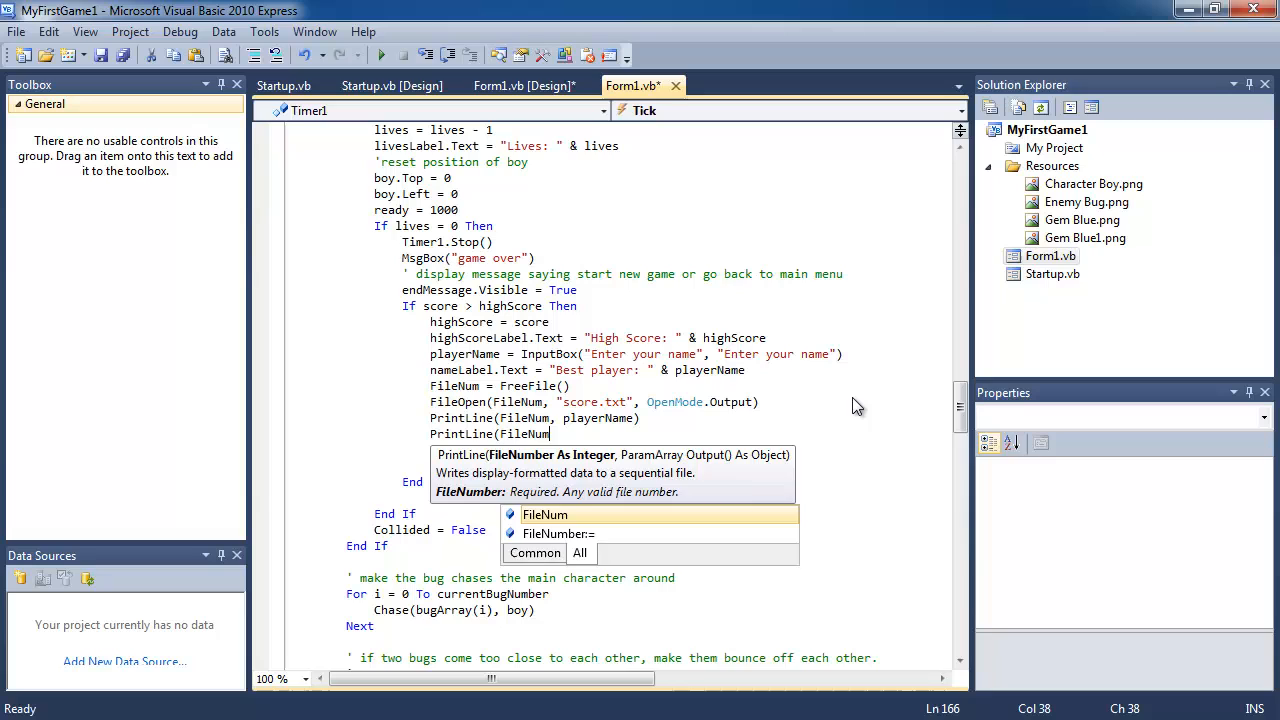
pyautogui.write(',highScore')
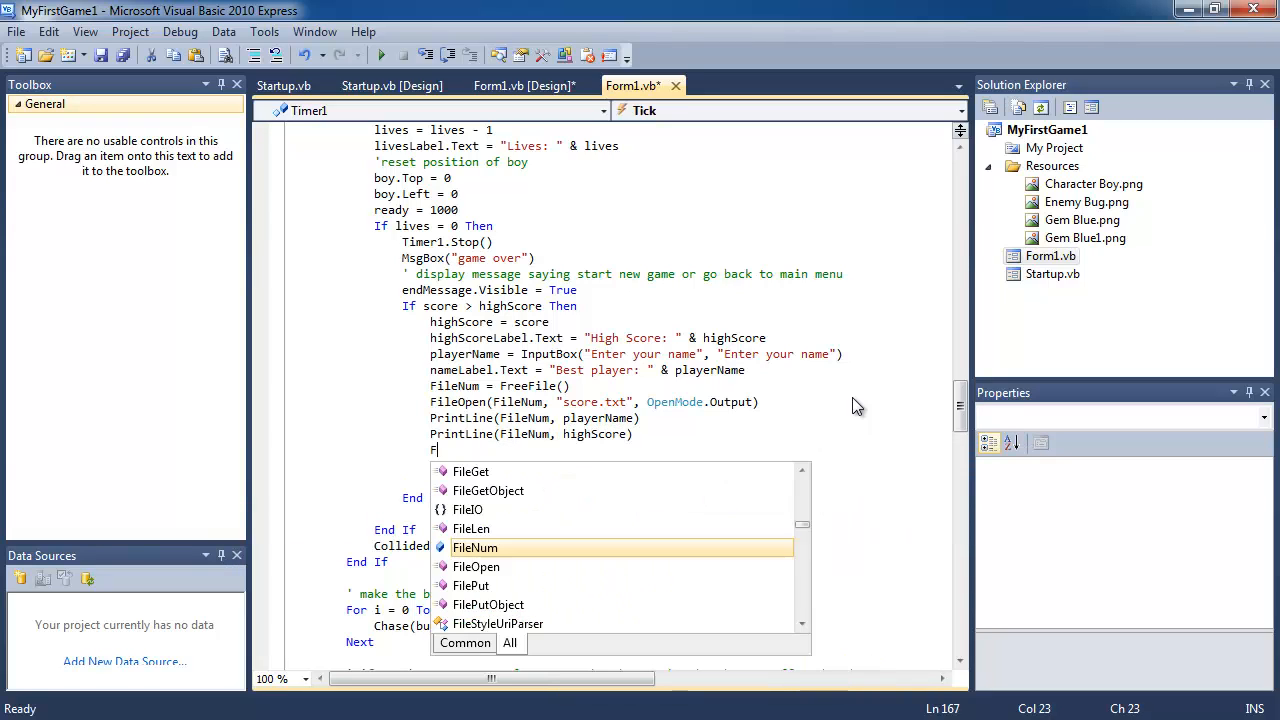
pyautogui.write('FileClose(FileNum')
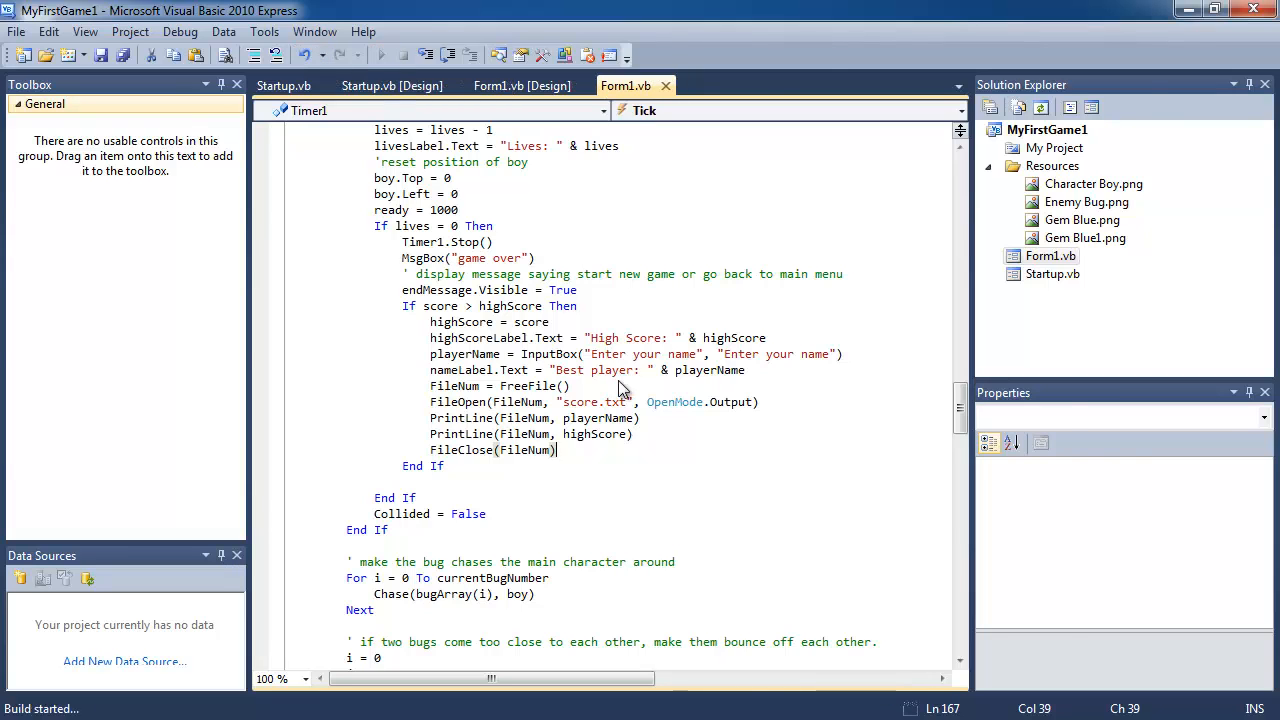
# - Run the game with F5 to a game over and answer the 'Enter your name' prompt
pyautogui.press('F5')
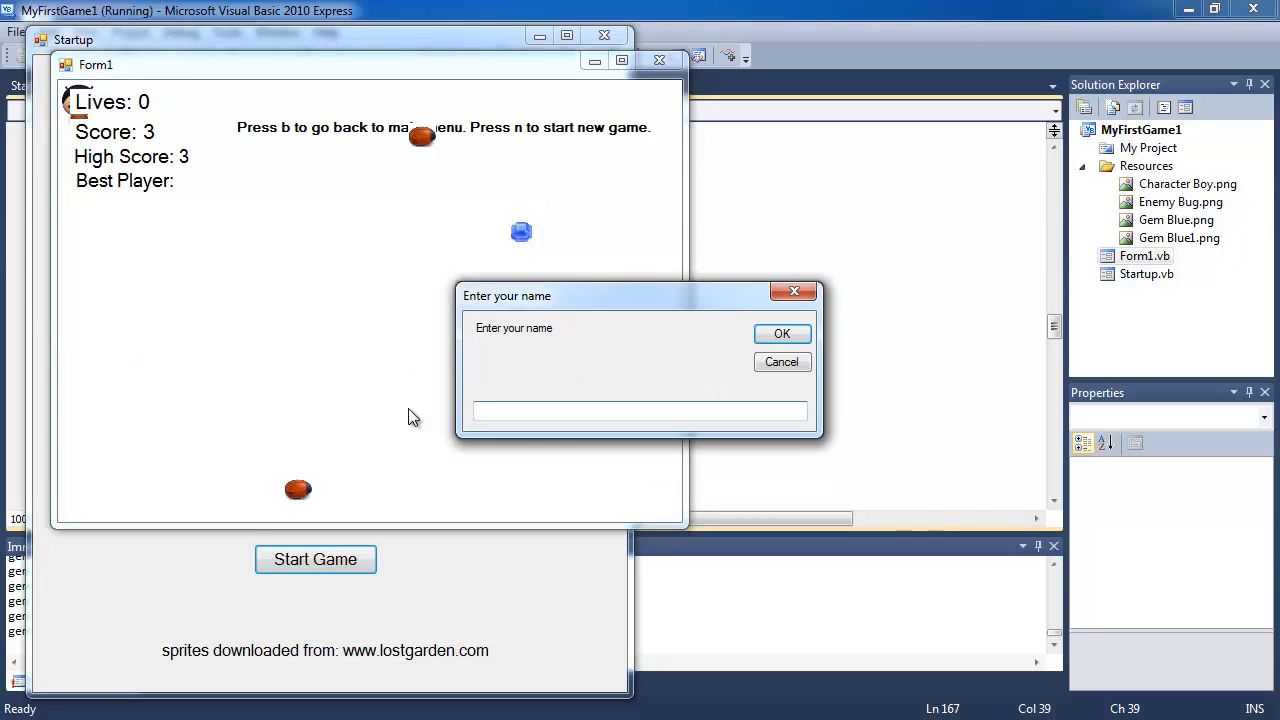
pyautogui.click(782, 332)
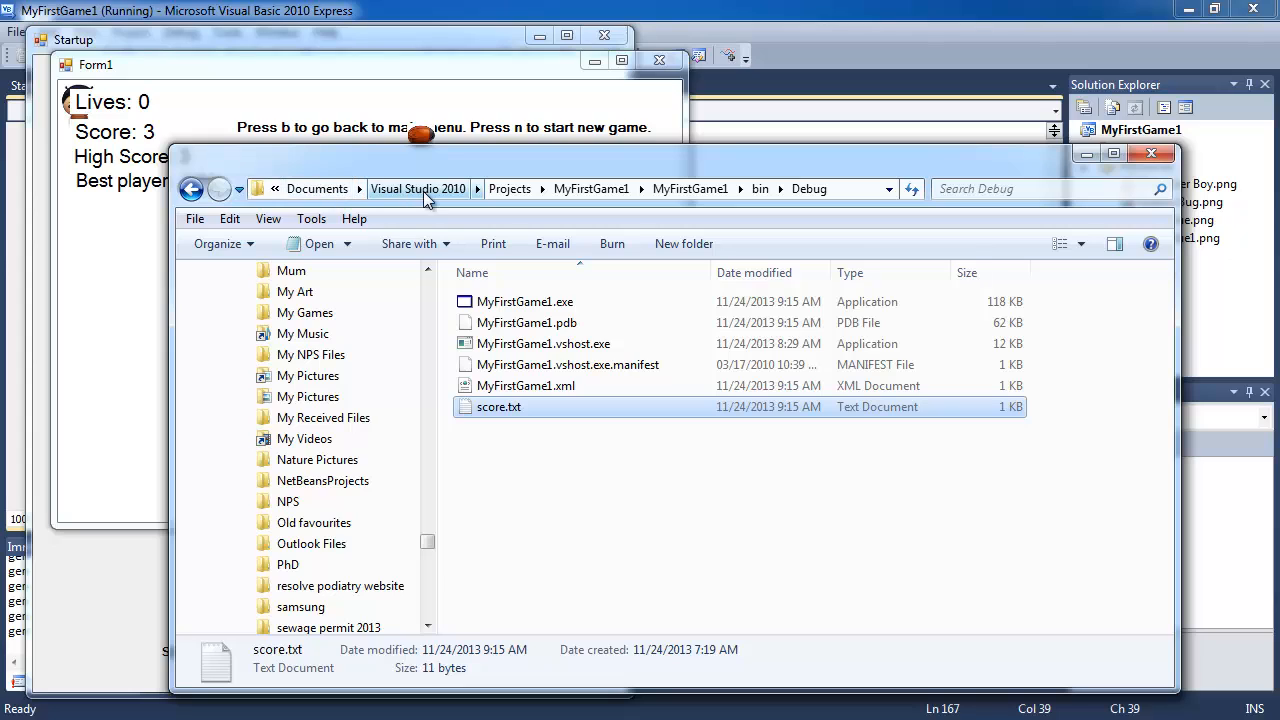
pyautogui.moveTo(500, 222)
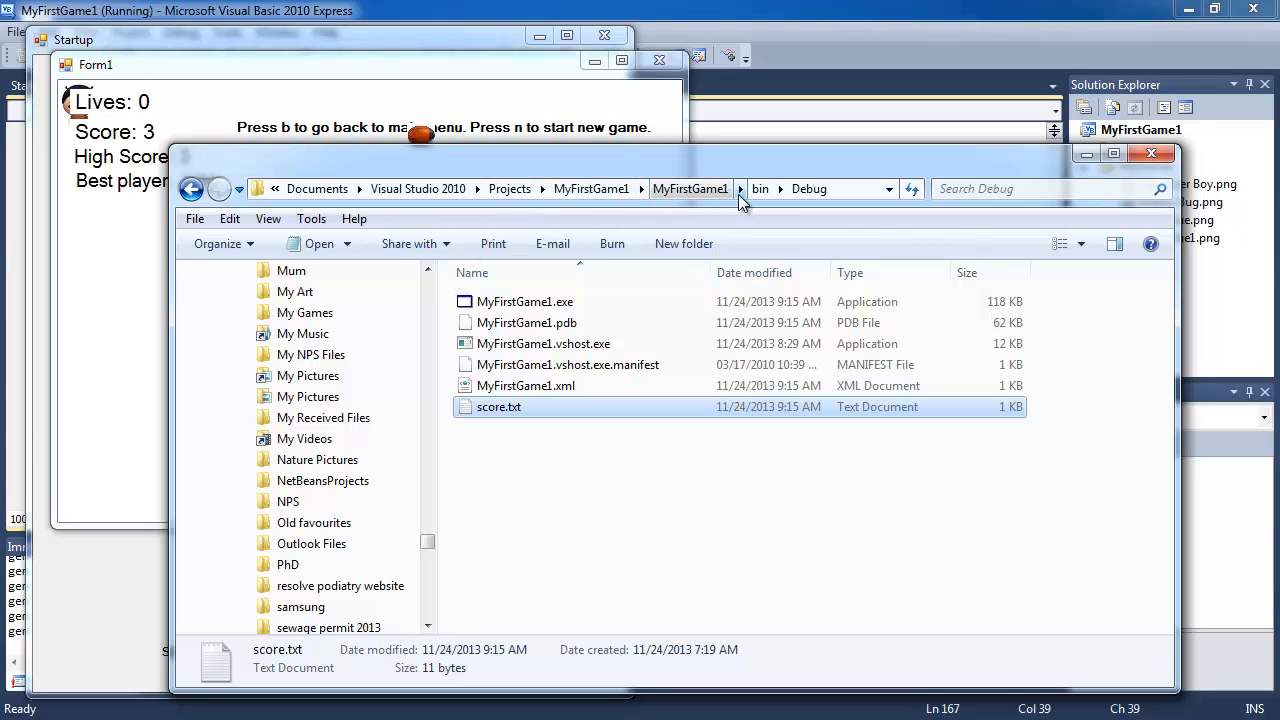
pyautogui.moveTo(500, 408)
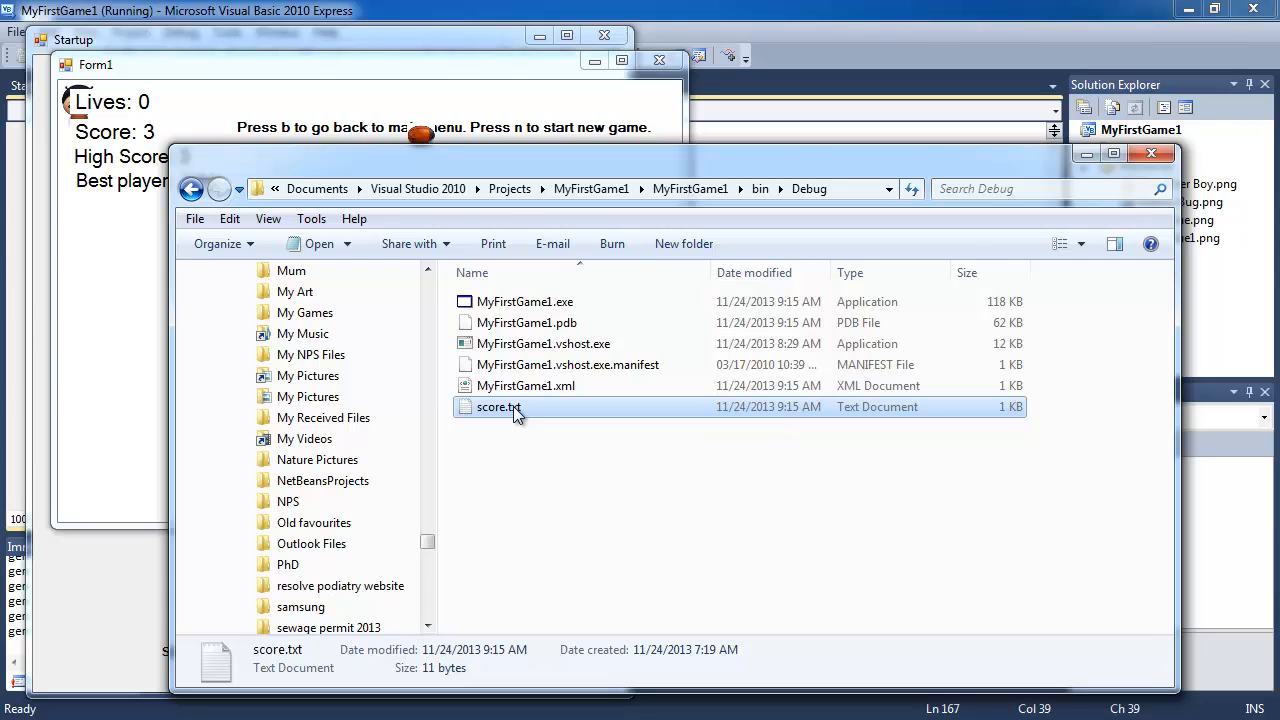
# - Open score.txt from the bin Debug folder to inspect the saved name and score
pyautogui.doubleClick(498, 408)
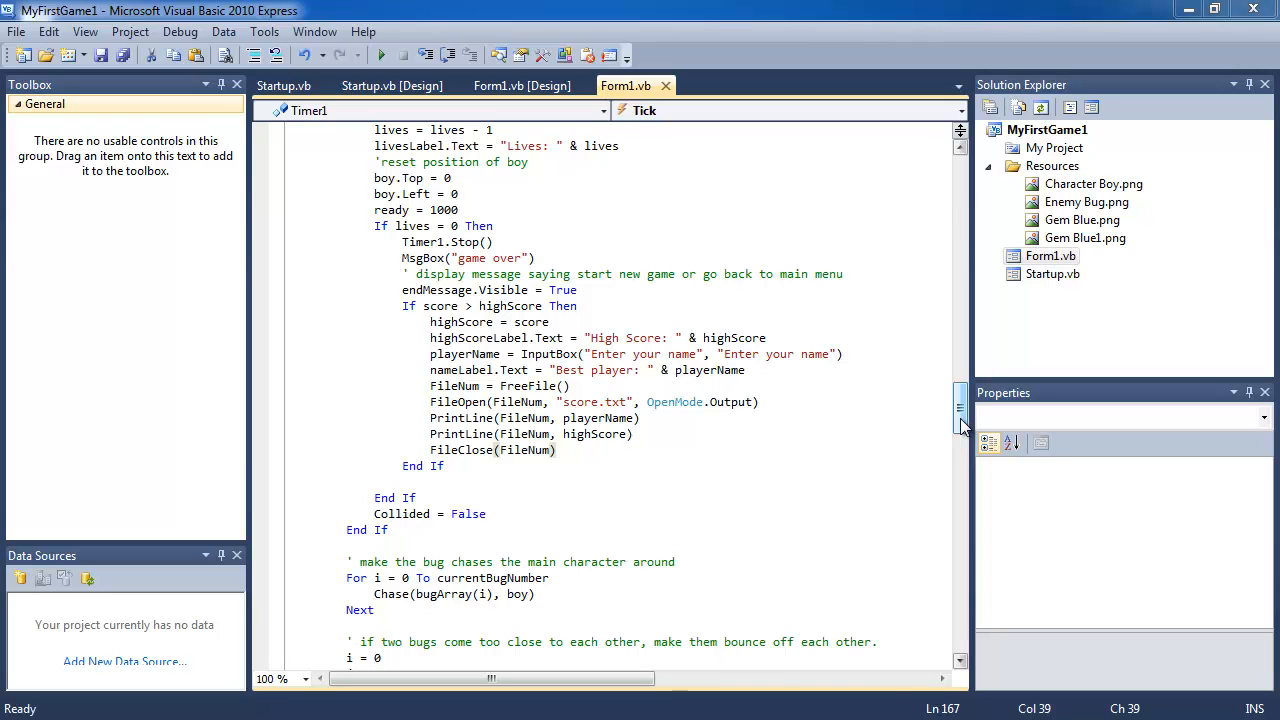
# - Scroll to Form1_Load and start a Dim FileNum declaration inside it
pyautogui.scroll(-3)
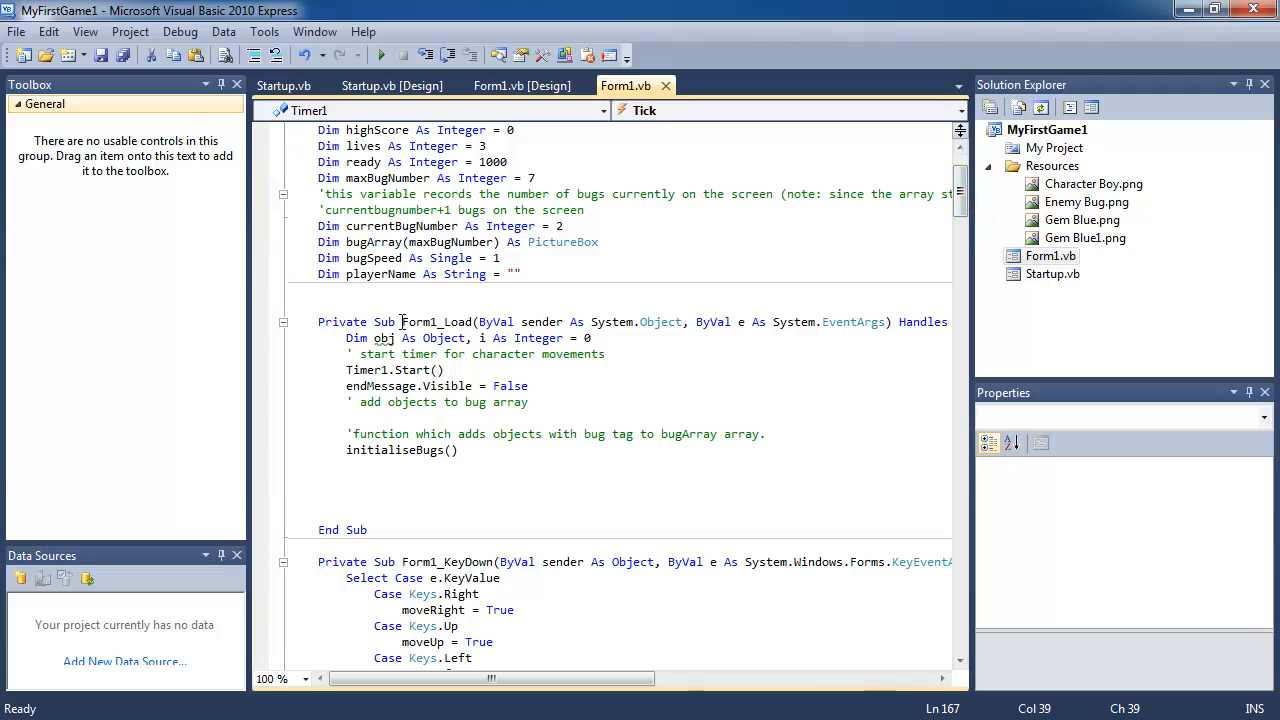
pyautogui.doubleClick(432, 320)
pyautogui.write('Dim FileNum')
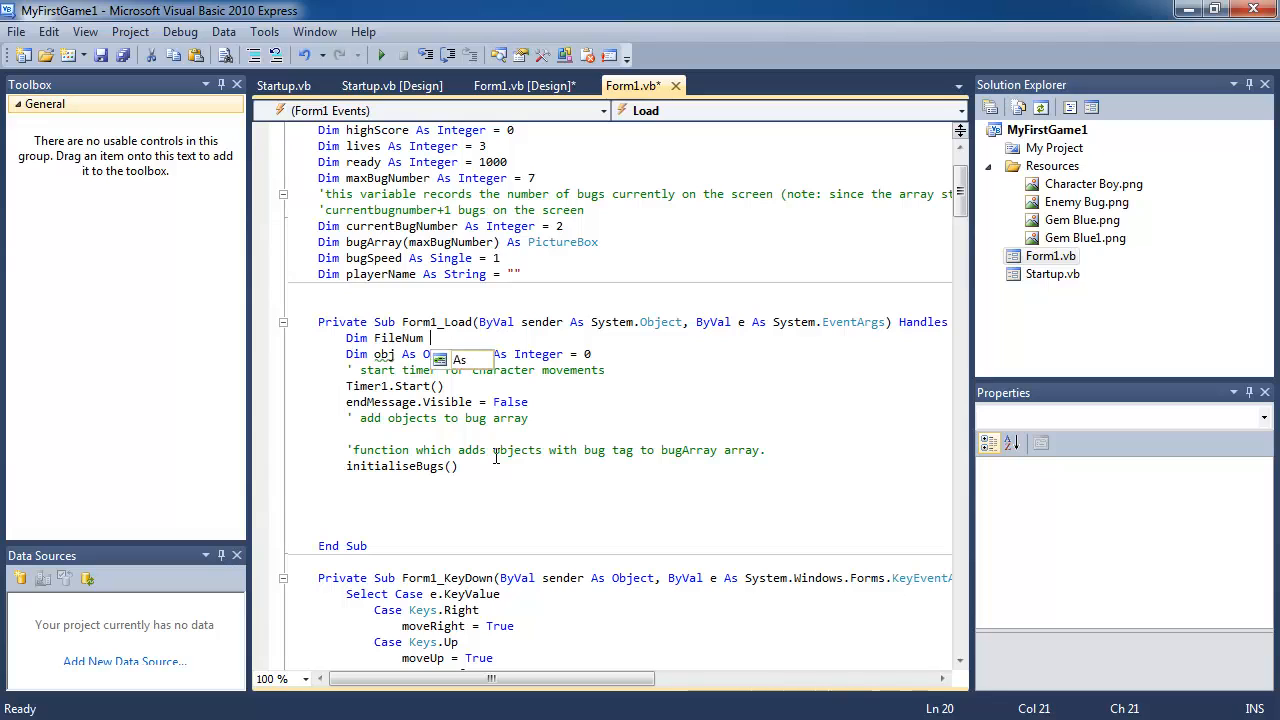
# - Declare FileNum As Integer and assign it FreeFile() in Form1_Load
pyautogui.write('As Integer')
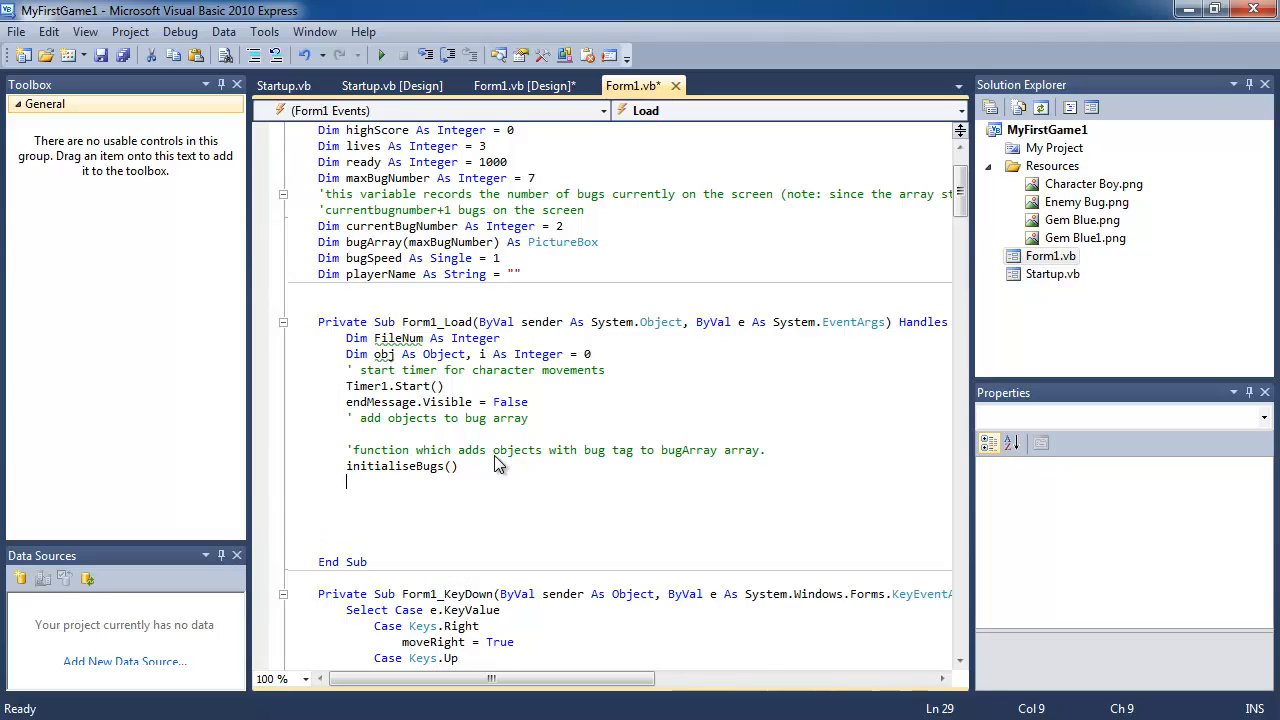
pyautogui.write('D')
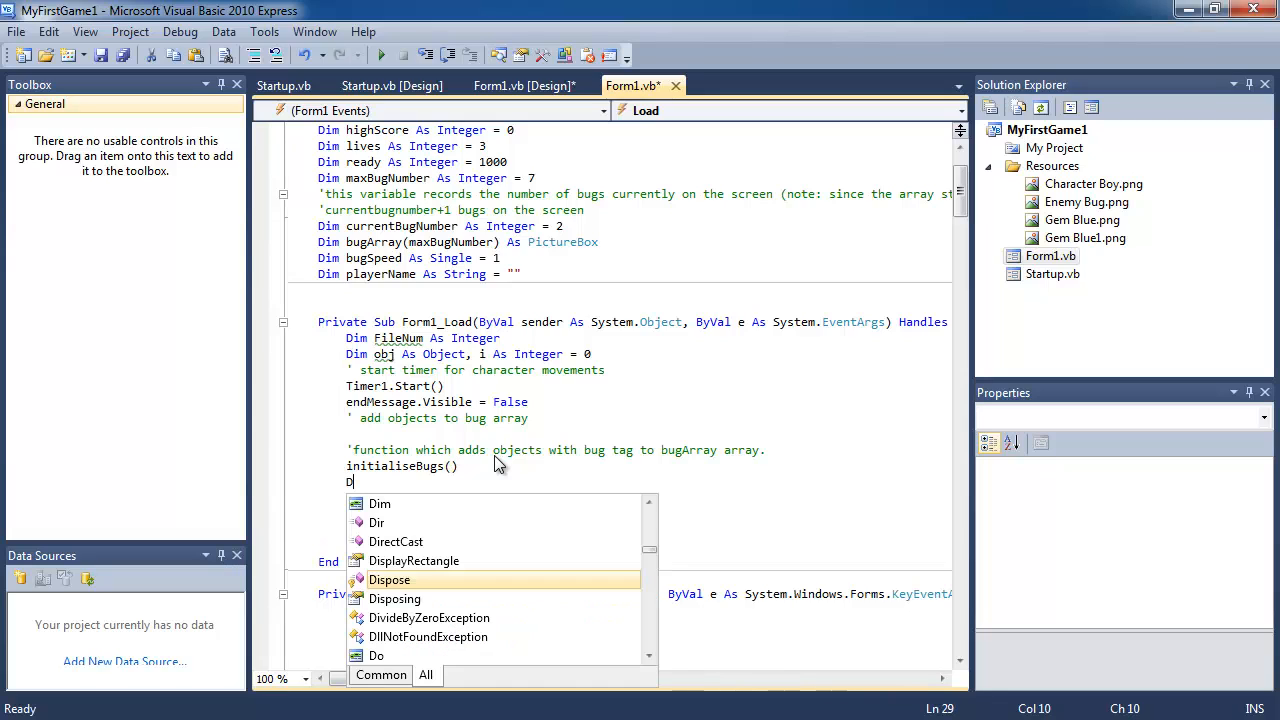
pyautogui.write('FileNum = FreeFile(')
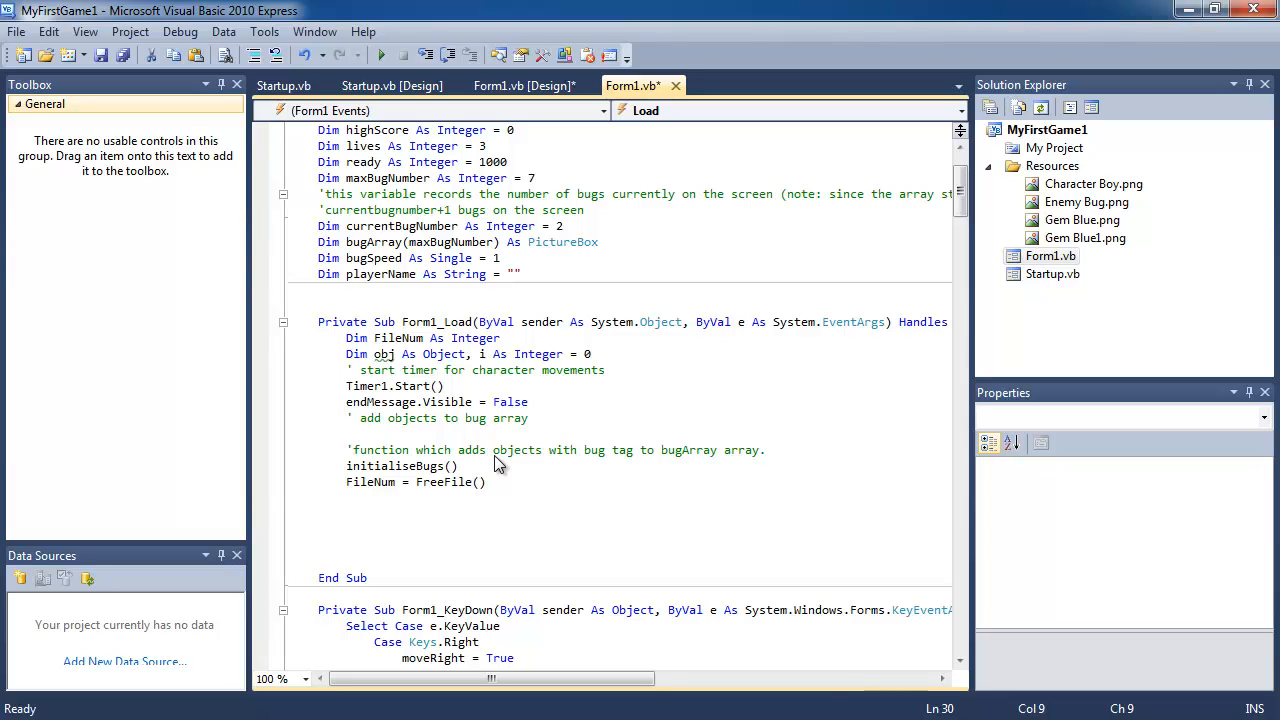
# - Add FileOpen(FileNum, "score.txt", OpenMode.Input) to open the score file for reading
pyautogui.write('FileOpen(')
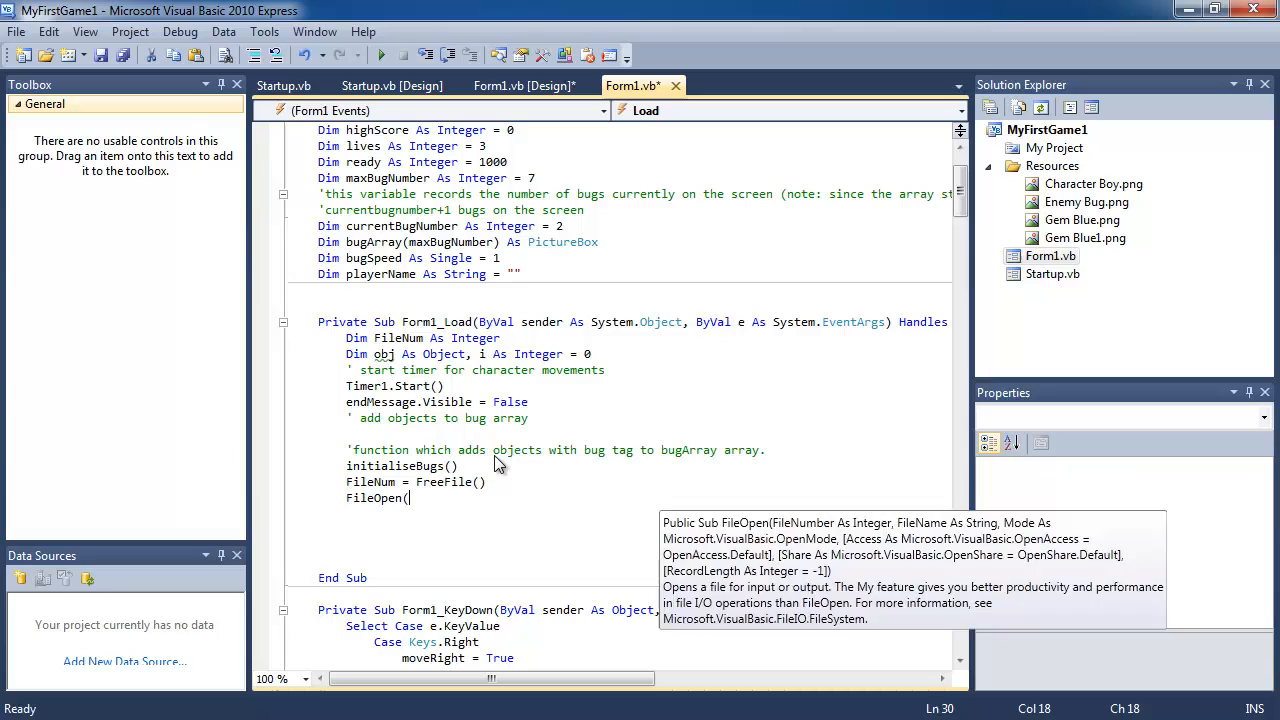
pyautogui.write('FilNum')
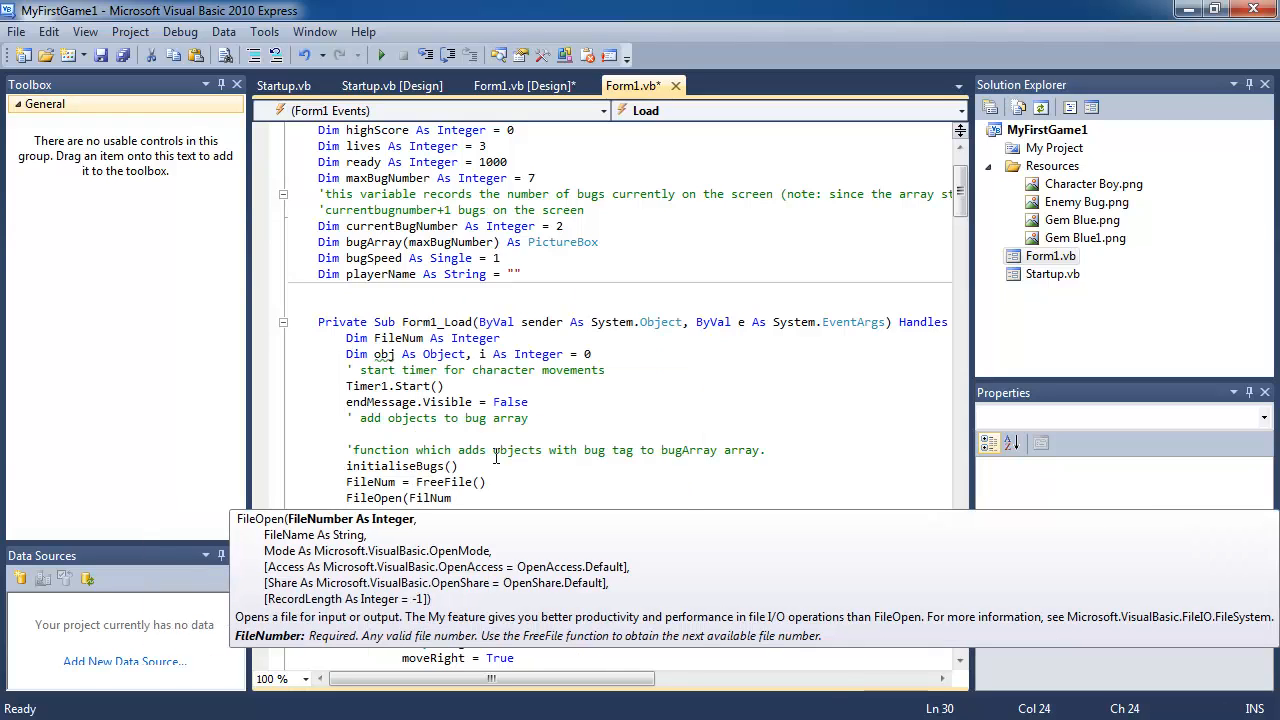
pyautogui.write(',')
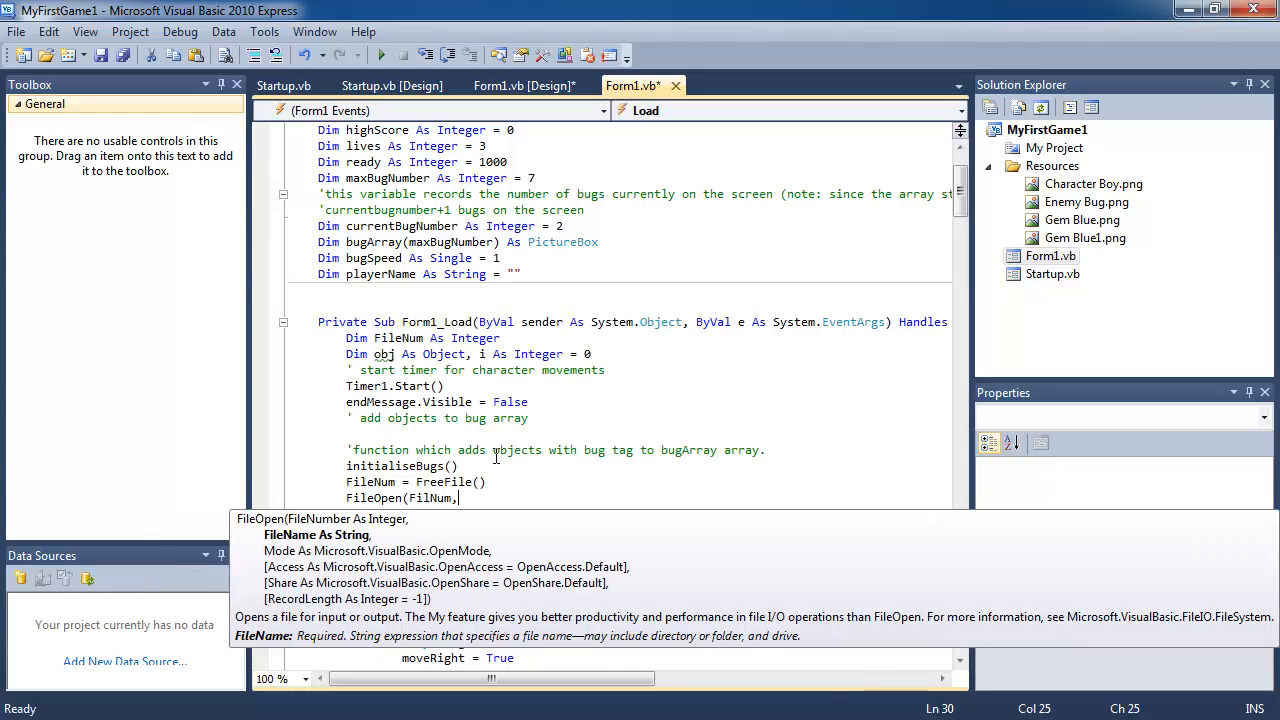
pyautogui.write('scoretxt"')
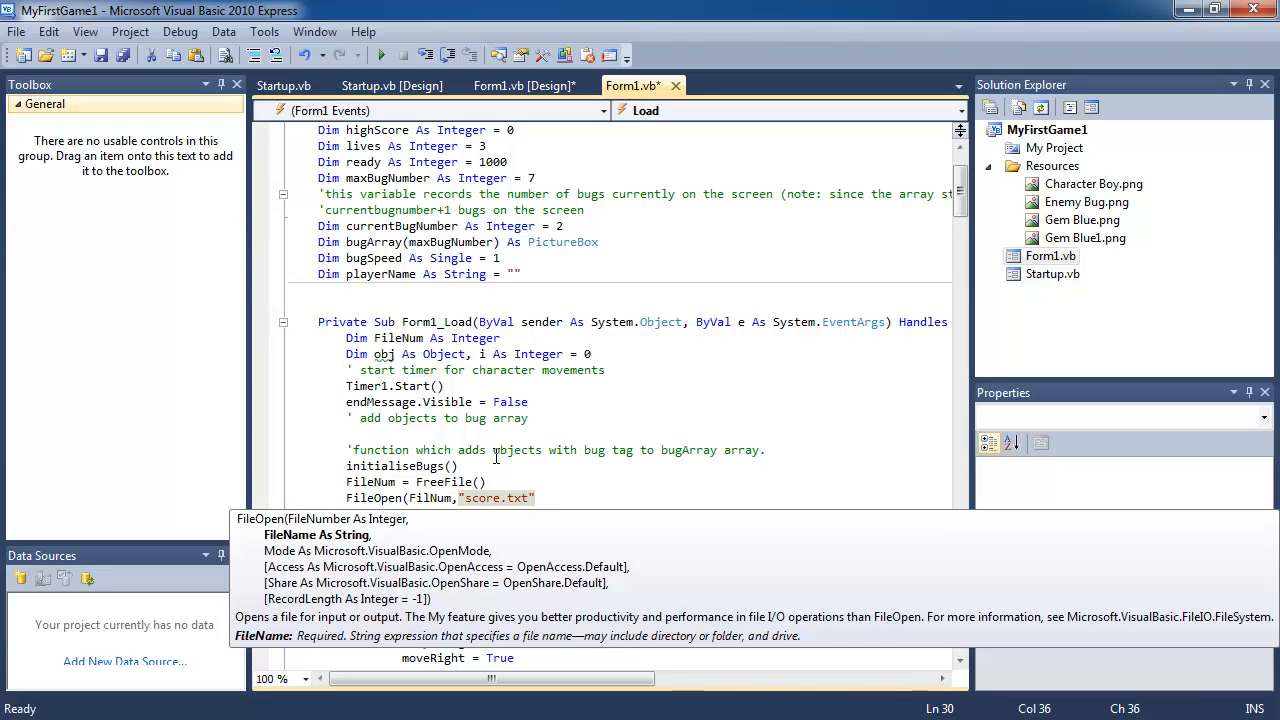
pyautogui.write(',OpenMode.Input')
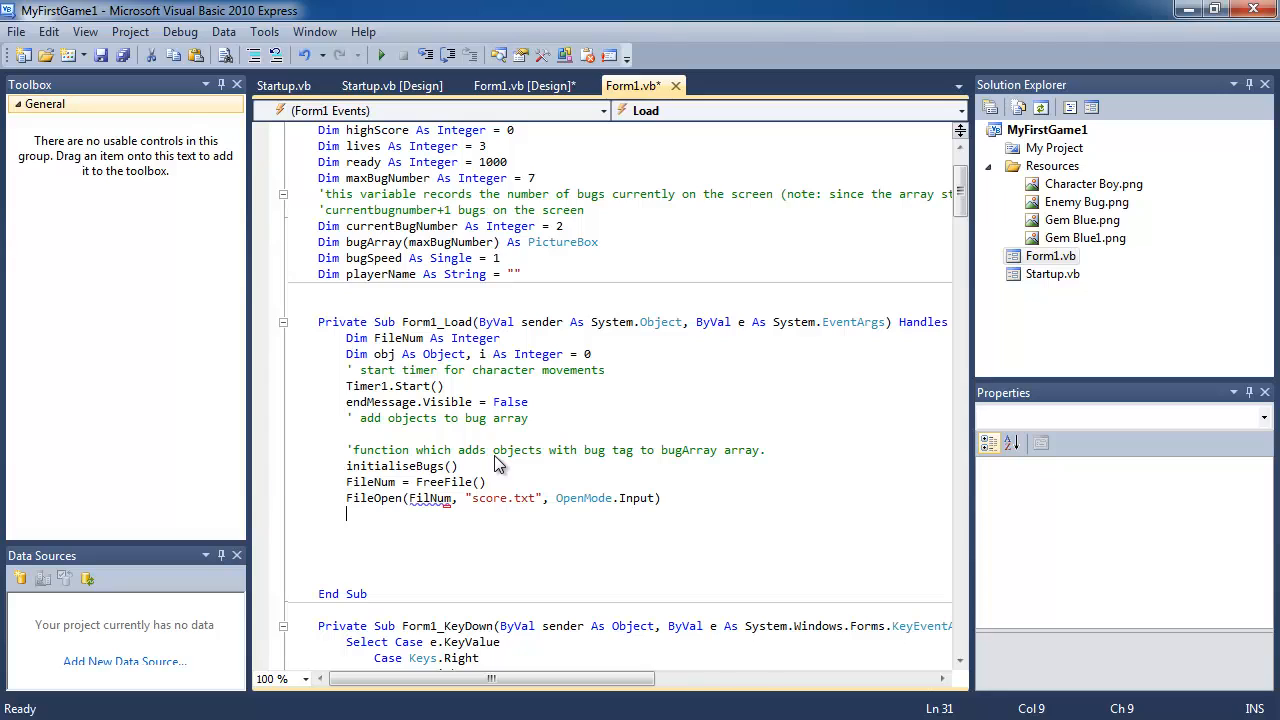
# - Read playerName from the file with LineInput(FileNum)
pyautogui.write('pla')
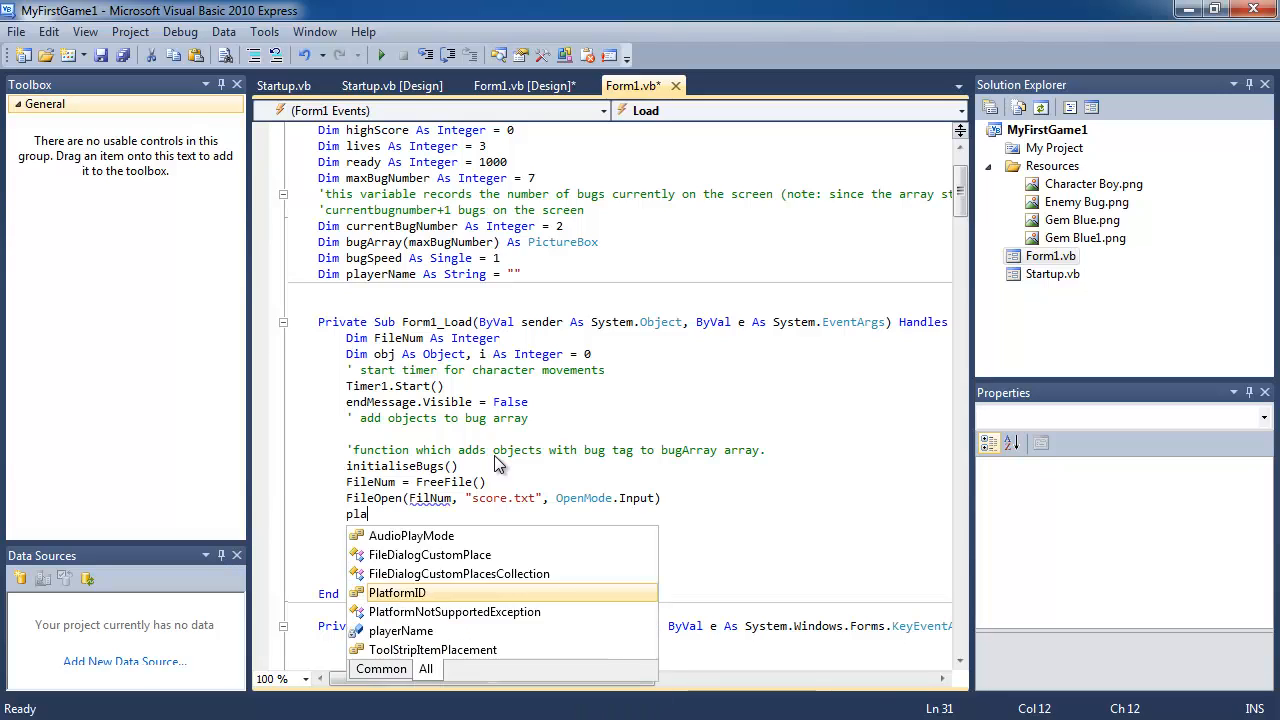
pyautogui.write('yerNa')
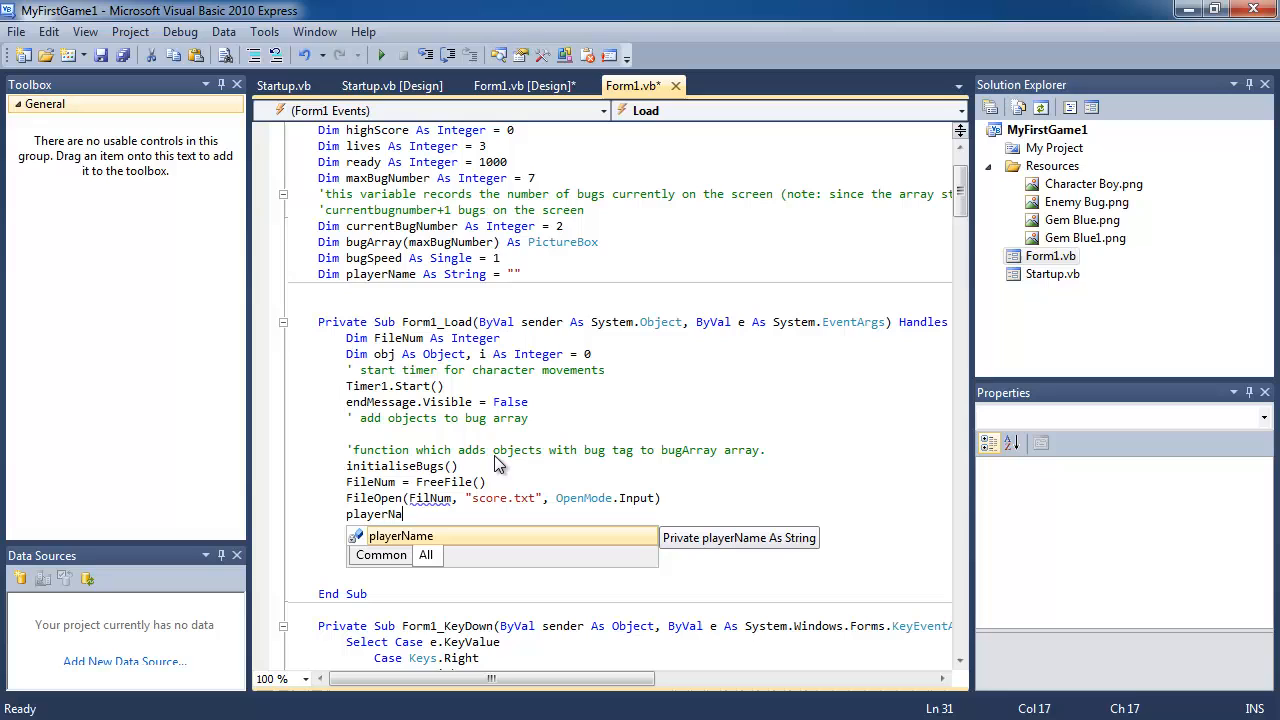
pyautogui.write('=')
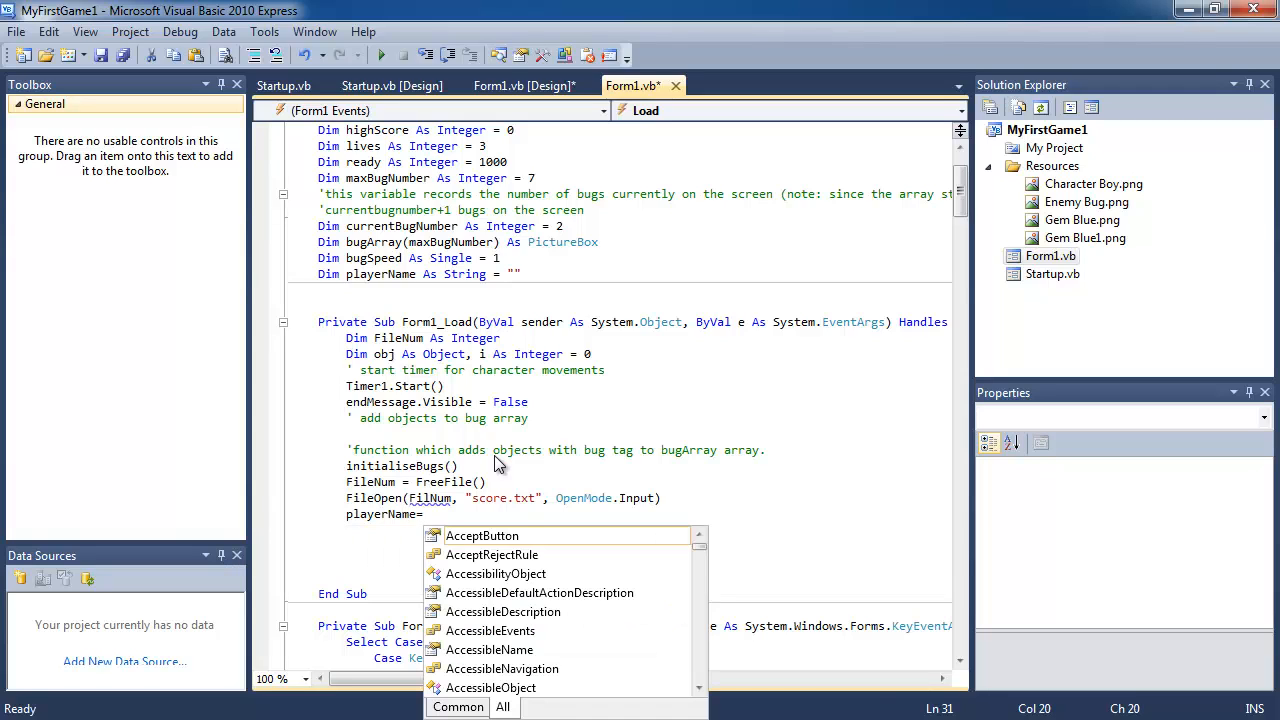
pyautogui.write('LinePut')
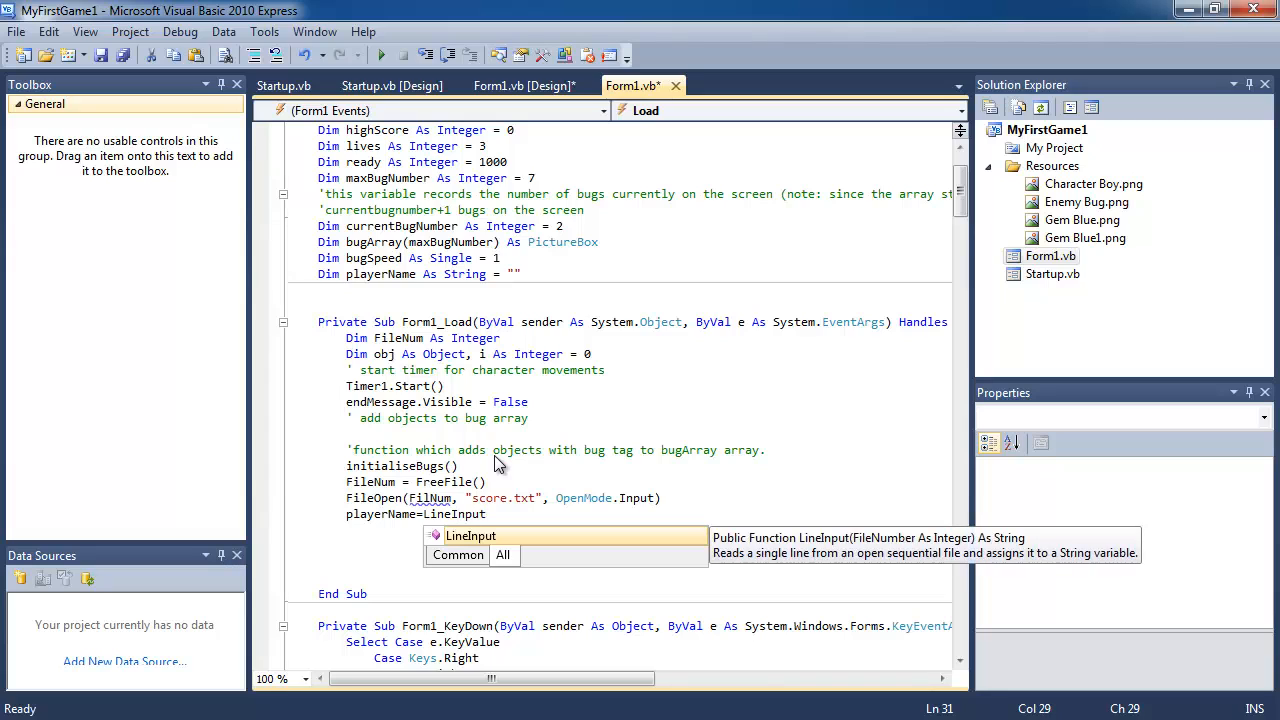
pyautogui.write('(FileNum')
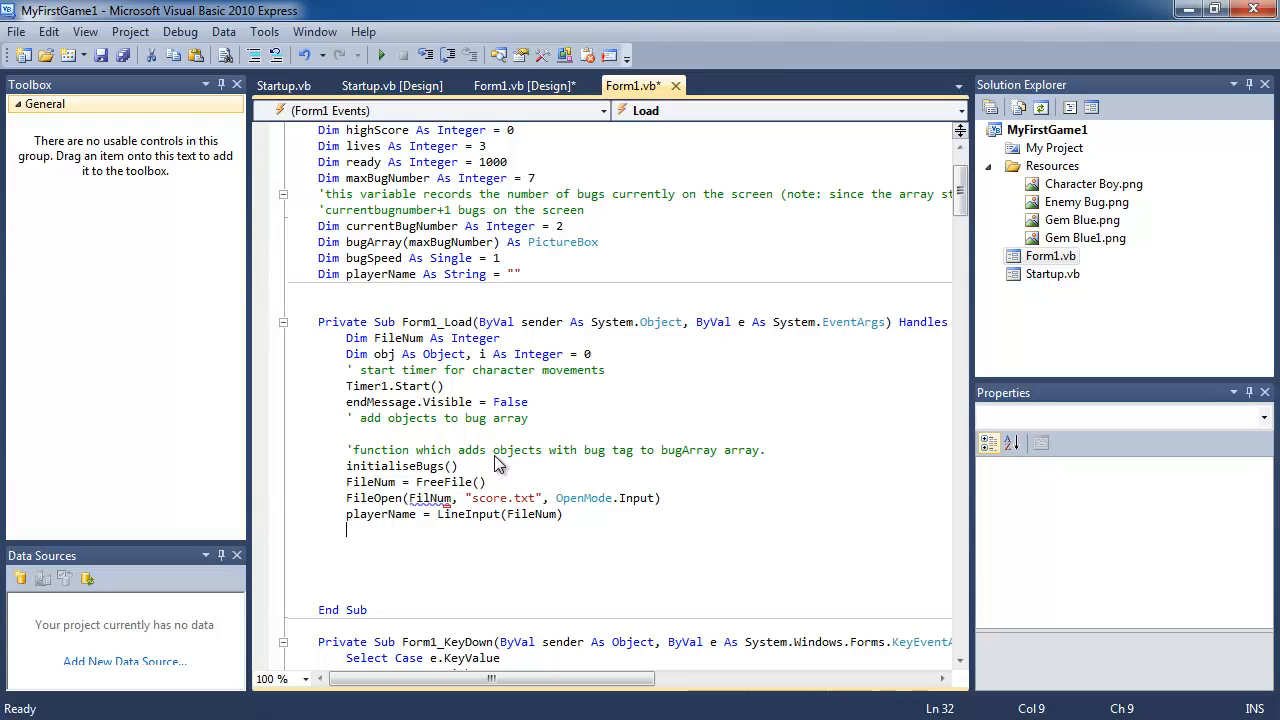
# - Read highScore with LineInput(FileNum), fix the FilNum typo, and begin the nameLabel line
pyautogui.write('high')
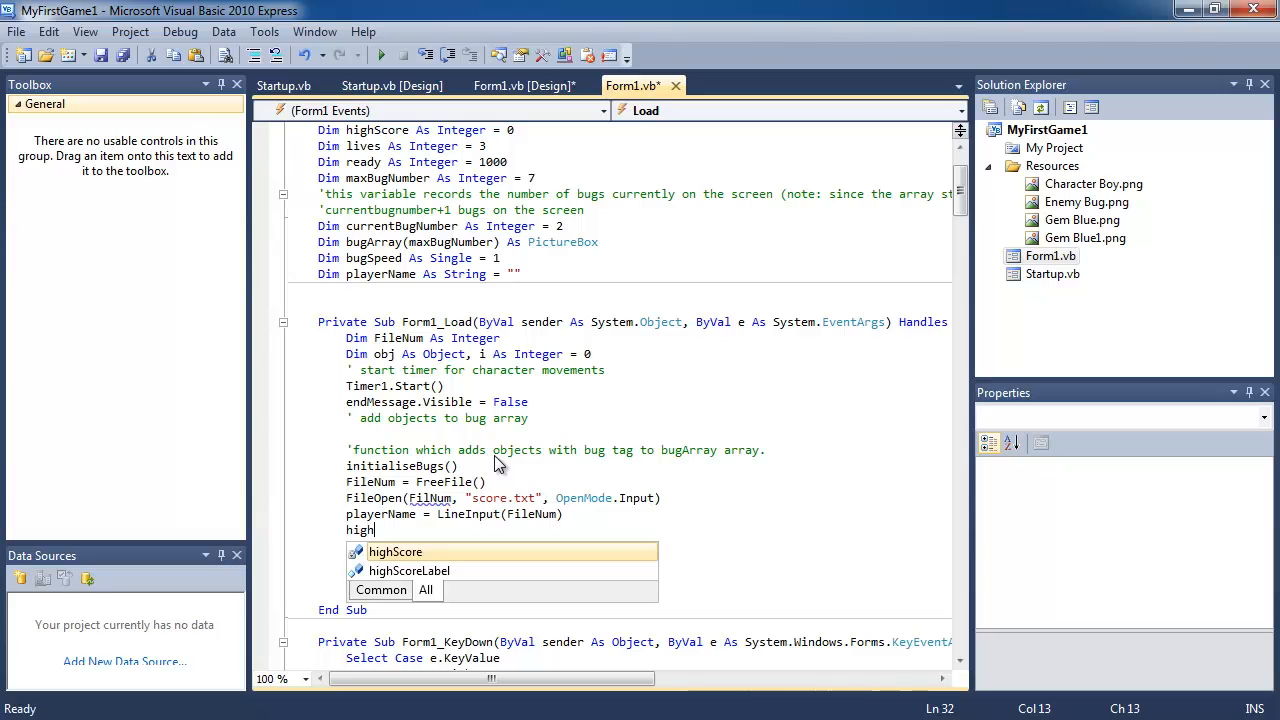
pyautogui.moveTo(396, 552)
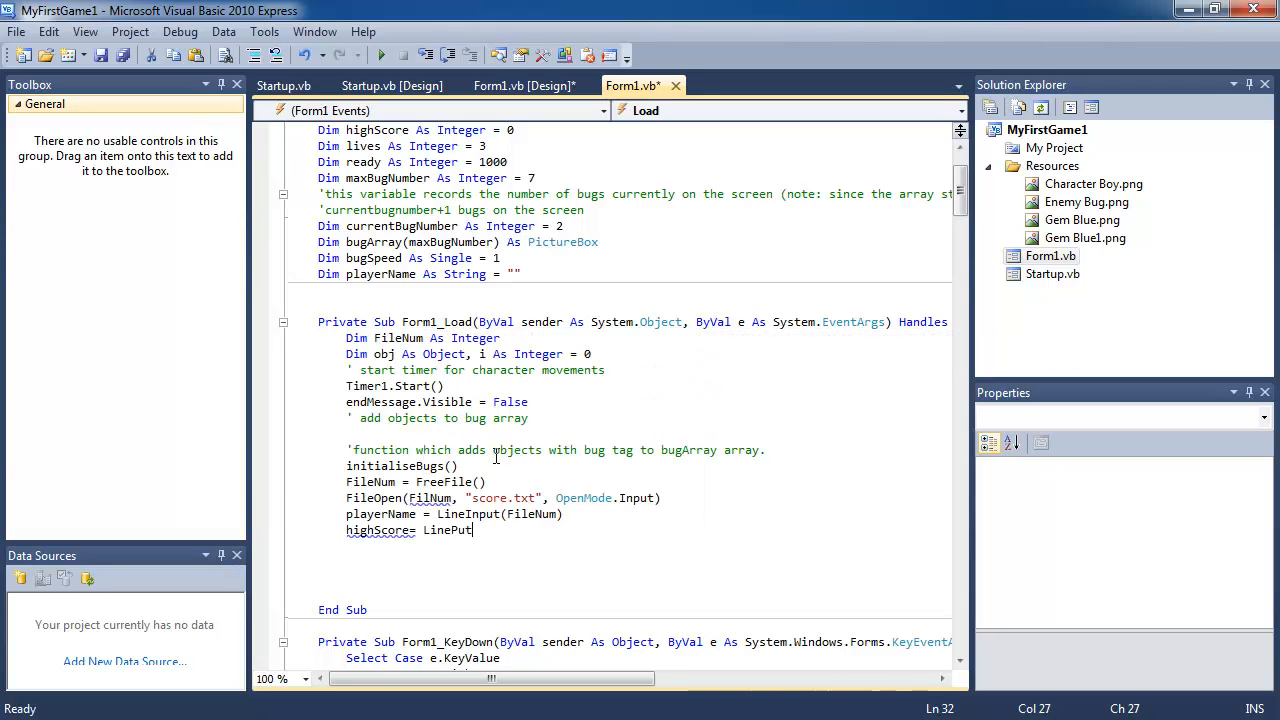
pyautogui.write('(FileNum')
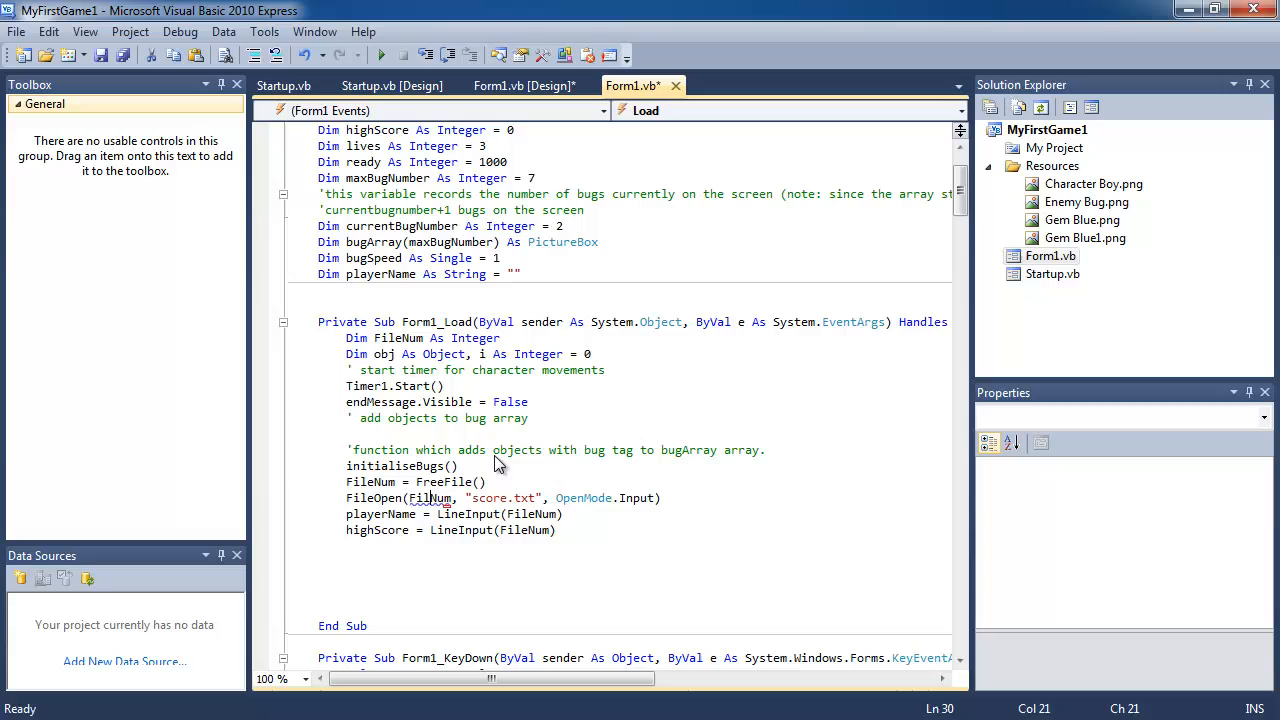
pyautogui.write('e')
pyautogui.press('enter')
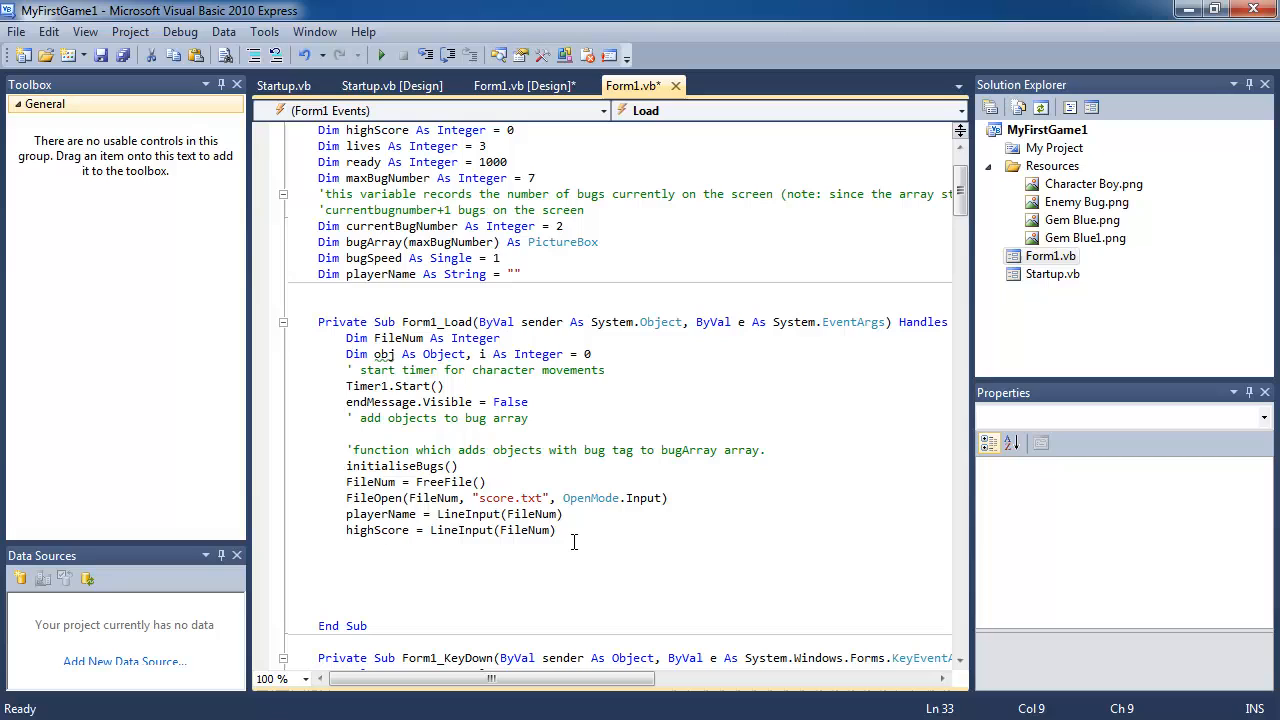
pyautogui.write('nameLabel.Text=')
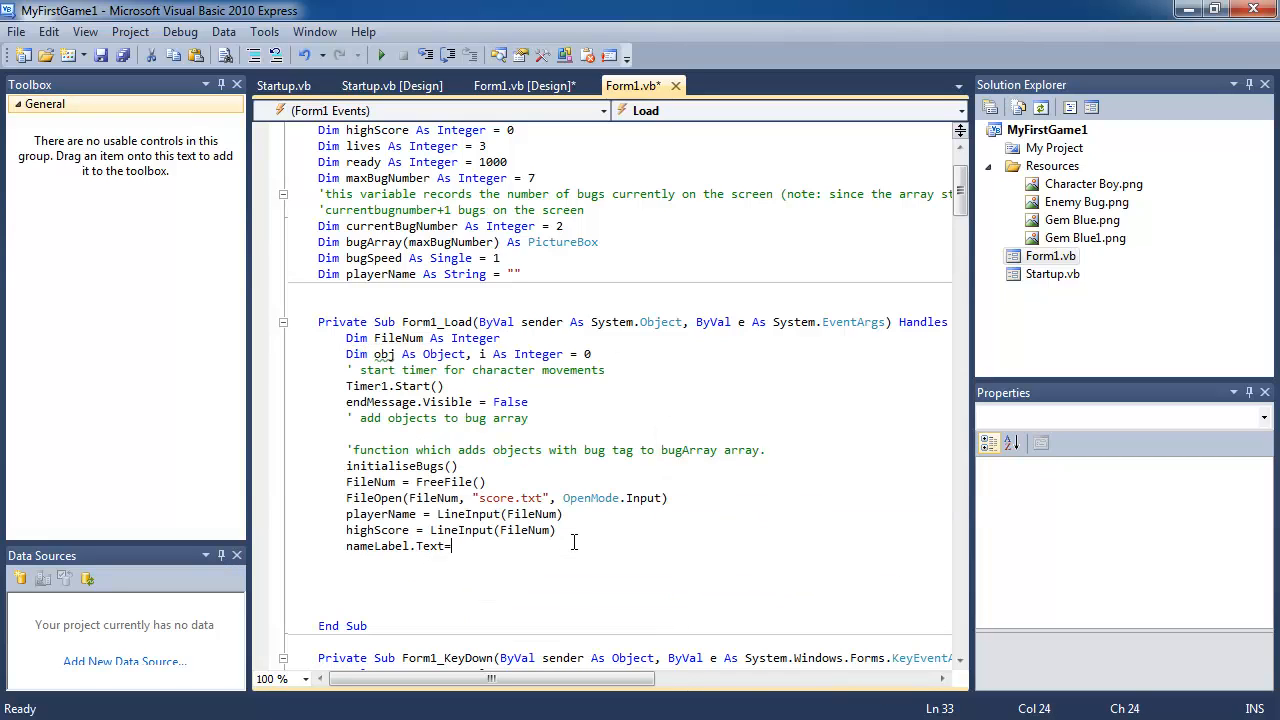
# - Set nameLabel.Text to "Best player: " & playerName and highScoreLabel.Text to "High Score: " & highScore
pyautogui.write('.')
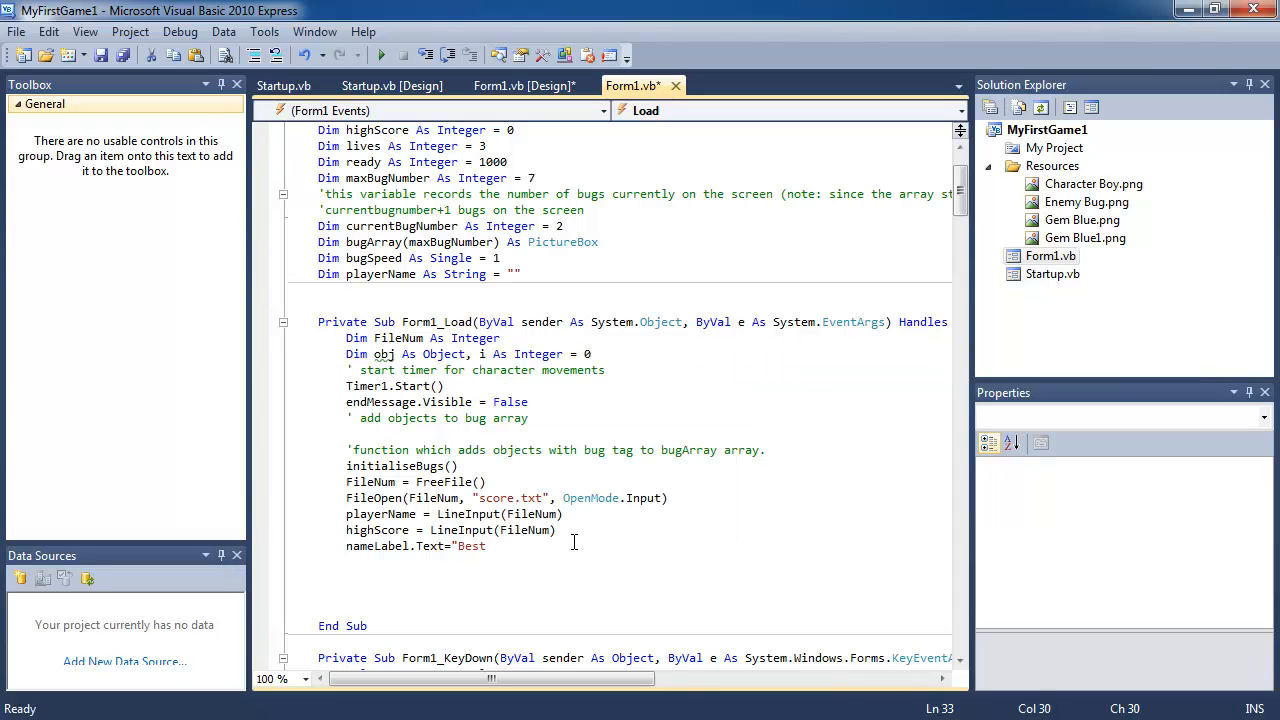
pyautogui.write('player:')
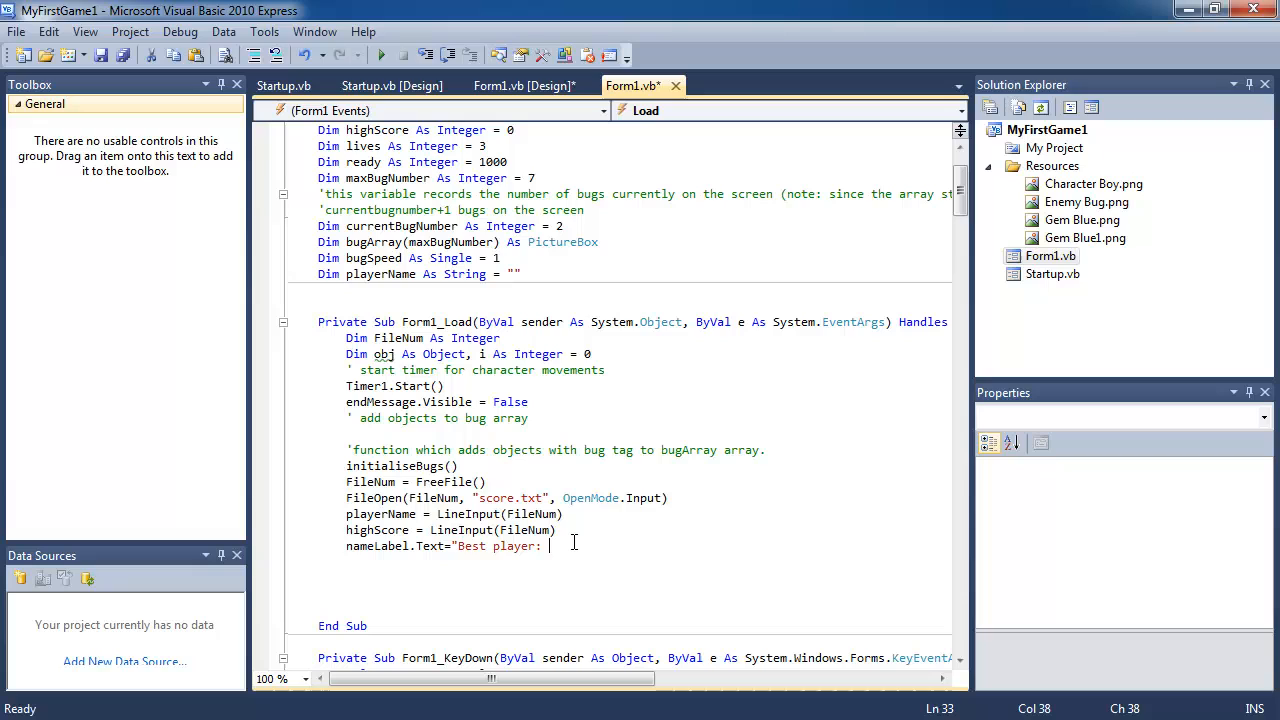
pyautogui.write('& P')
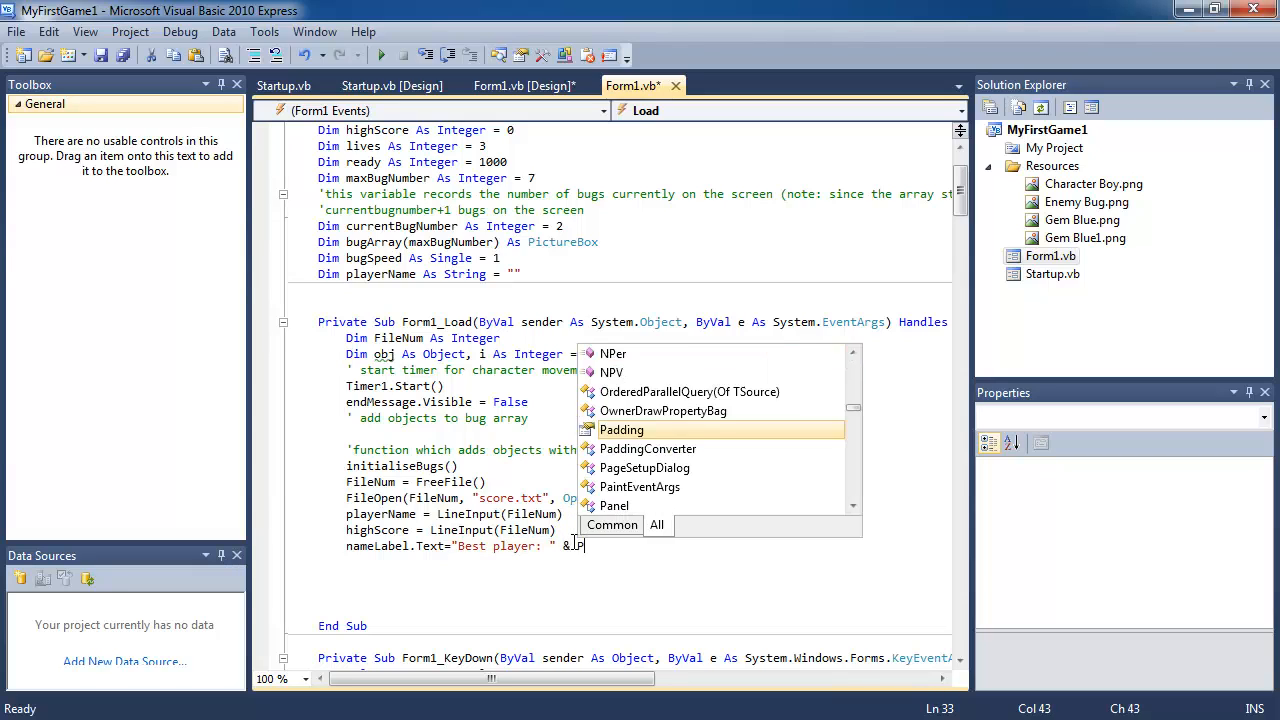
pyautogui.write('layerName')
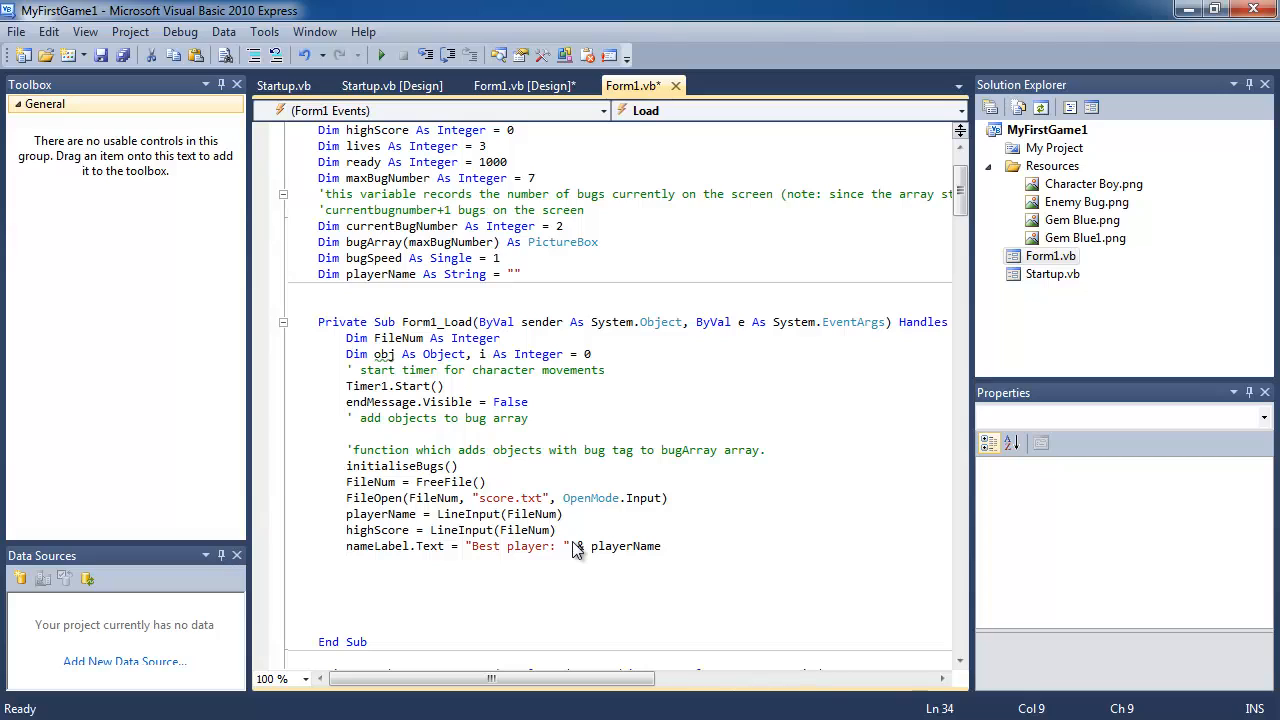
pyautogui.write('highScoreLabel.Text=')
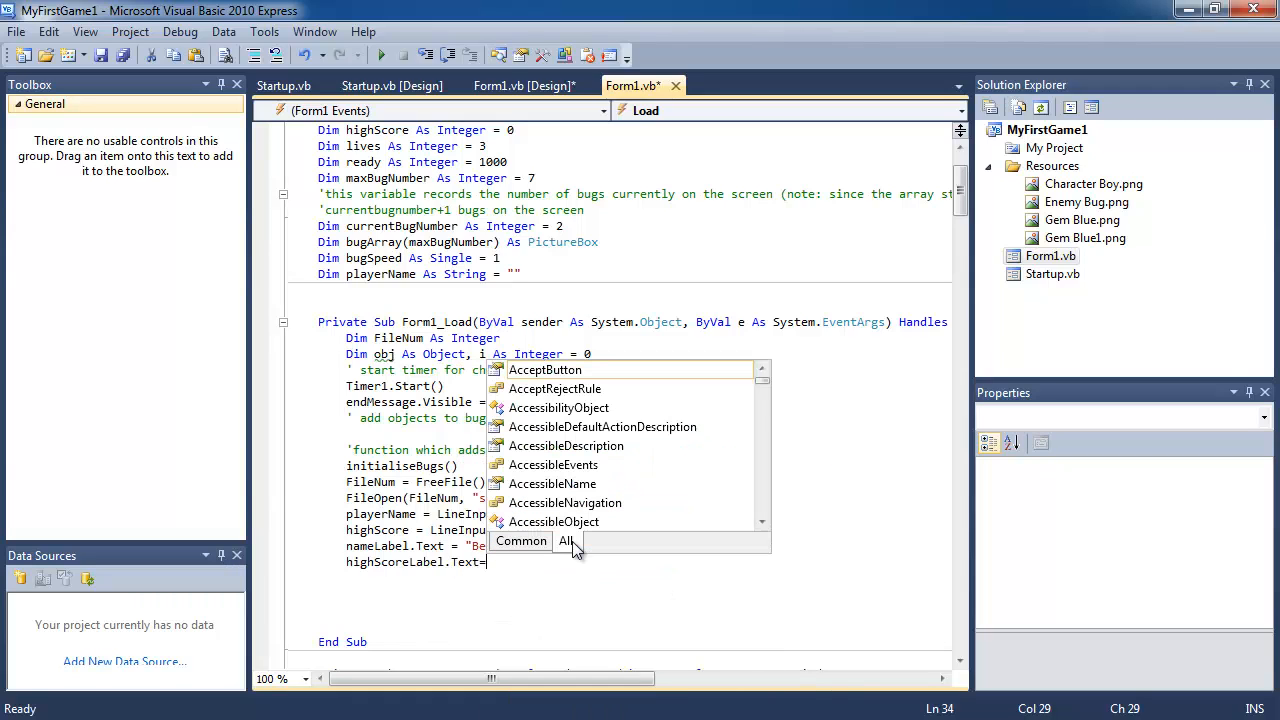
pyautogui.write('High Score: " & highScore')
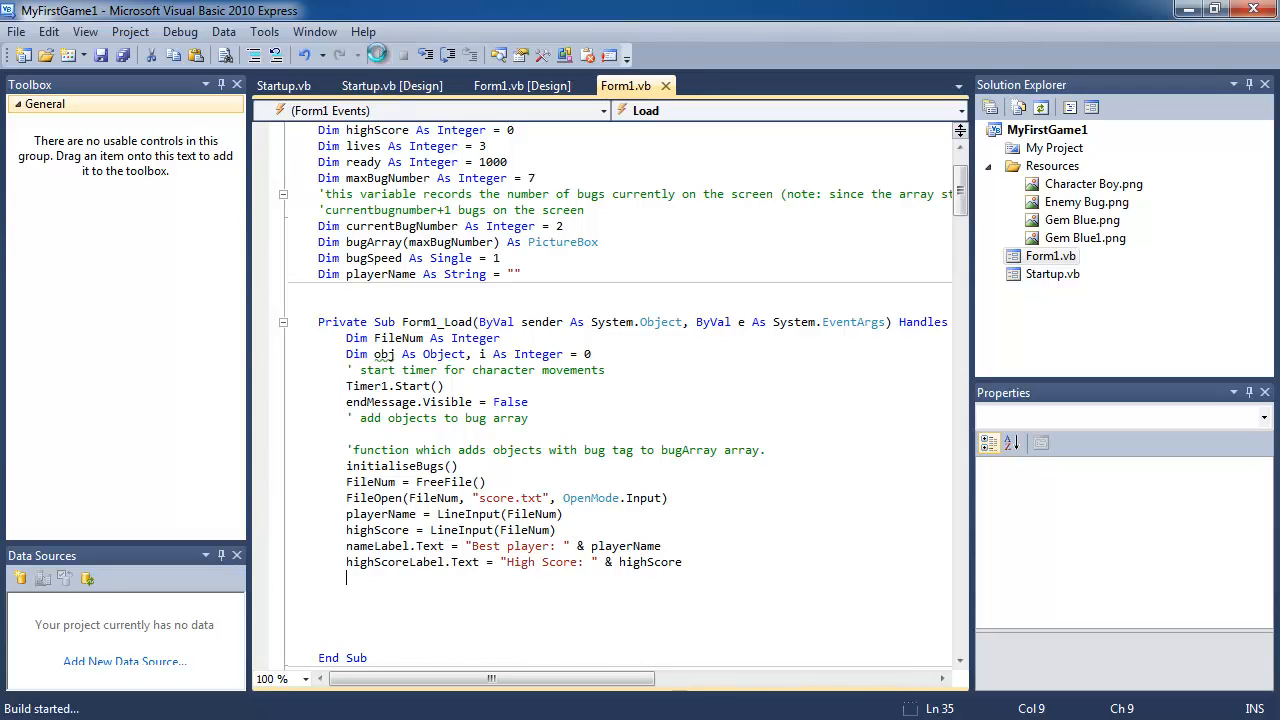
pyautogui.click(376, 54)
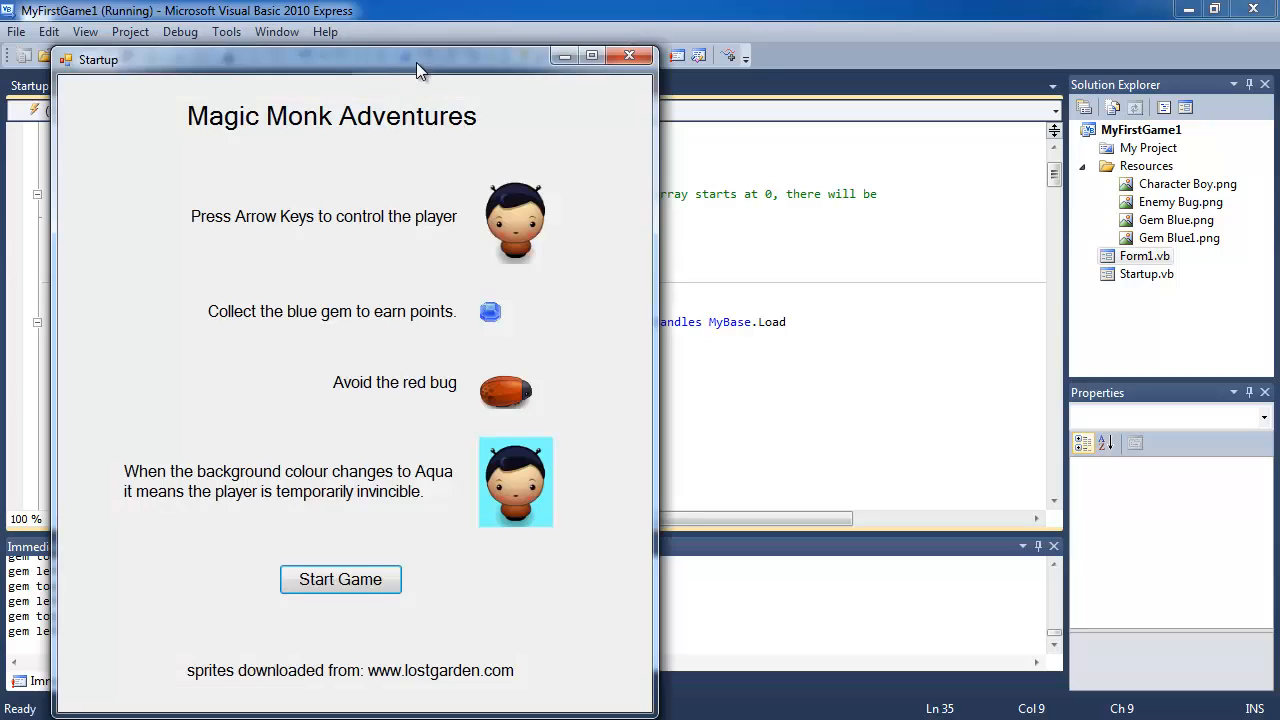
pyautogui.click(340, 580)
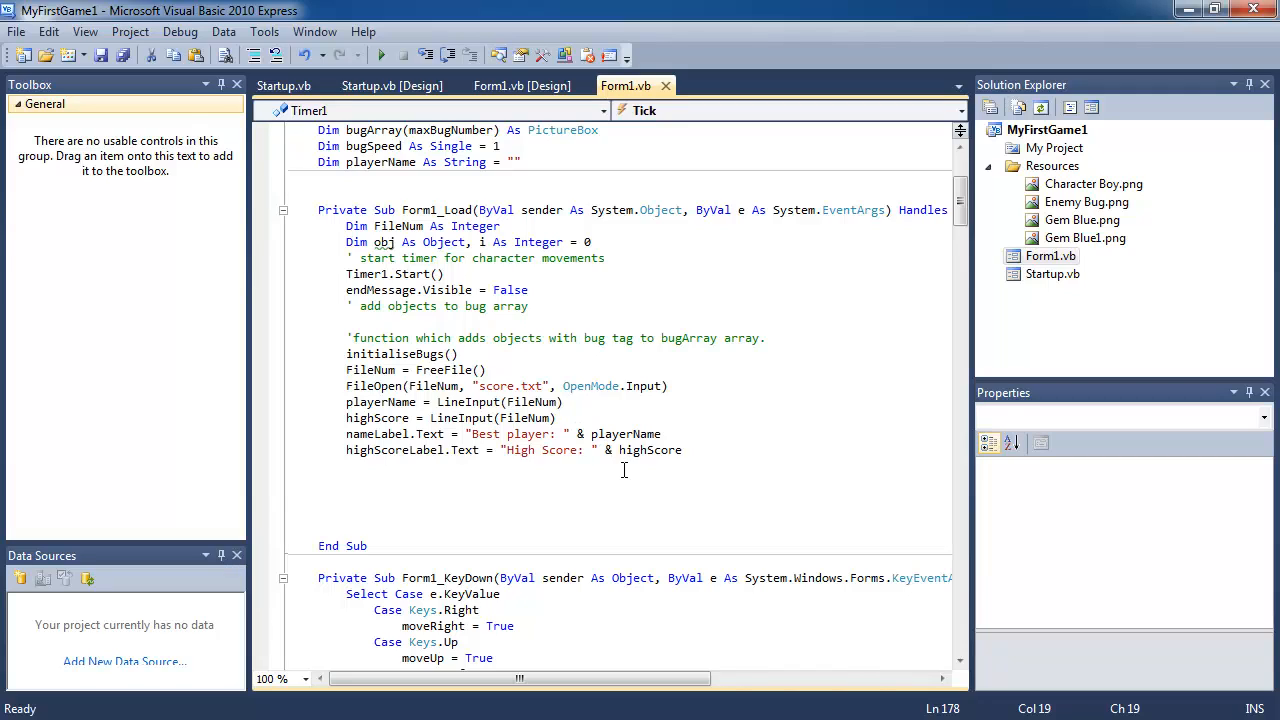
pyautogui.moveTo(648, 450)
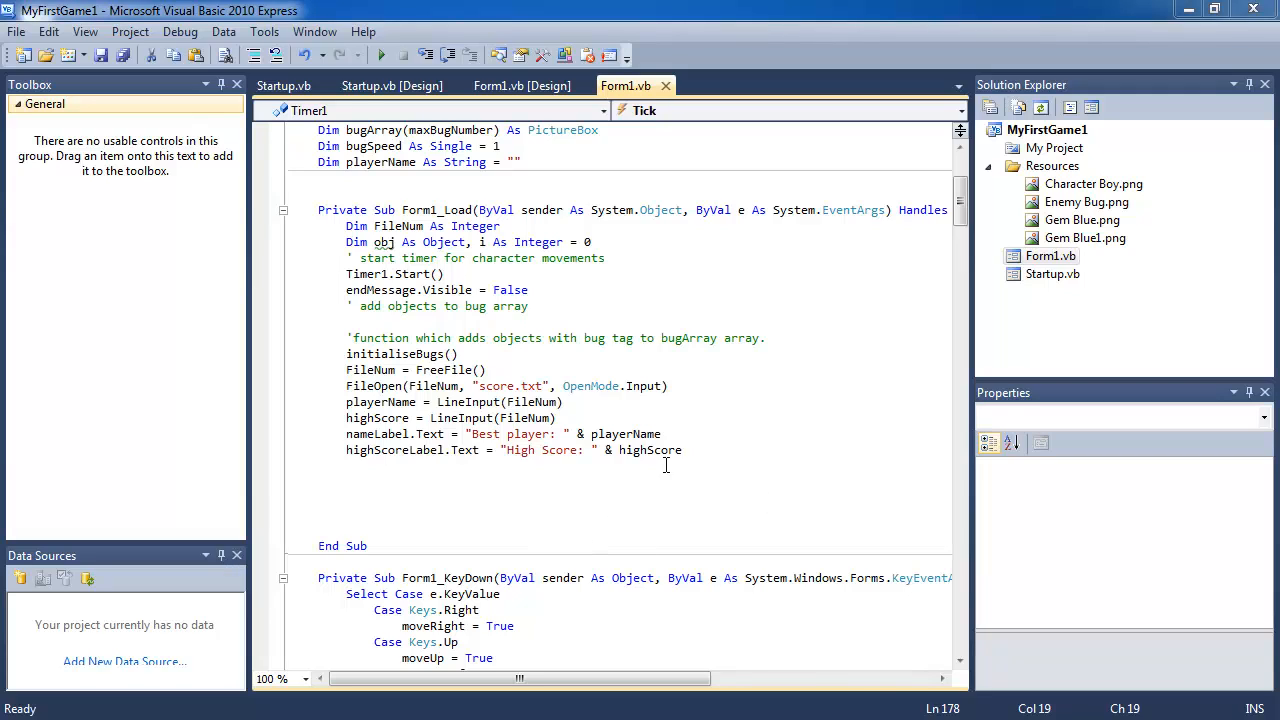
# - End Form1_Load with FileClose(FileNum) after the label assignments
pyautogui.write('F')
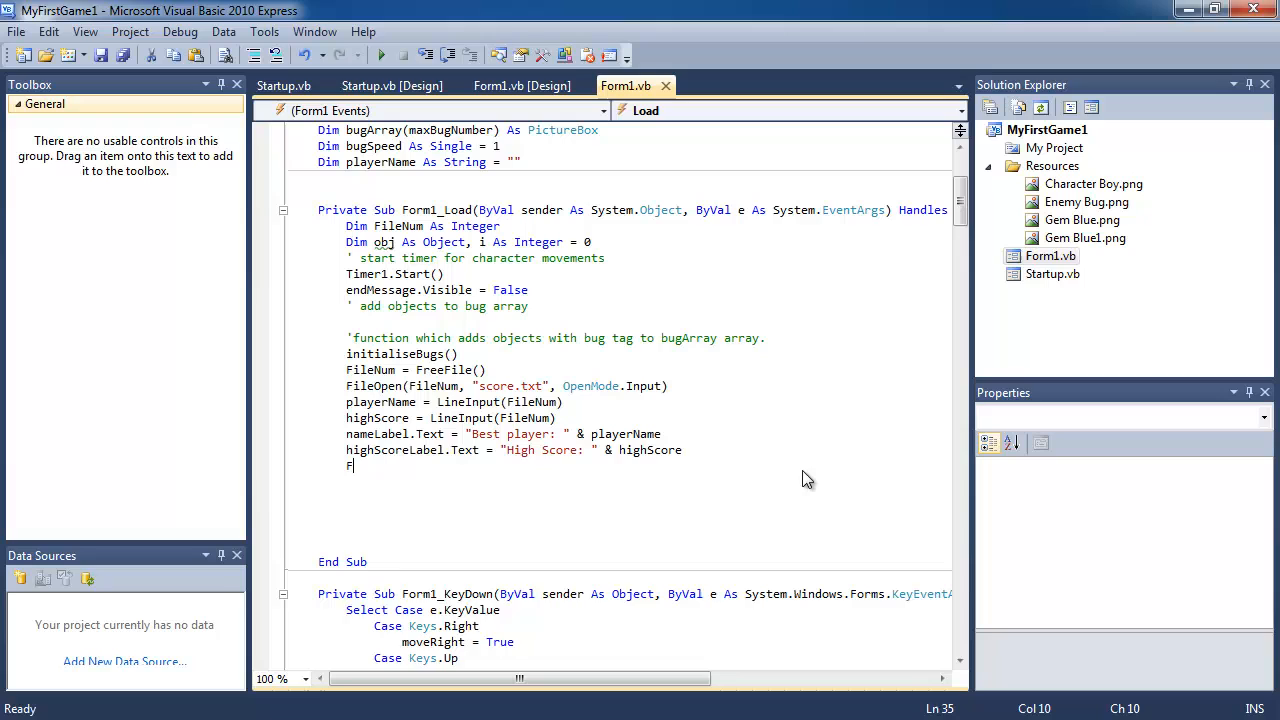
pyautogui.write('FileClose(FileNum')
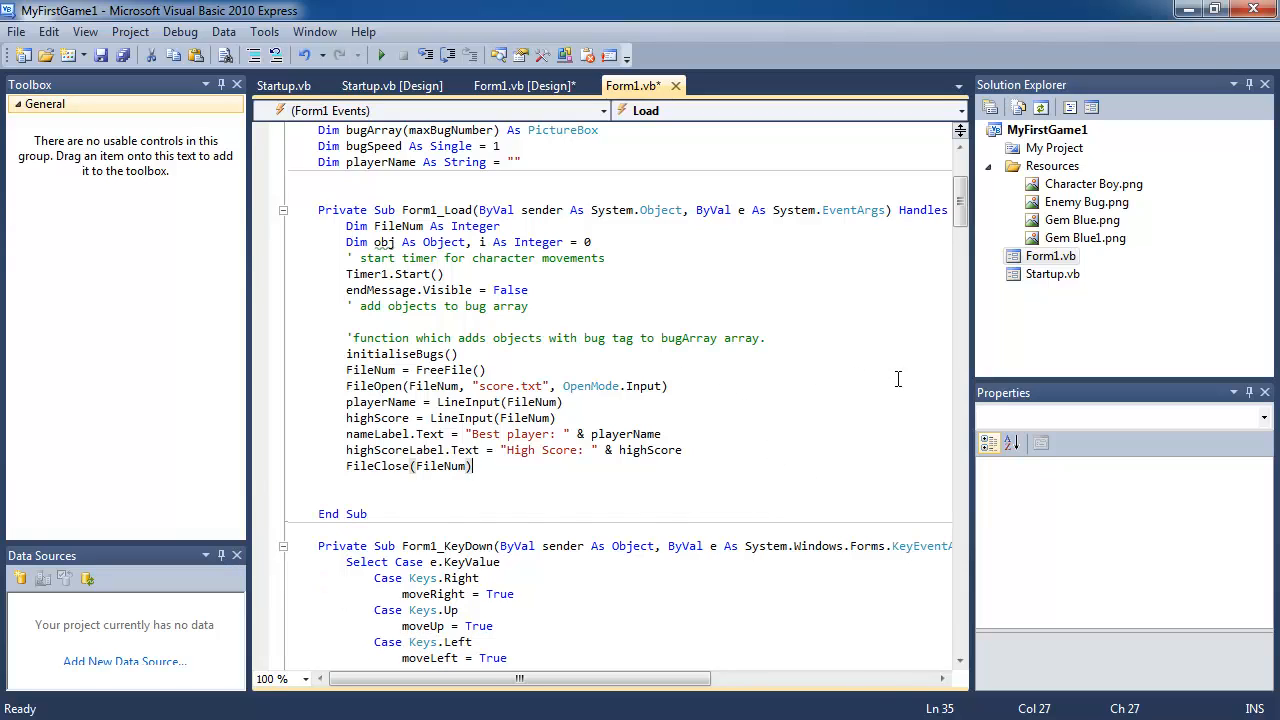
pyautogui.scroll(-3)
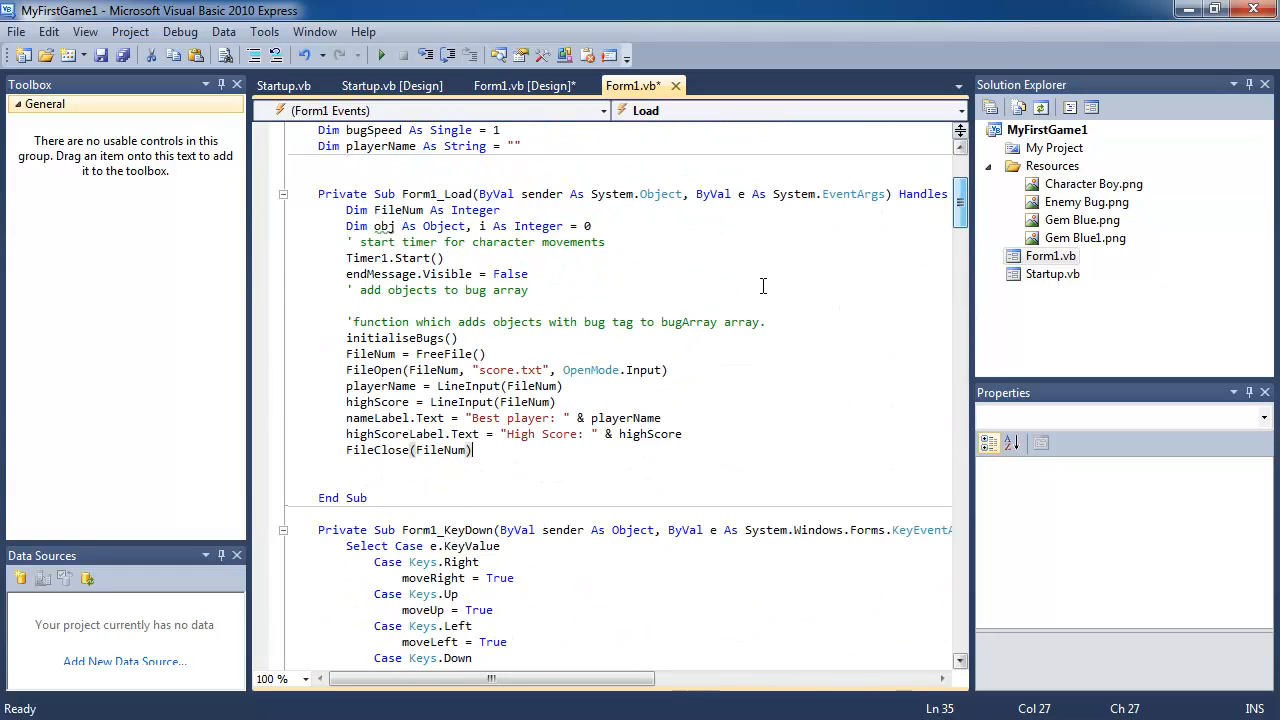
pyautogui.moveTo(384, 56)
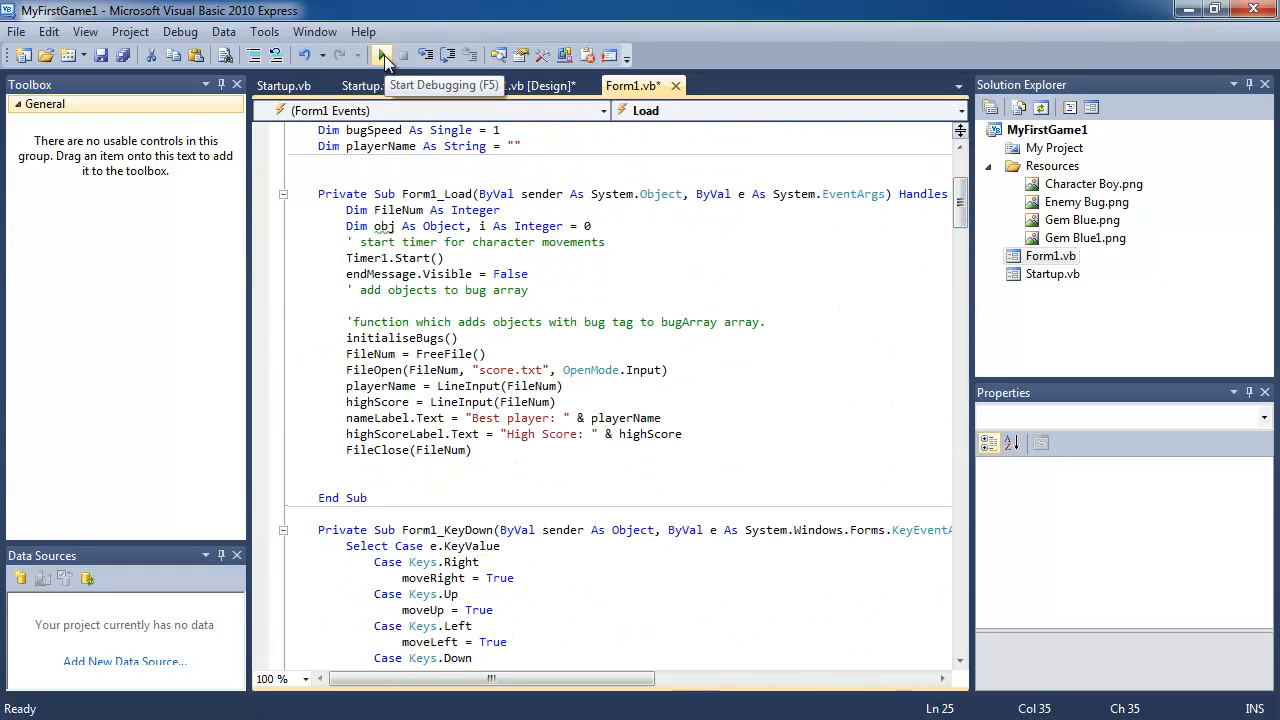
# - Run the game, dismiss the game-over message and submit Eddie as the new best player
pyautogui.click(384, 56)
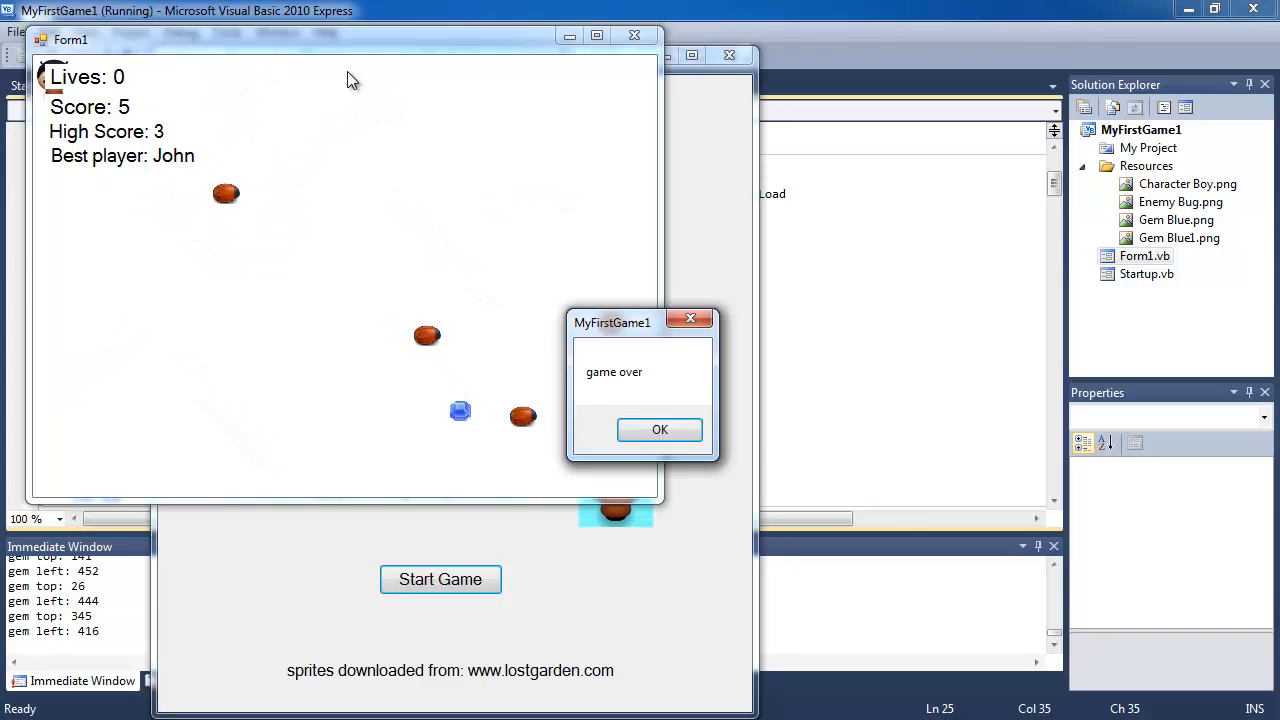
pyautogui.click(660, 428)
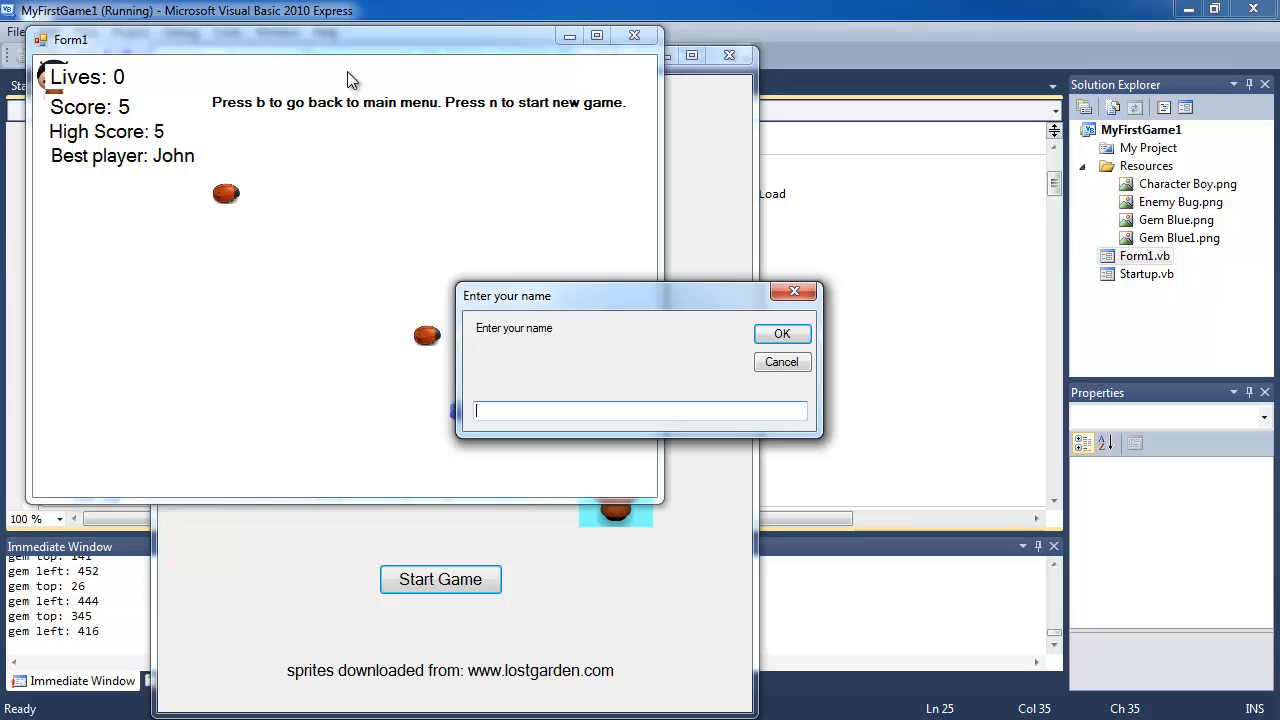
pyautogui.click(782, 332)
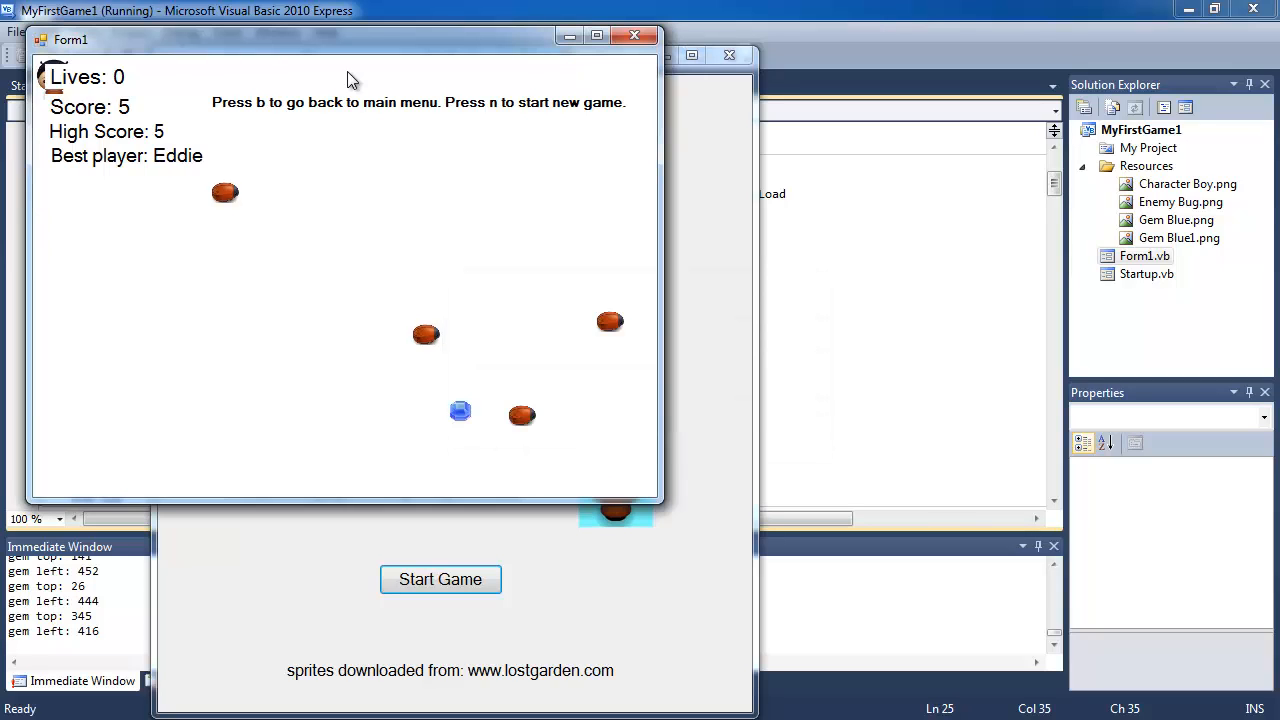
pyautogui.moveTo(170, 130)
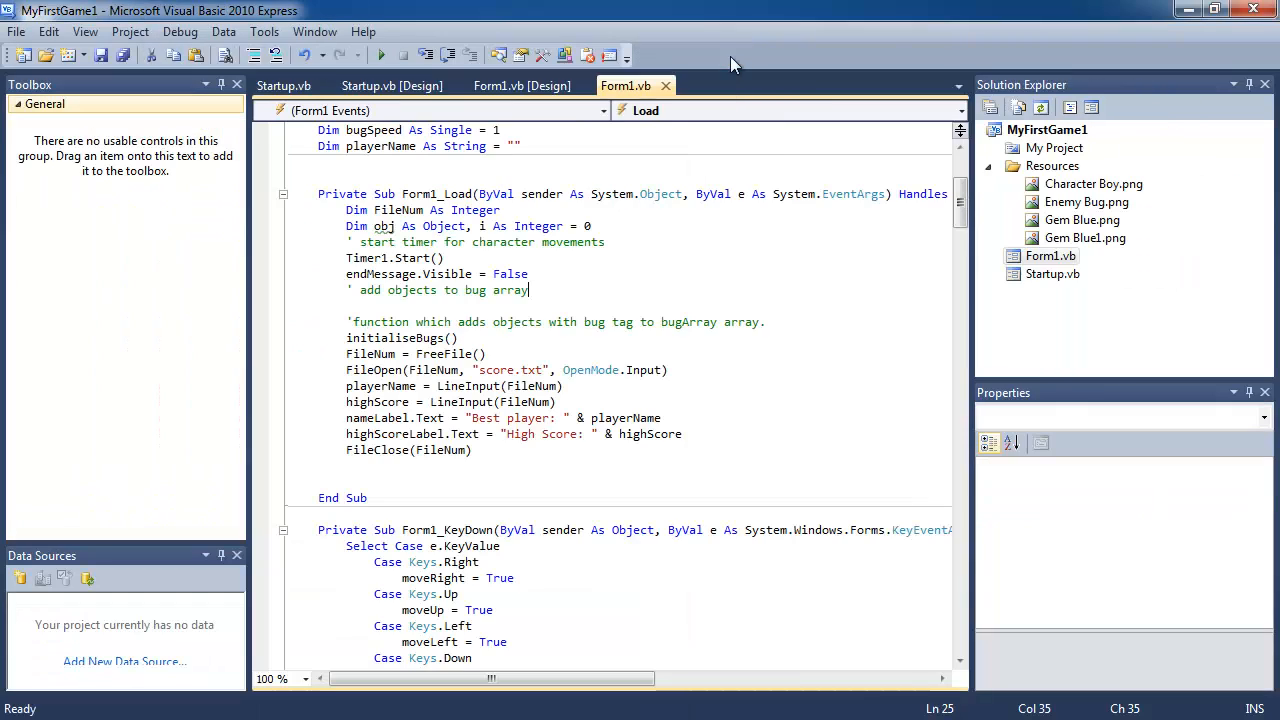
pyautogui.moveTo(380, 56)
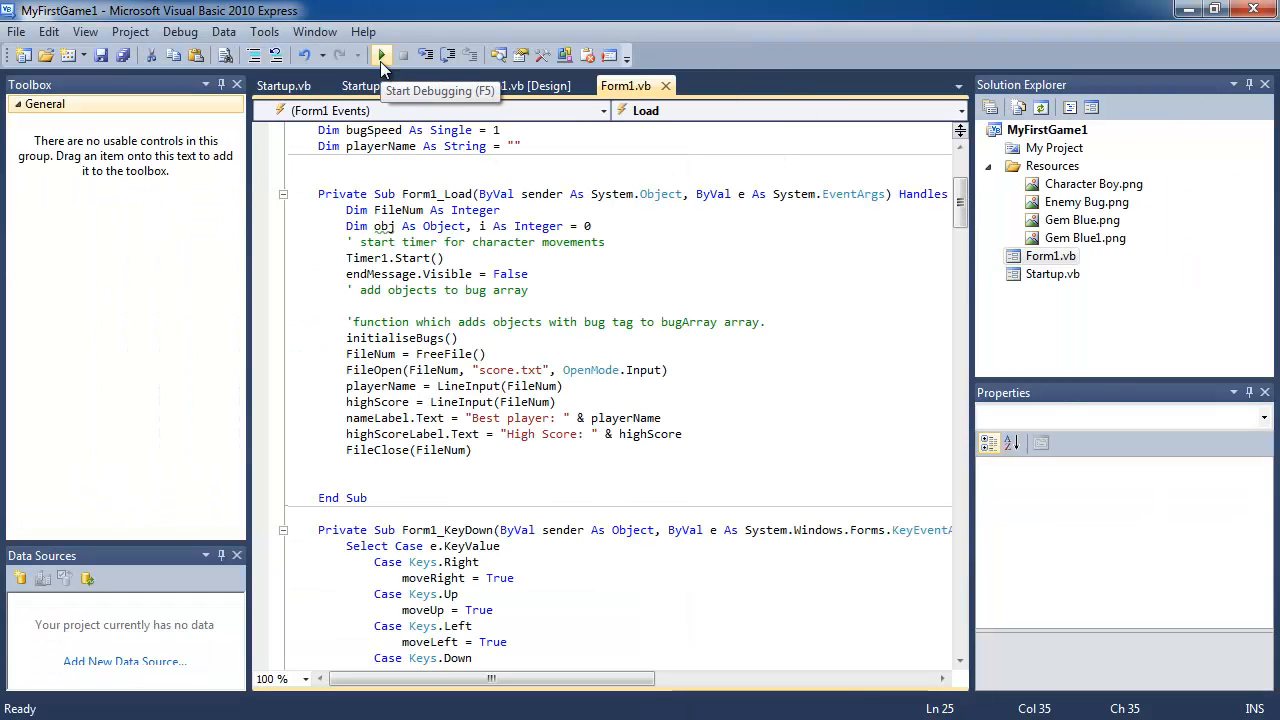
# - Run the game again to see Eddie's high score of 5 loaded, then close the start window
pyautogui.click(380, 56)
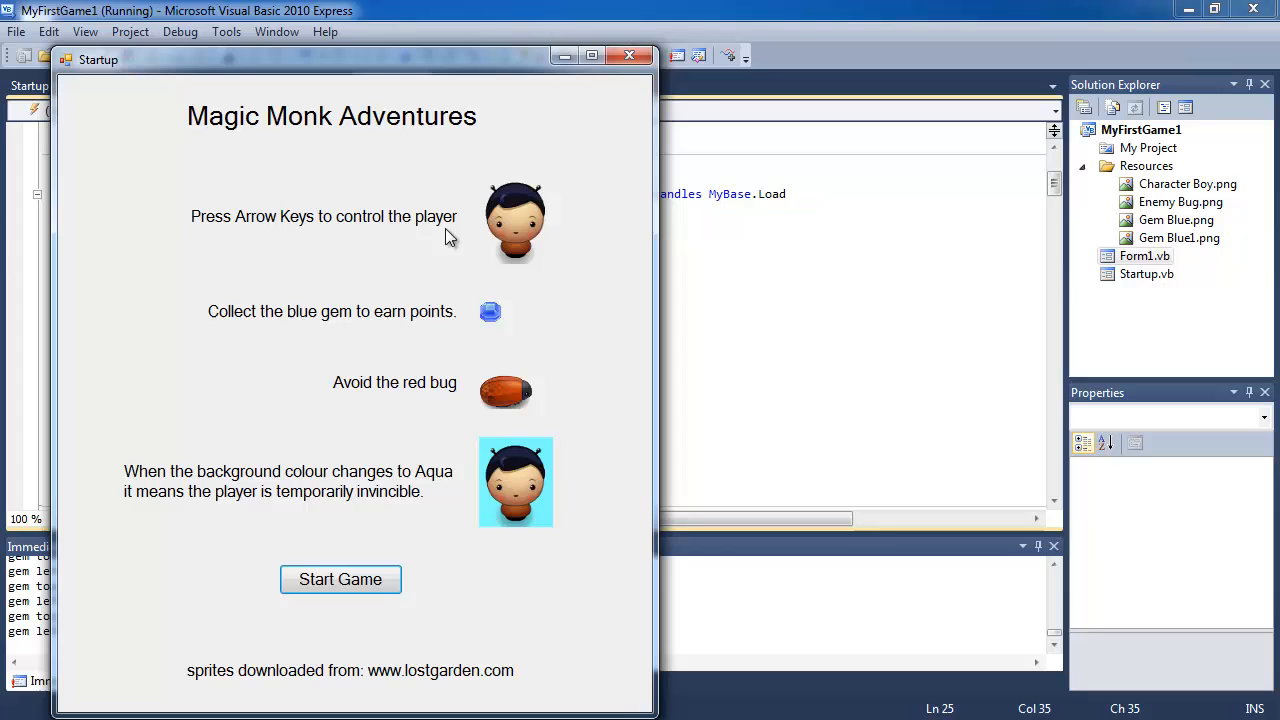
pyautogui.click(340, 580)
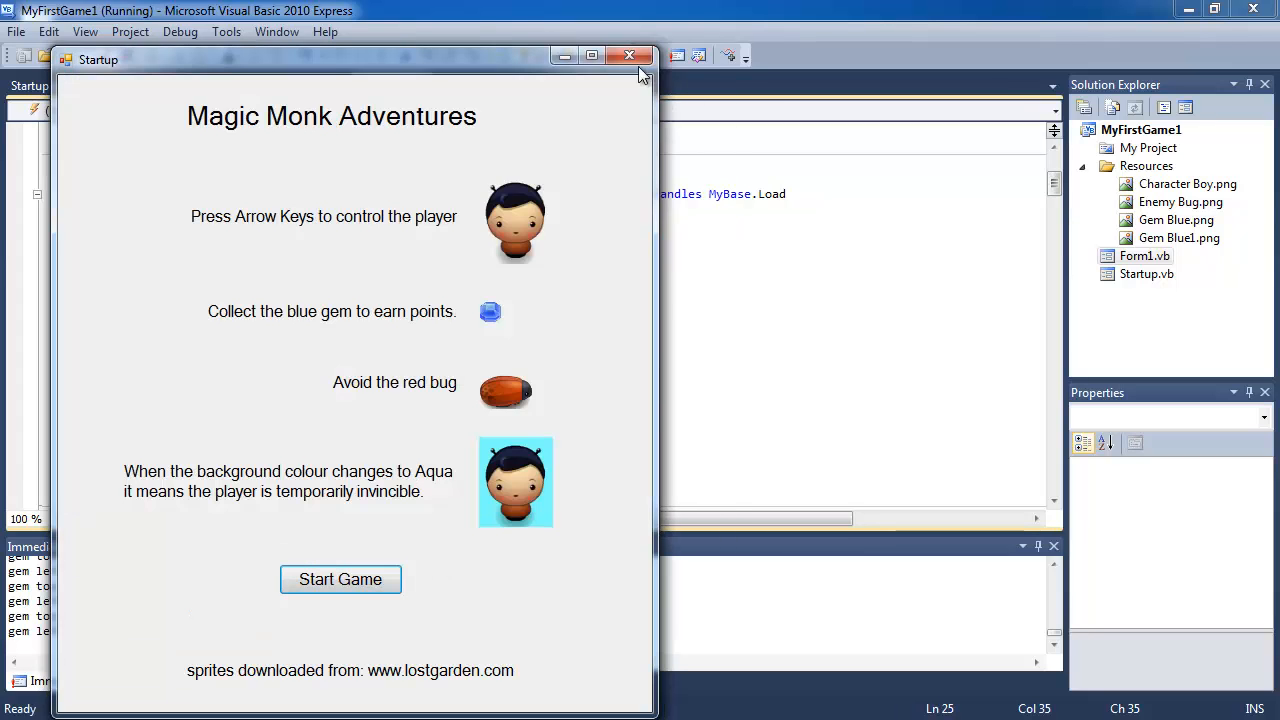
pyautogui.click(628, 56)
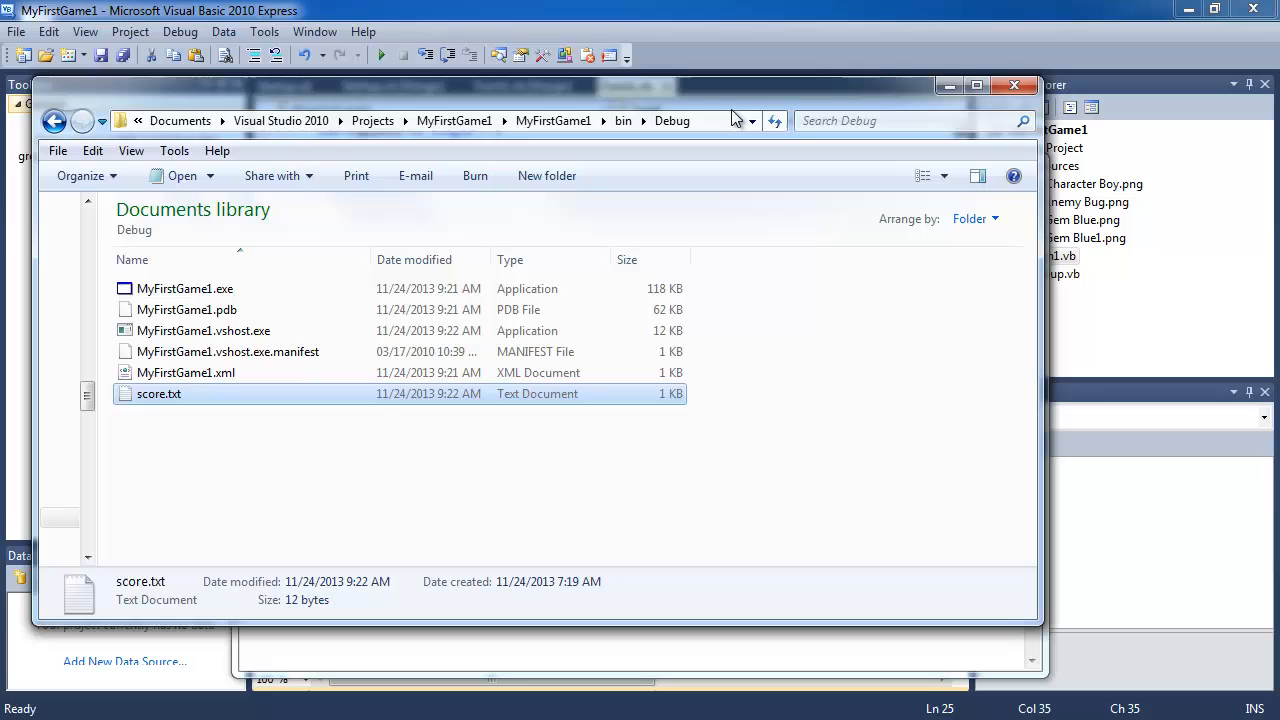
# - Show the Debug folder's full path and open score.txt in Notepad to confirm Eddie and 5
pyautogui.click(400, 120)
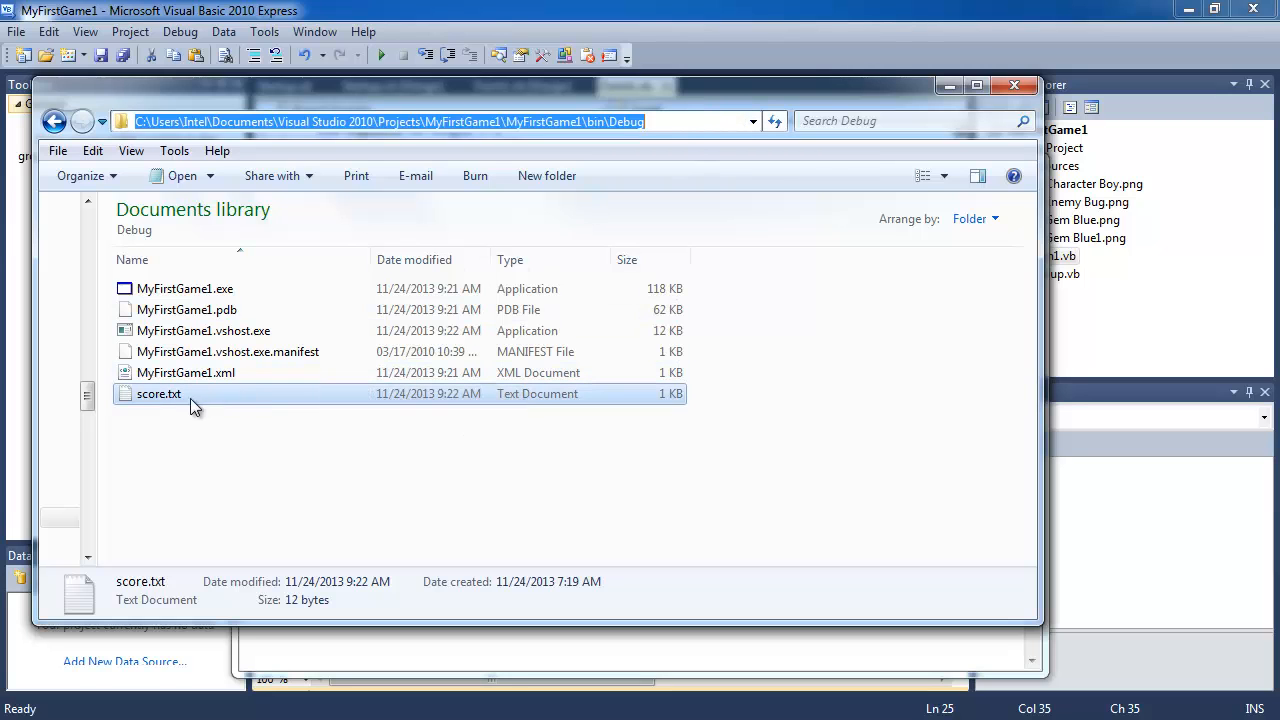
pyautogui.doubleClick(158, 392)
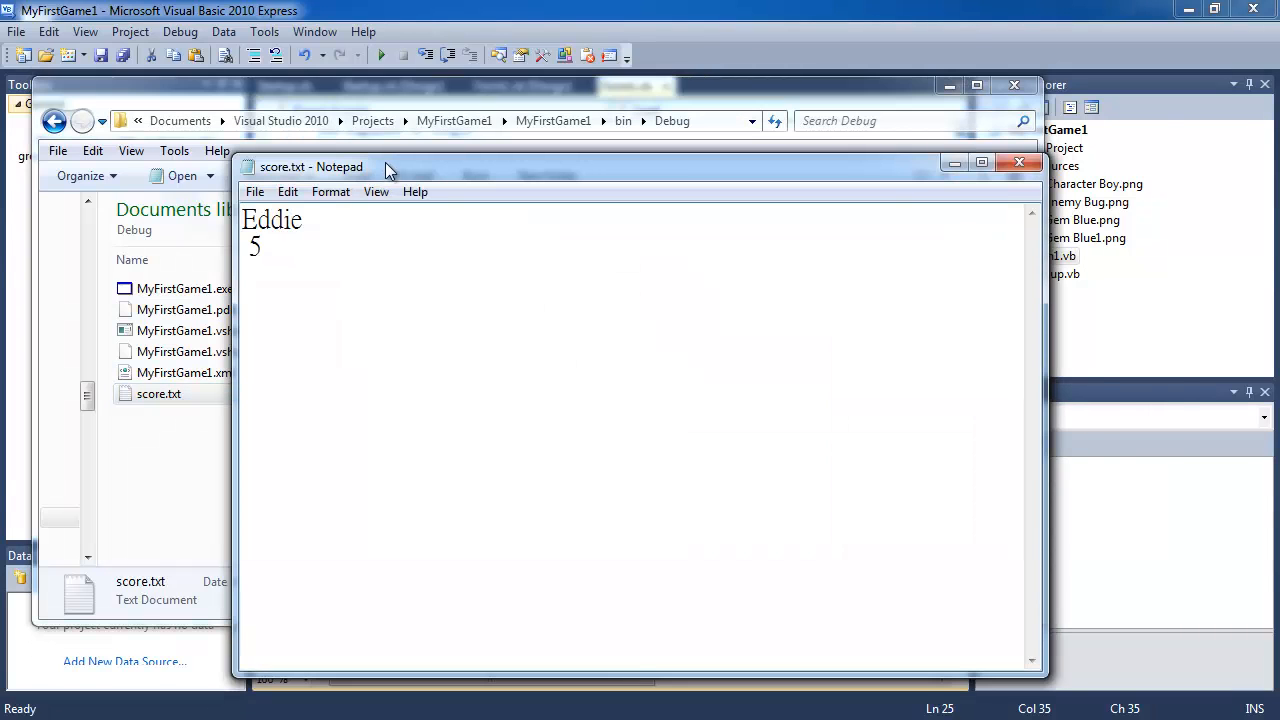
pyautogui.moveTo(312, 168); pyautogui.dragTo(440, 144)
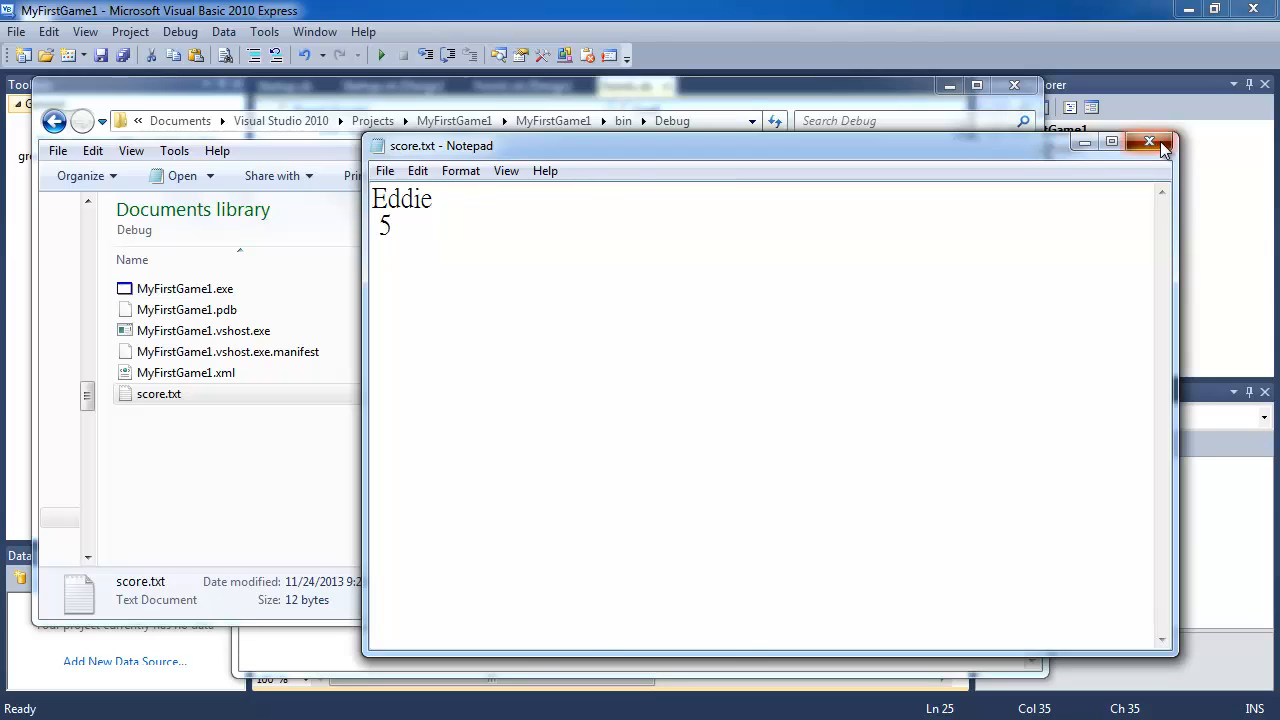